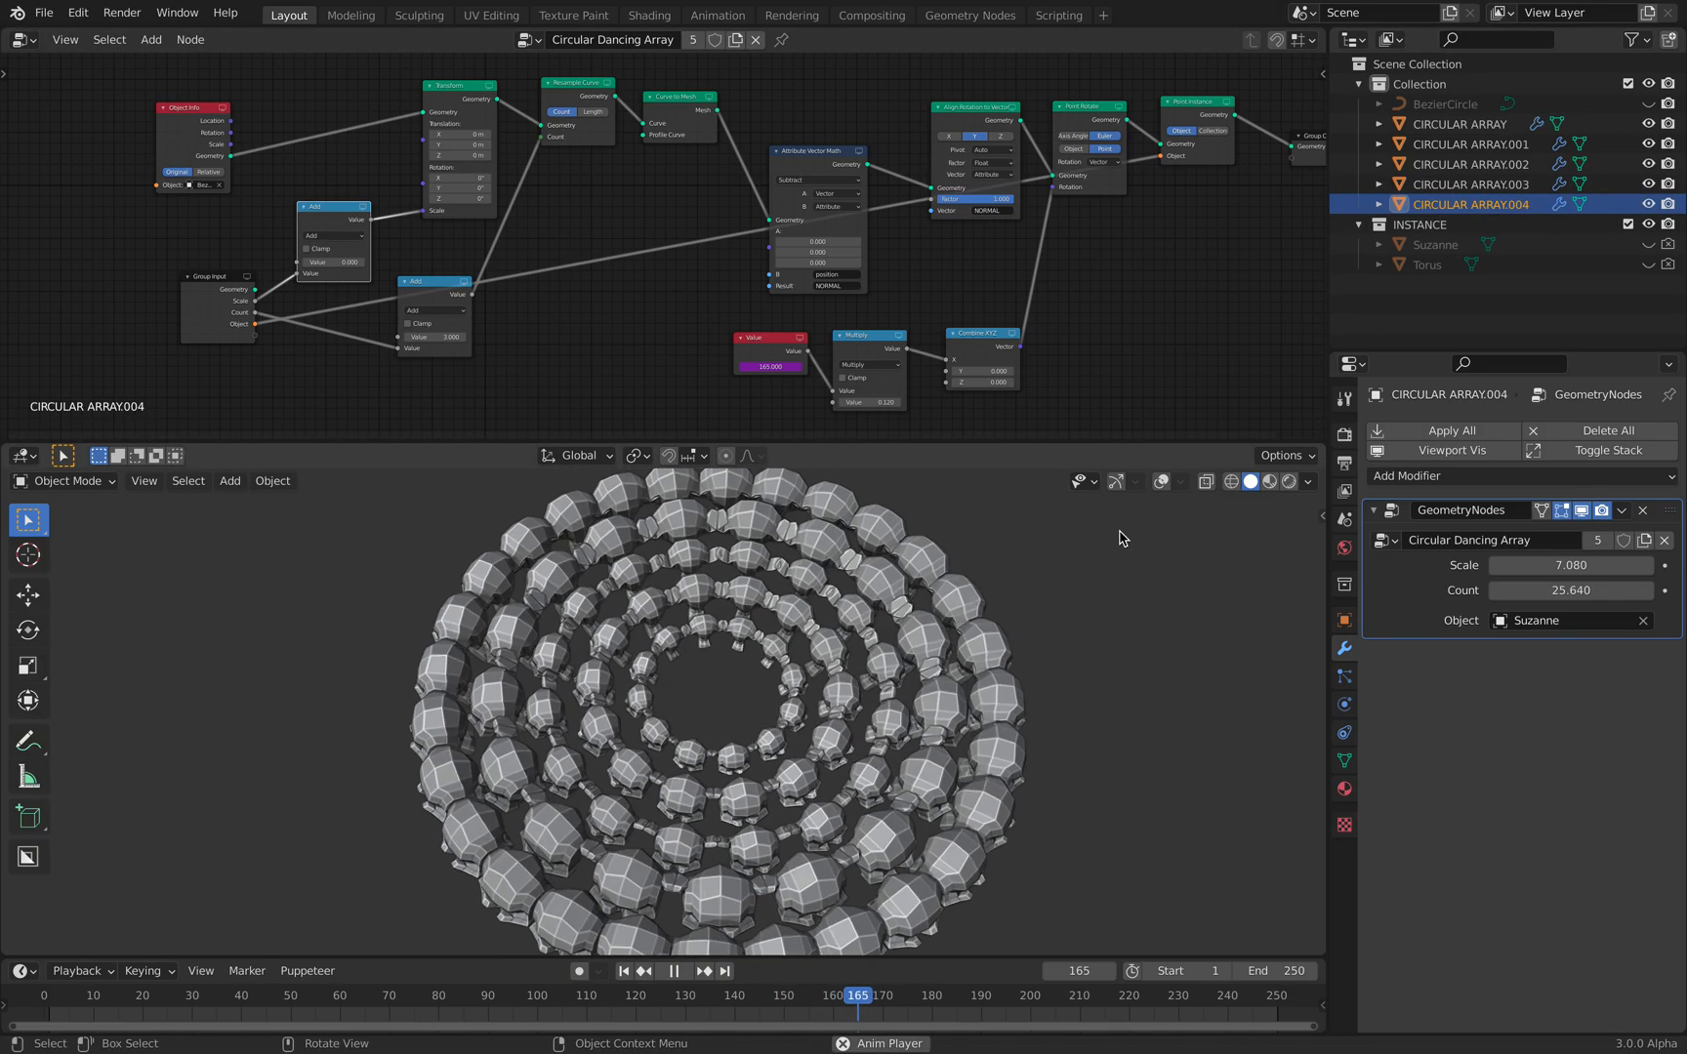
Pause playback, tune the outer array's count, and select the duplicate circular arrays for deletion.
left_click(685, 970)
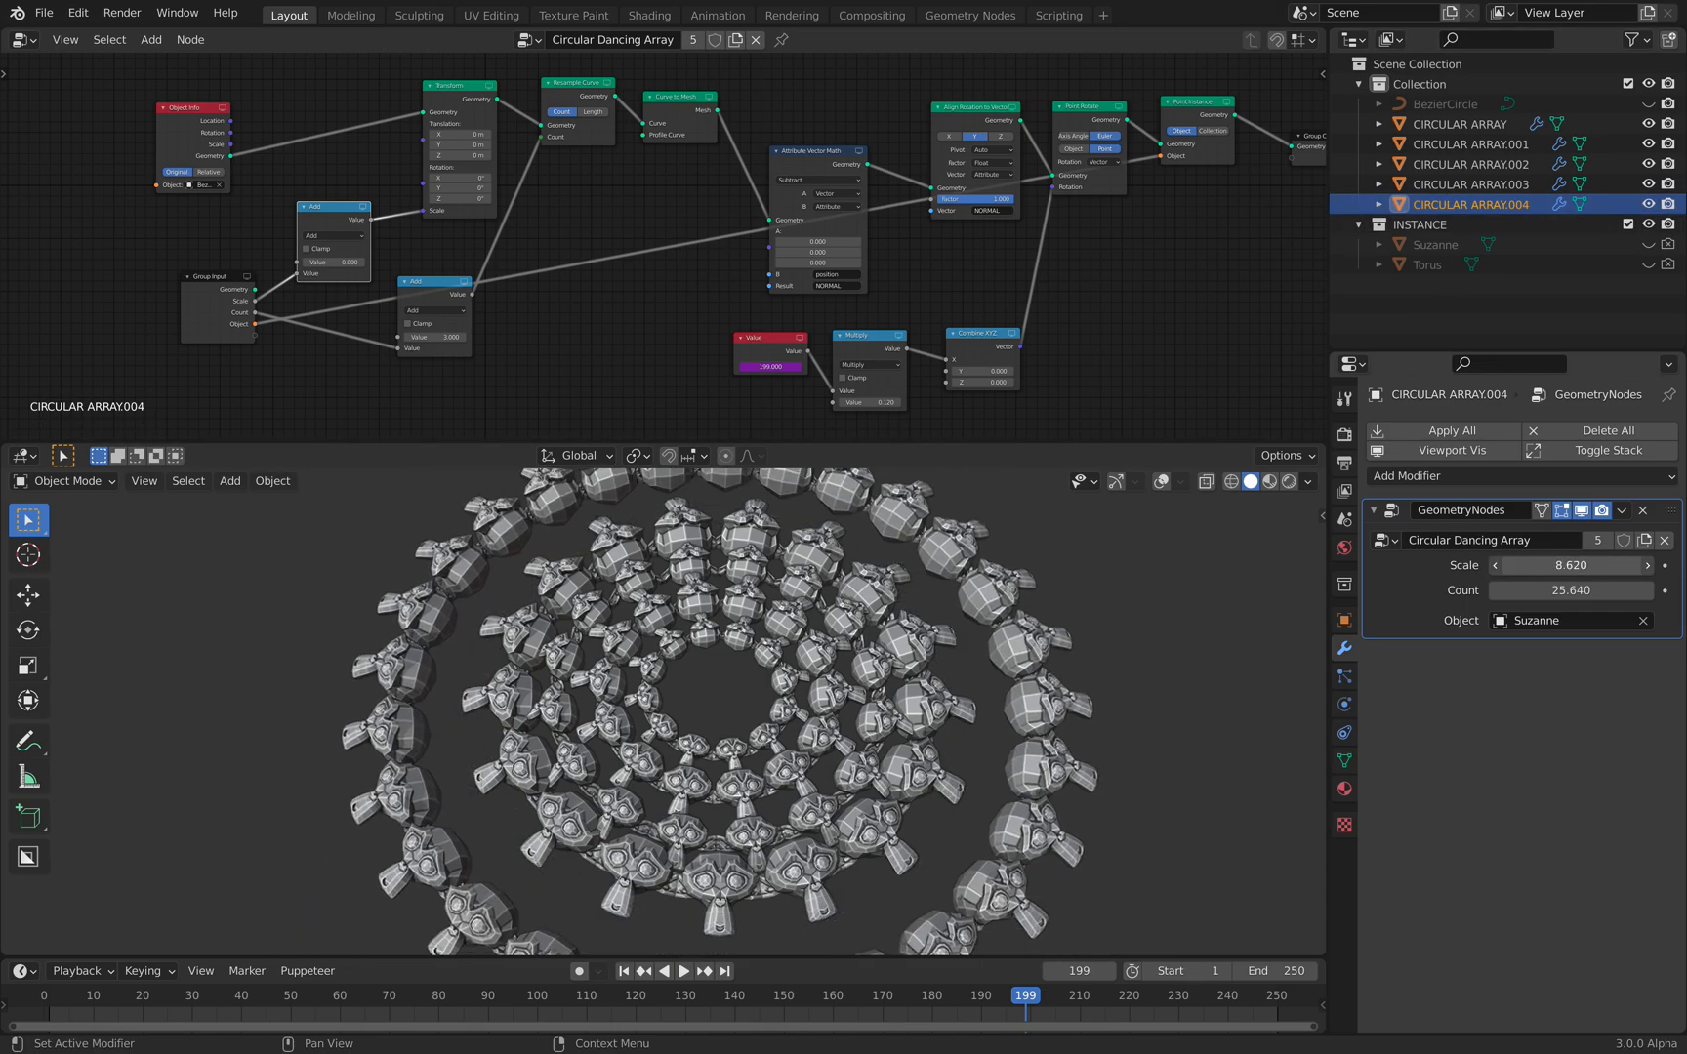
left_click(1645, 590)
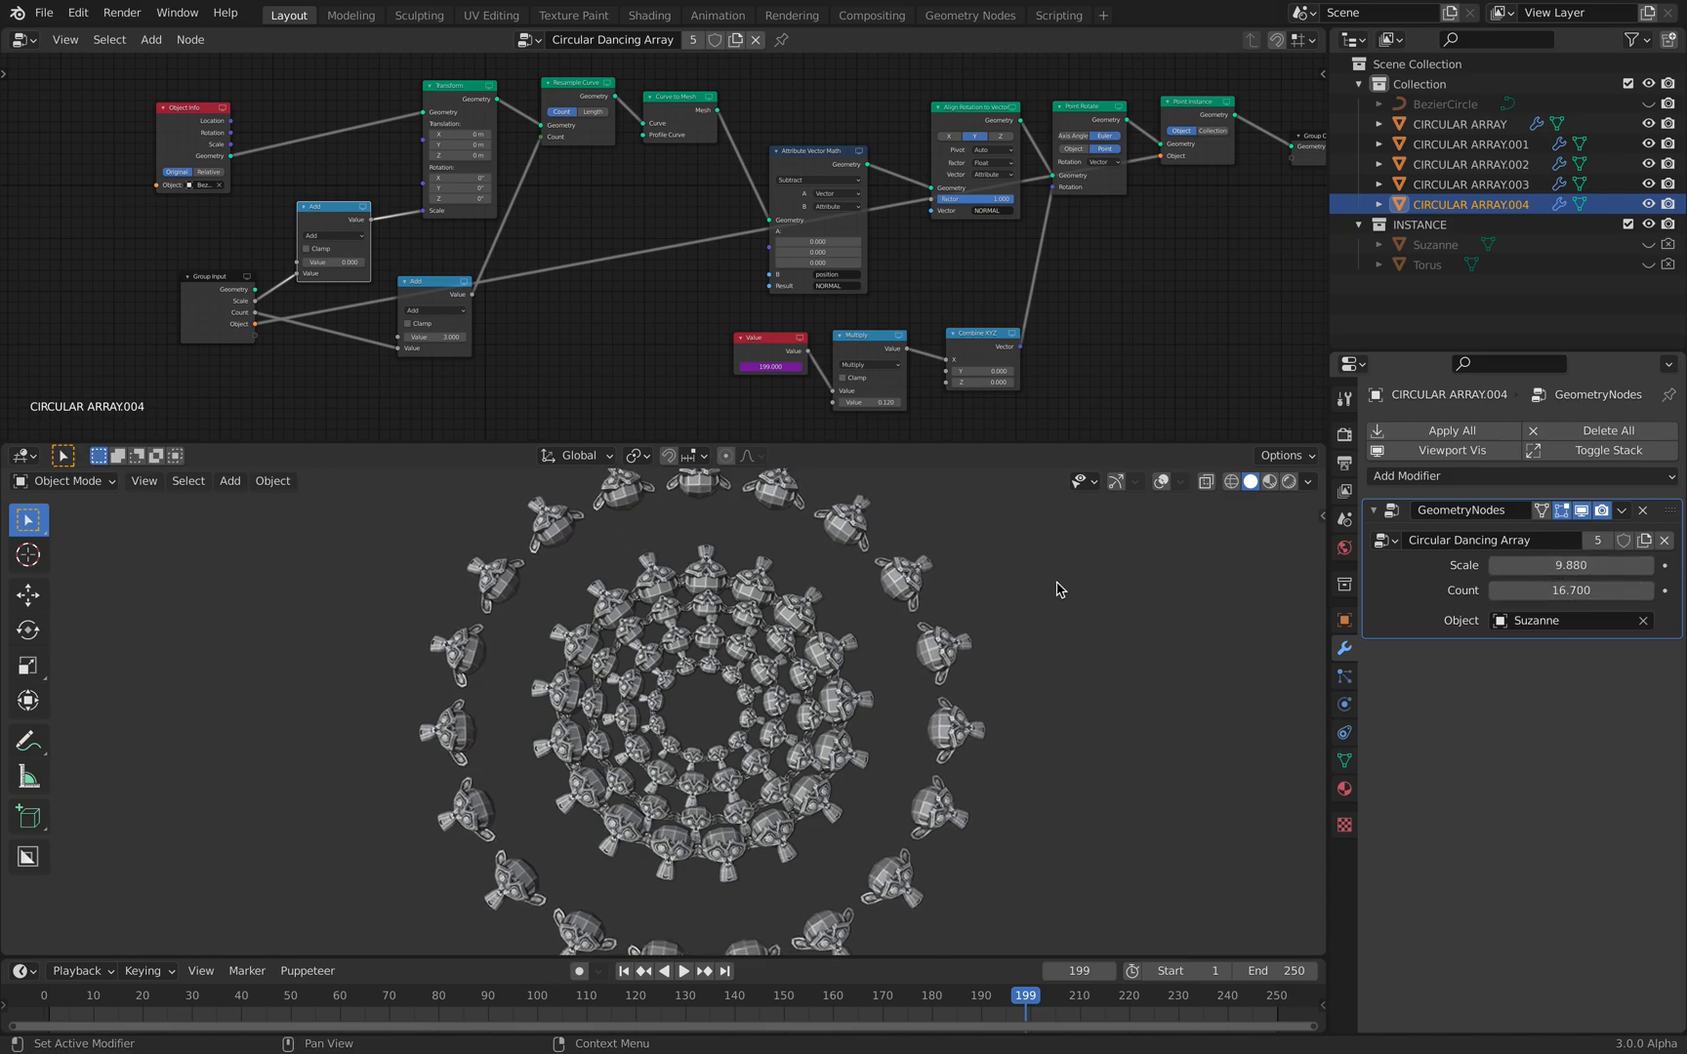
left_click(1470, 183)
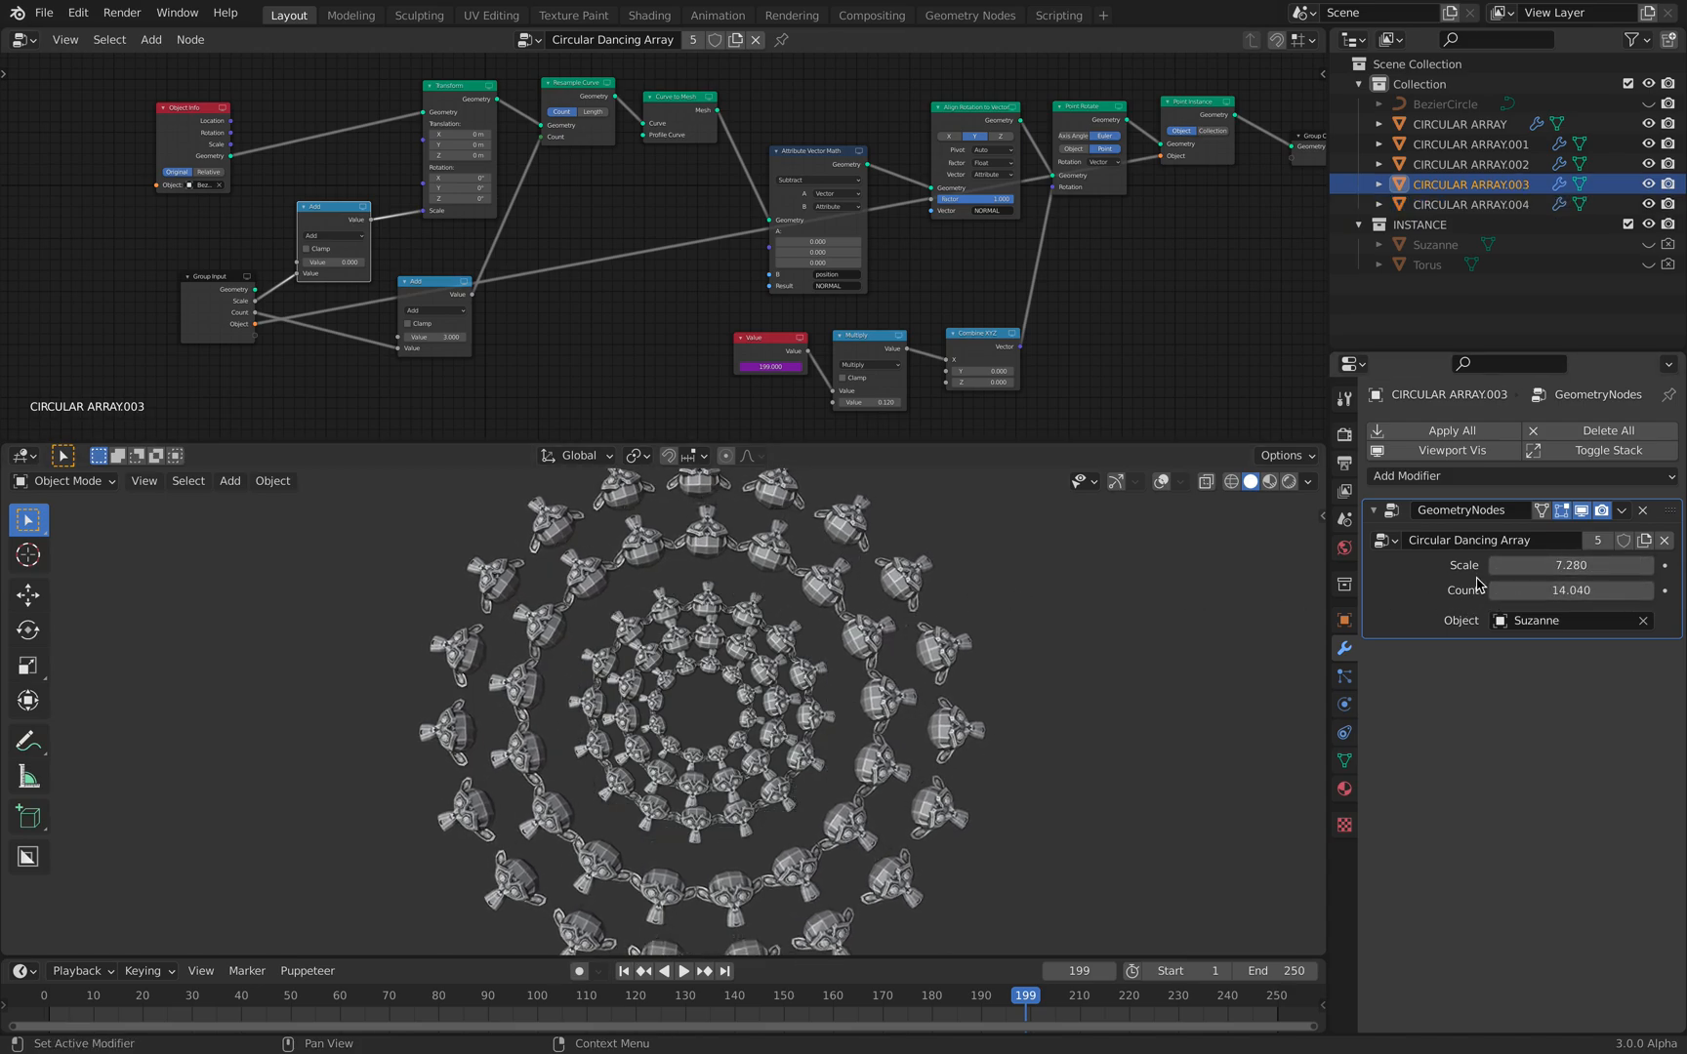
left_click(1472, 143)
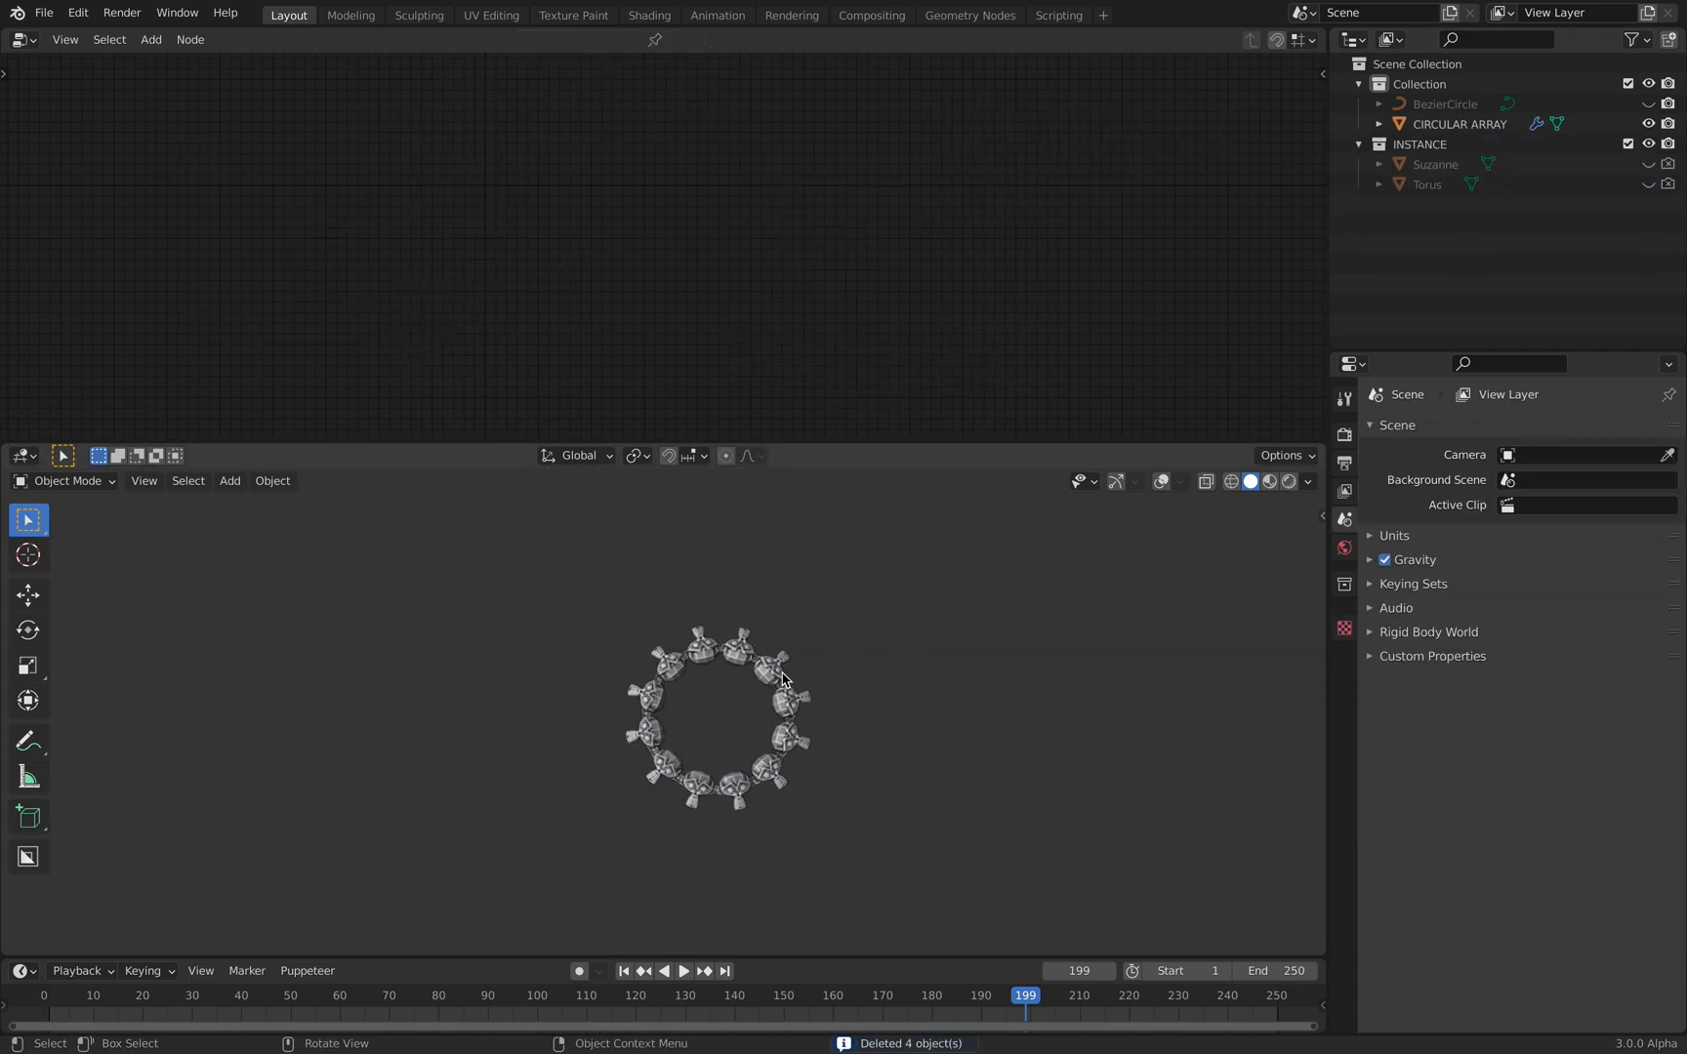
With the remaining ring playing, add a group input exposing the 0.120 animation multiplier.
left_click(1459, 123)
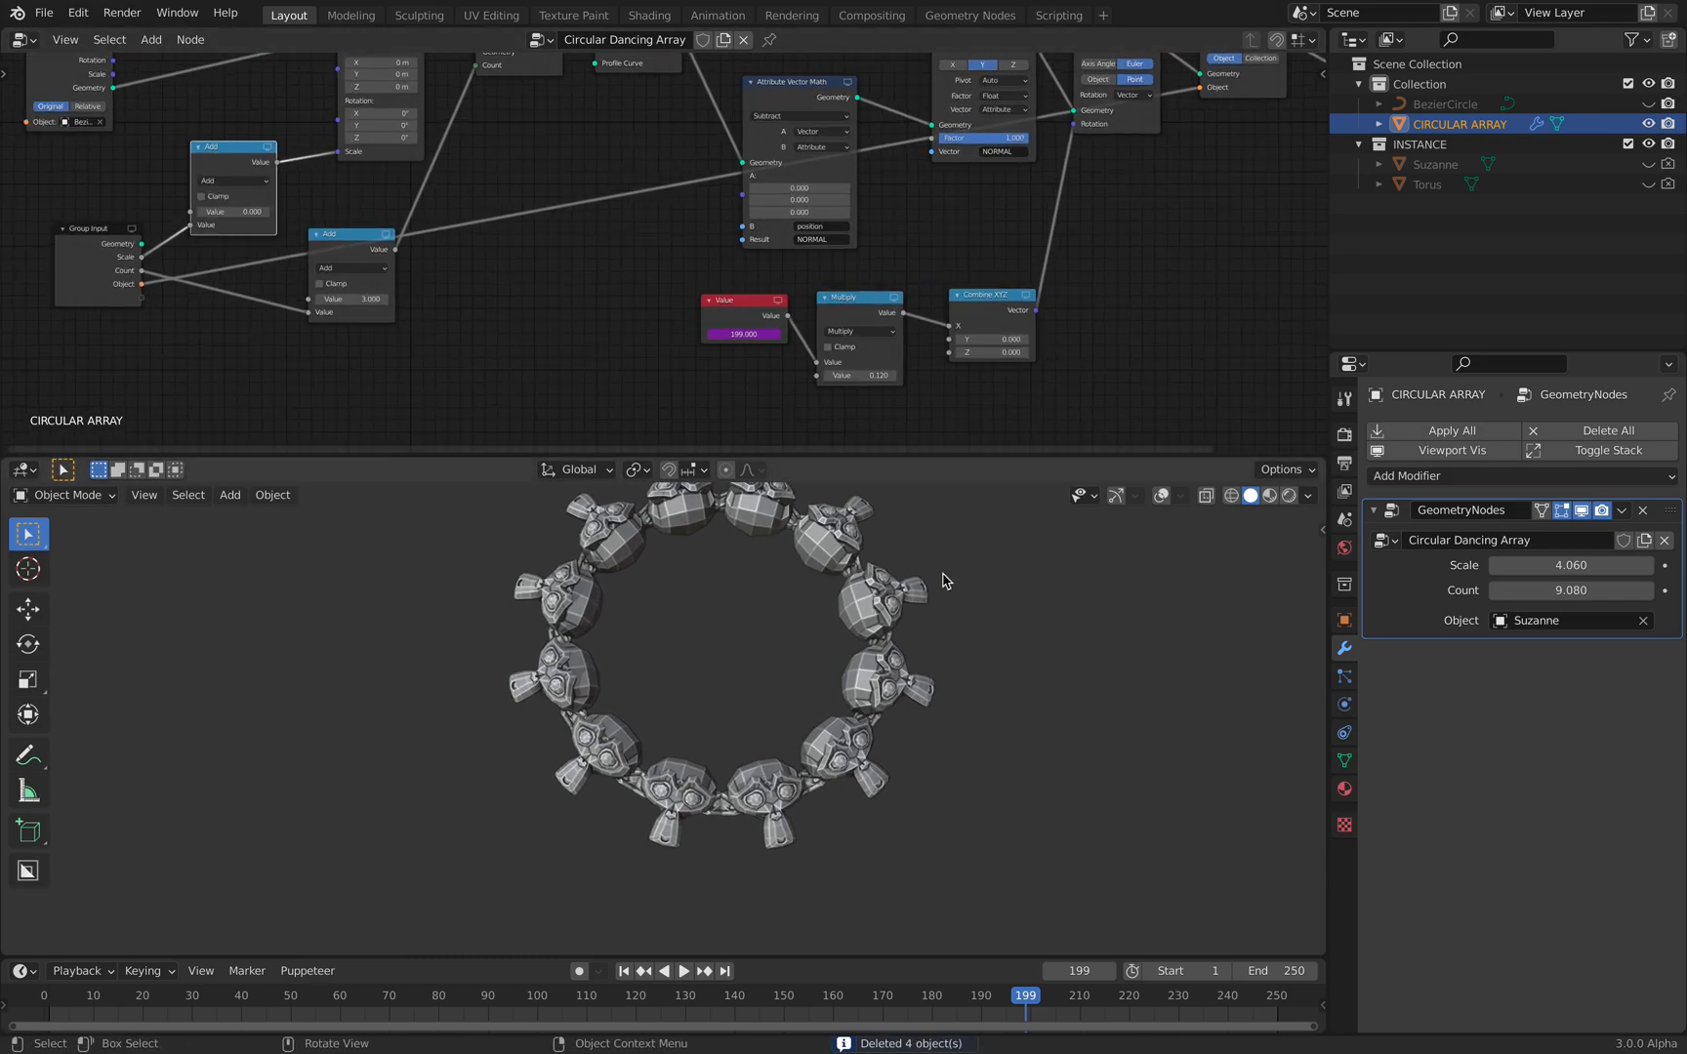
left_click(683, 970)
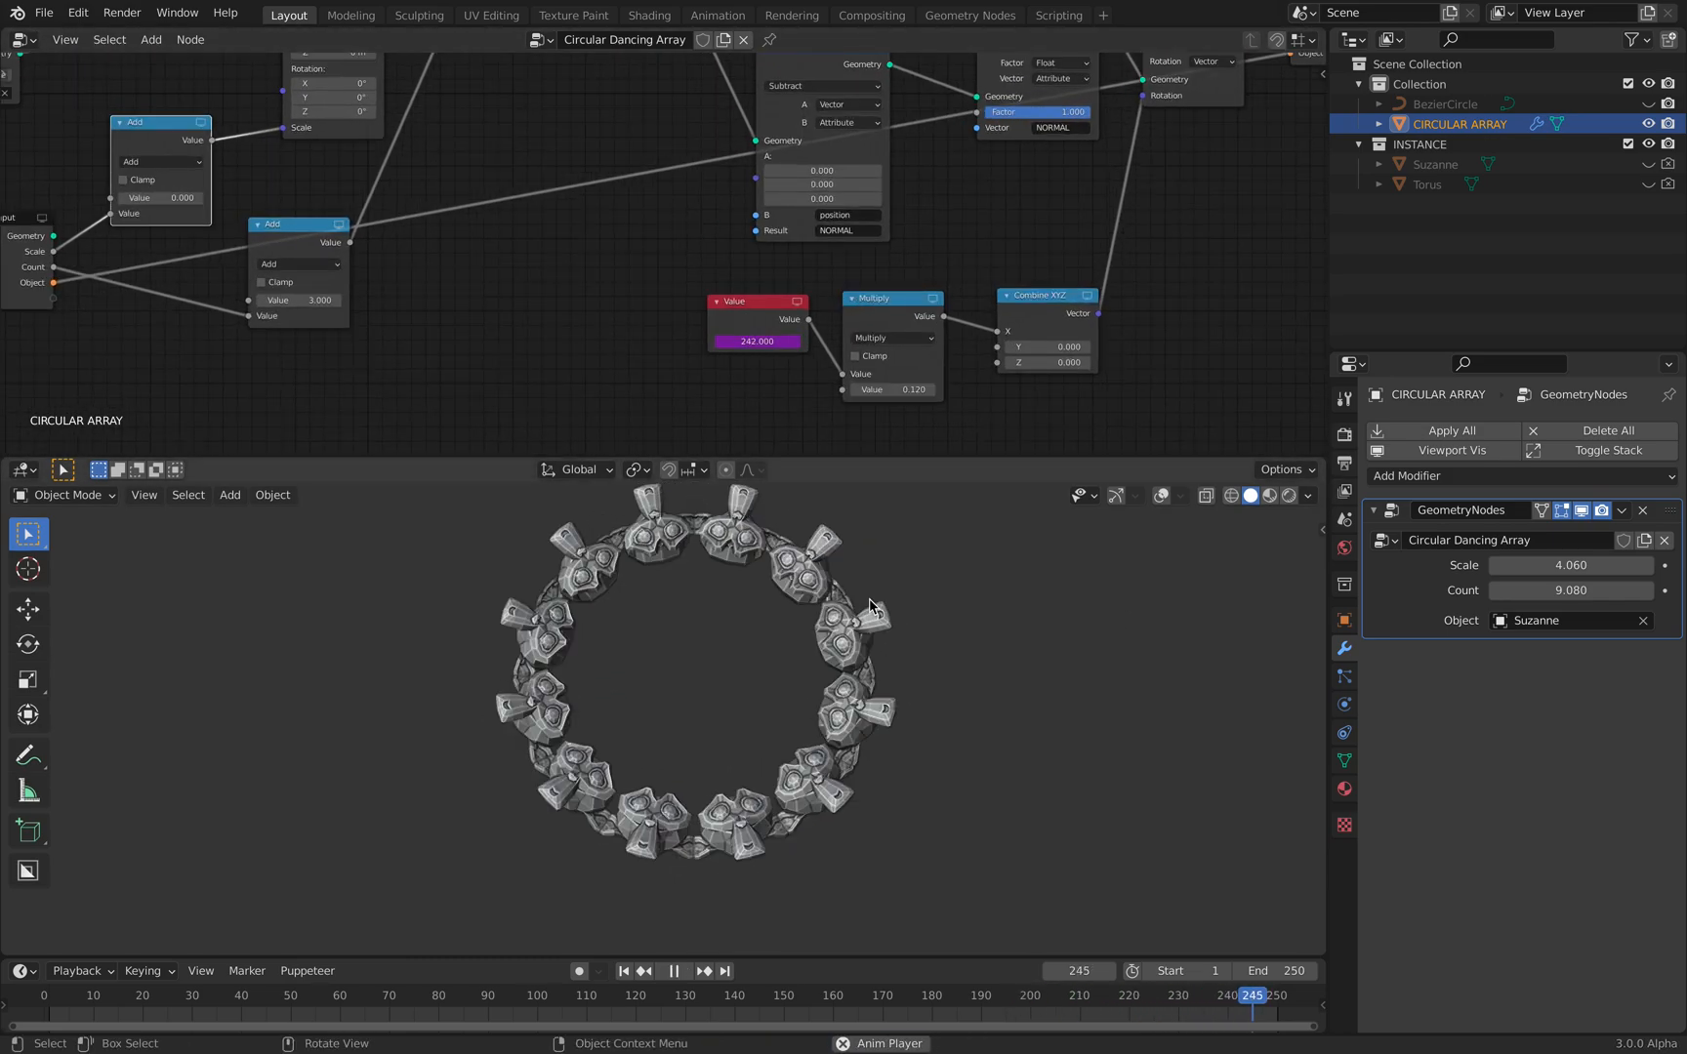
left_click(249, 996)
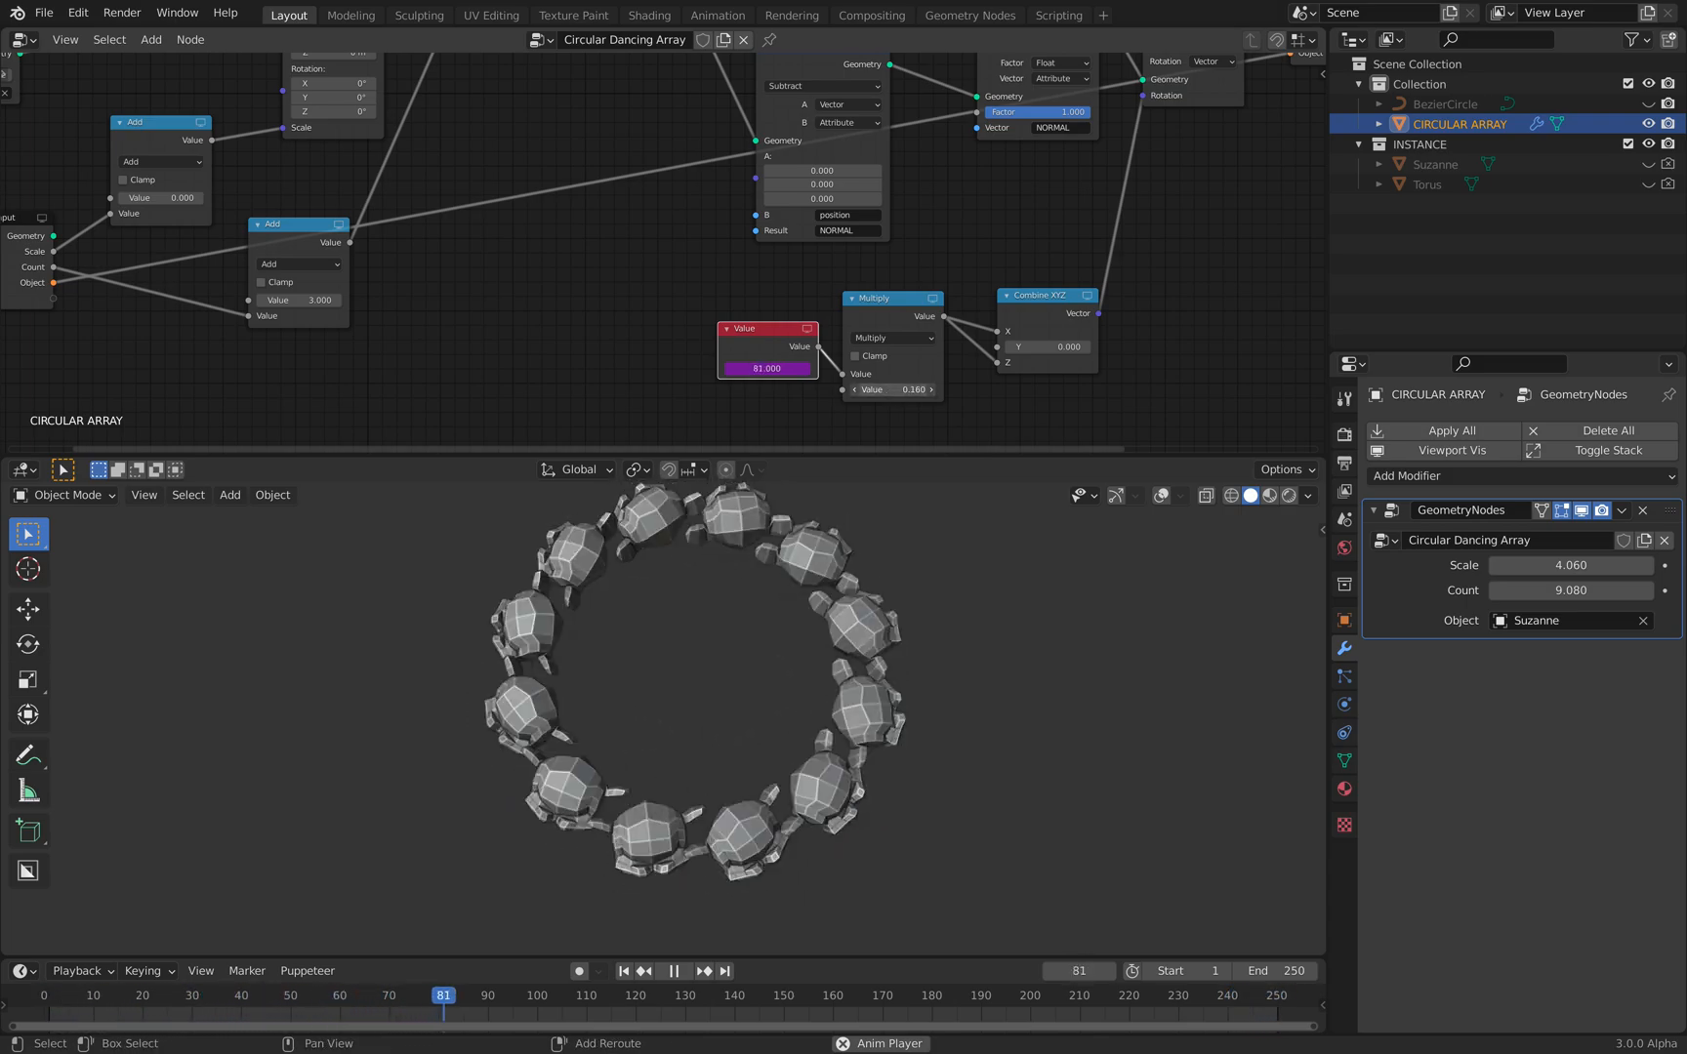
left_click(674, 994)
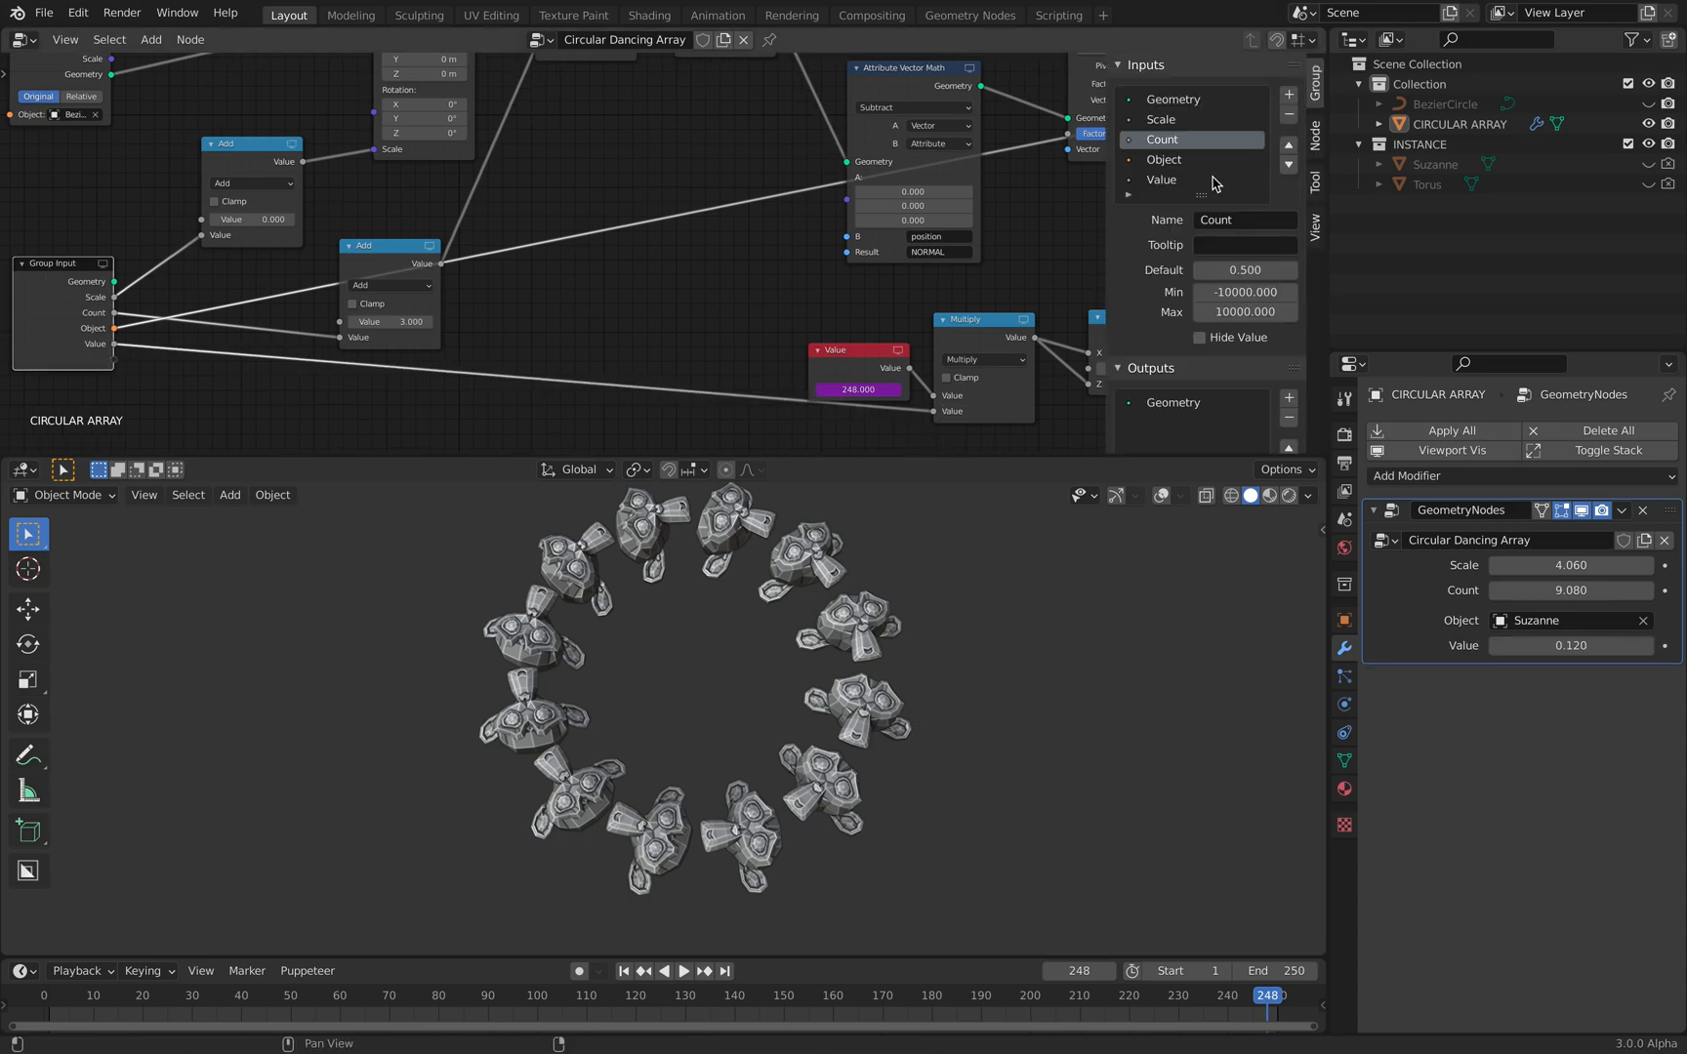
Rename the new input to Speed and tweak its value during playback.
left_click(1161, 180)
type("Speed")
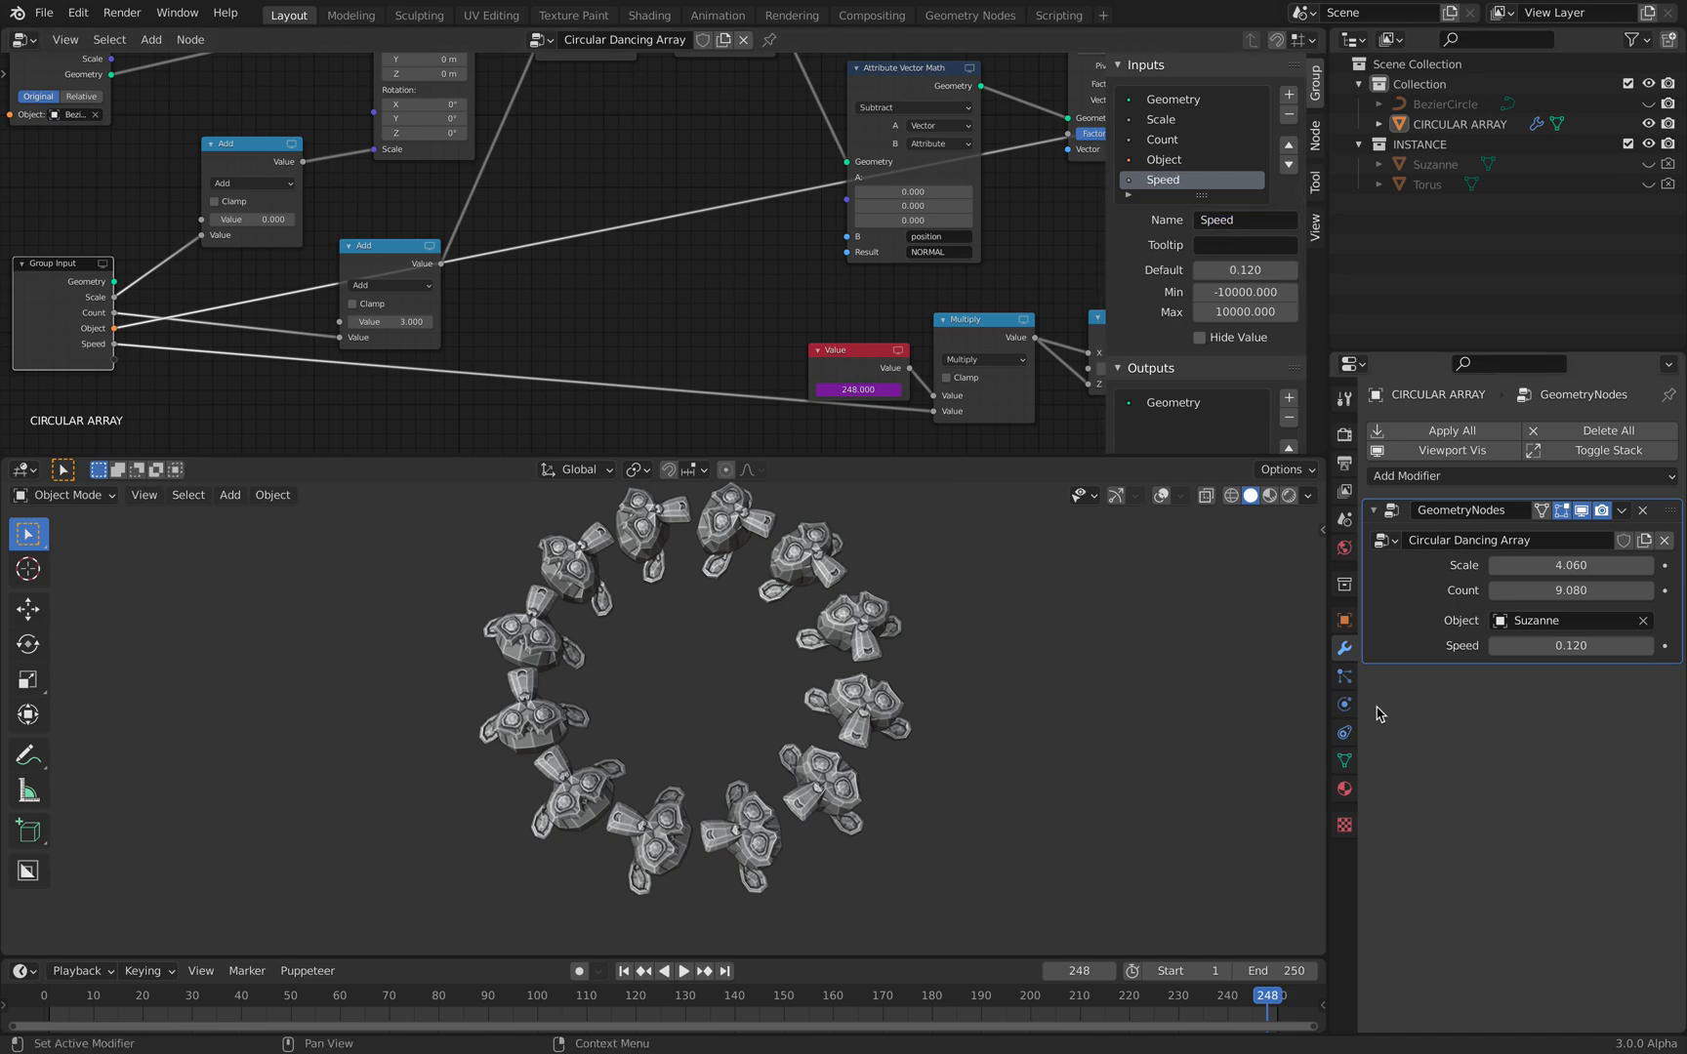
left_click(679, 972)
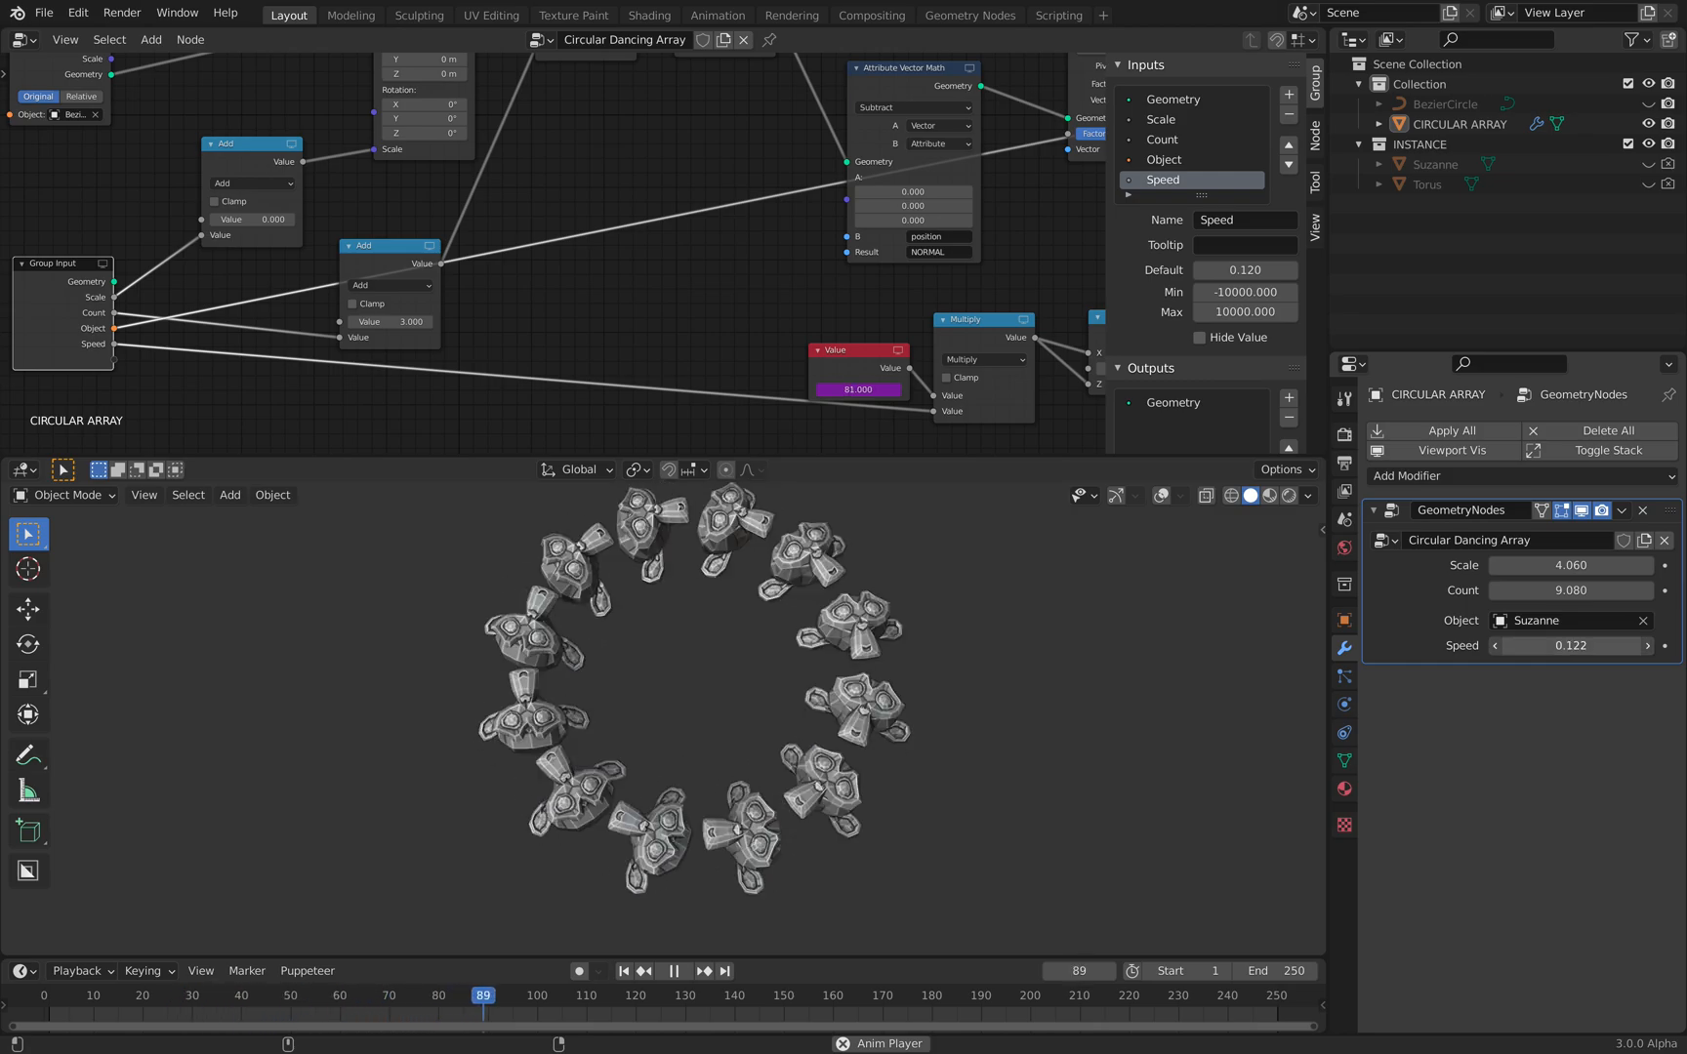
left_click(718, 994)
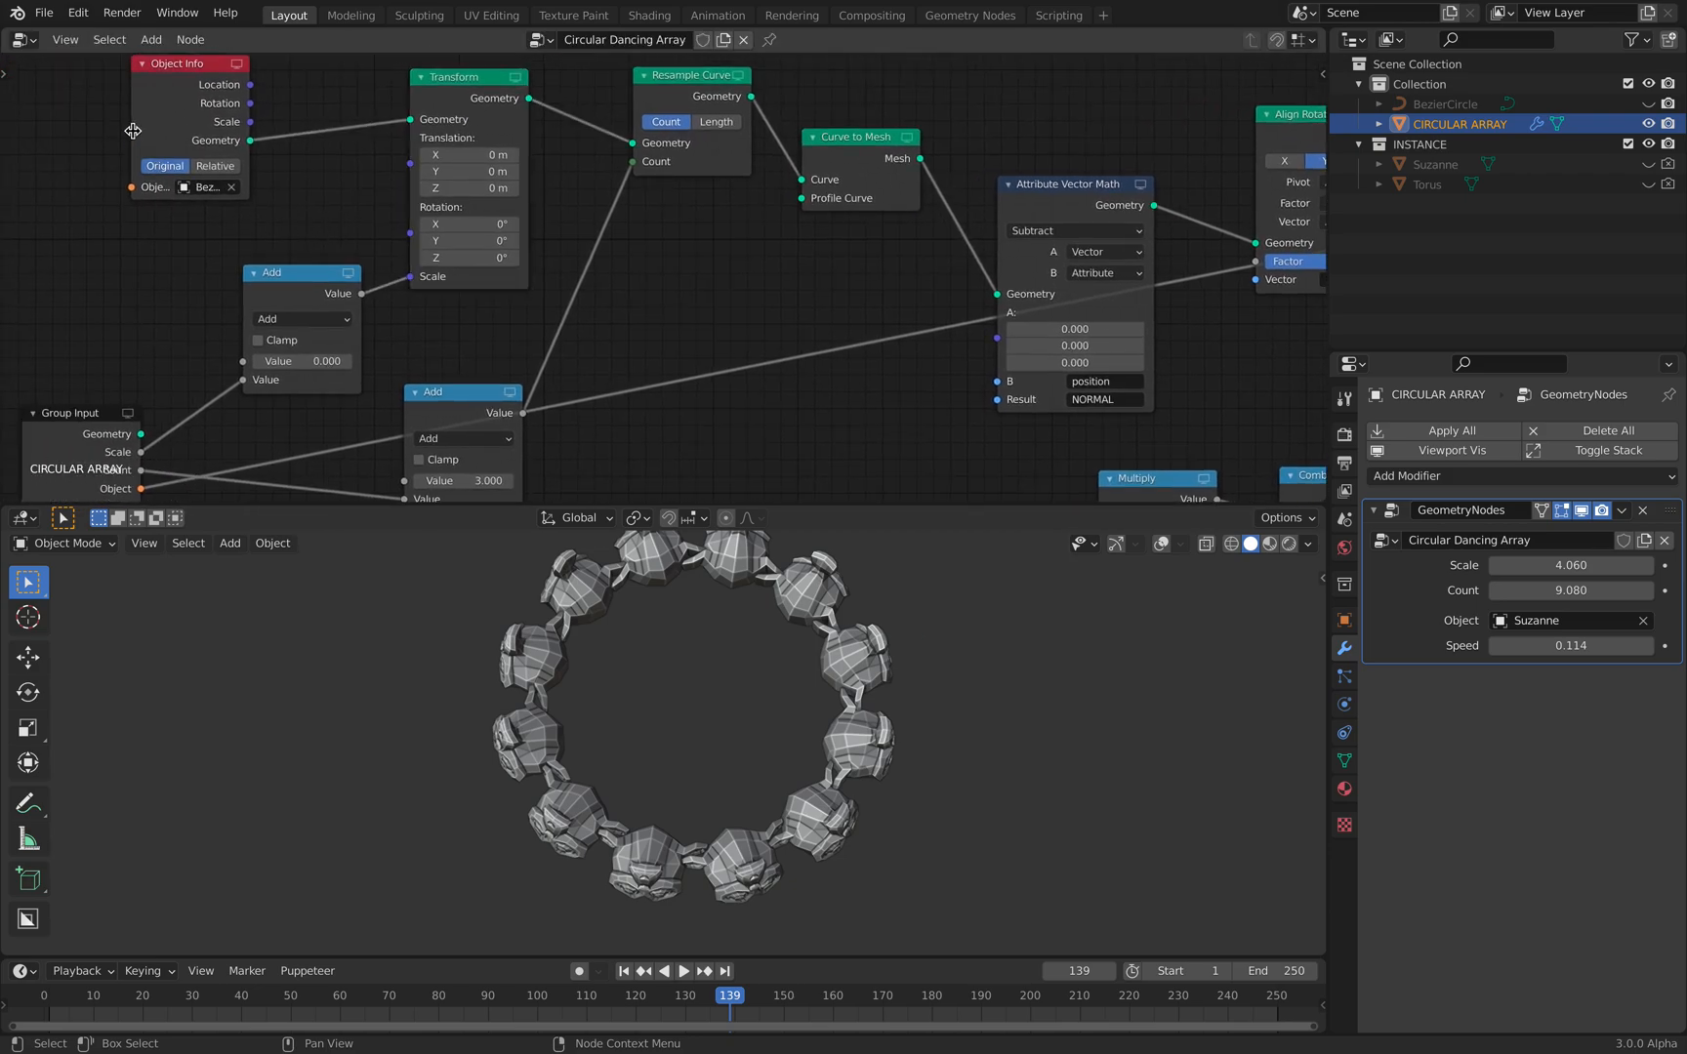
Pan the node tree to inspect the curve-to-ring nodes.
left_click_drag(187, 63, 154, 97)
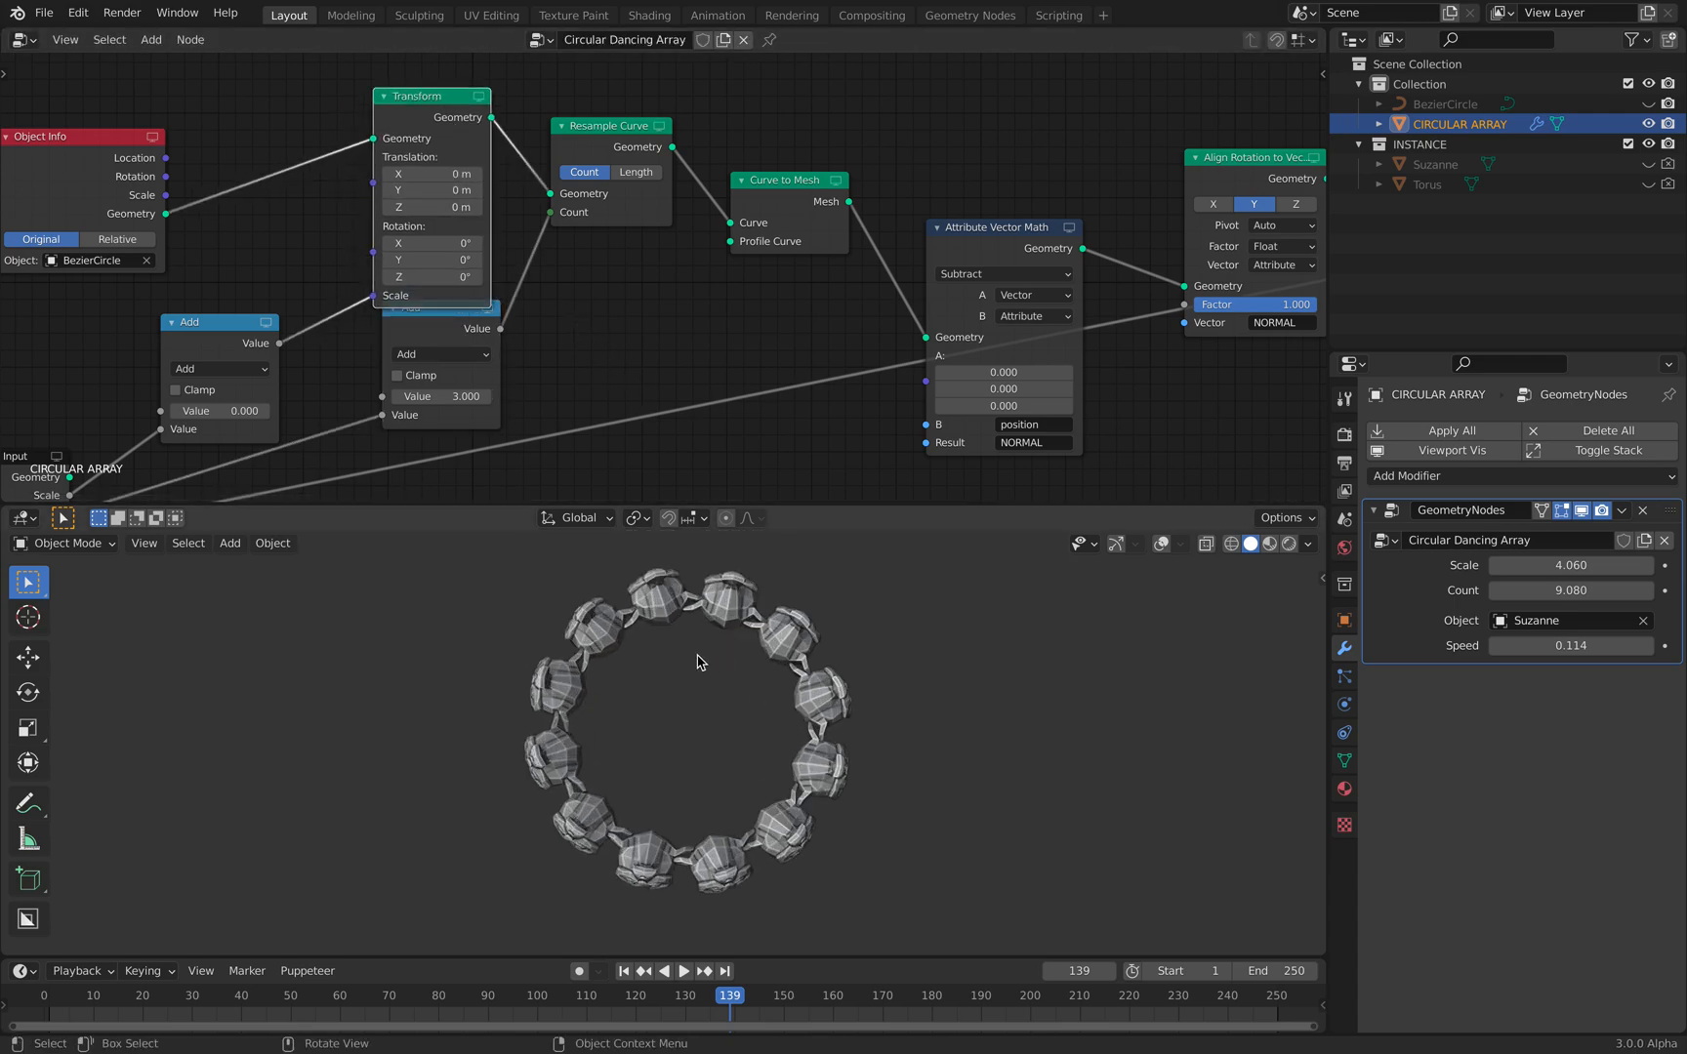
mouse_move(628, 293)
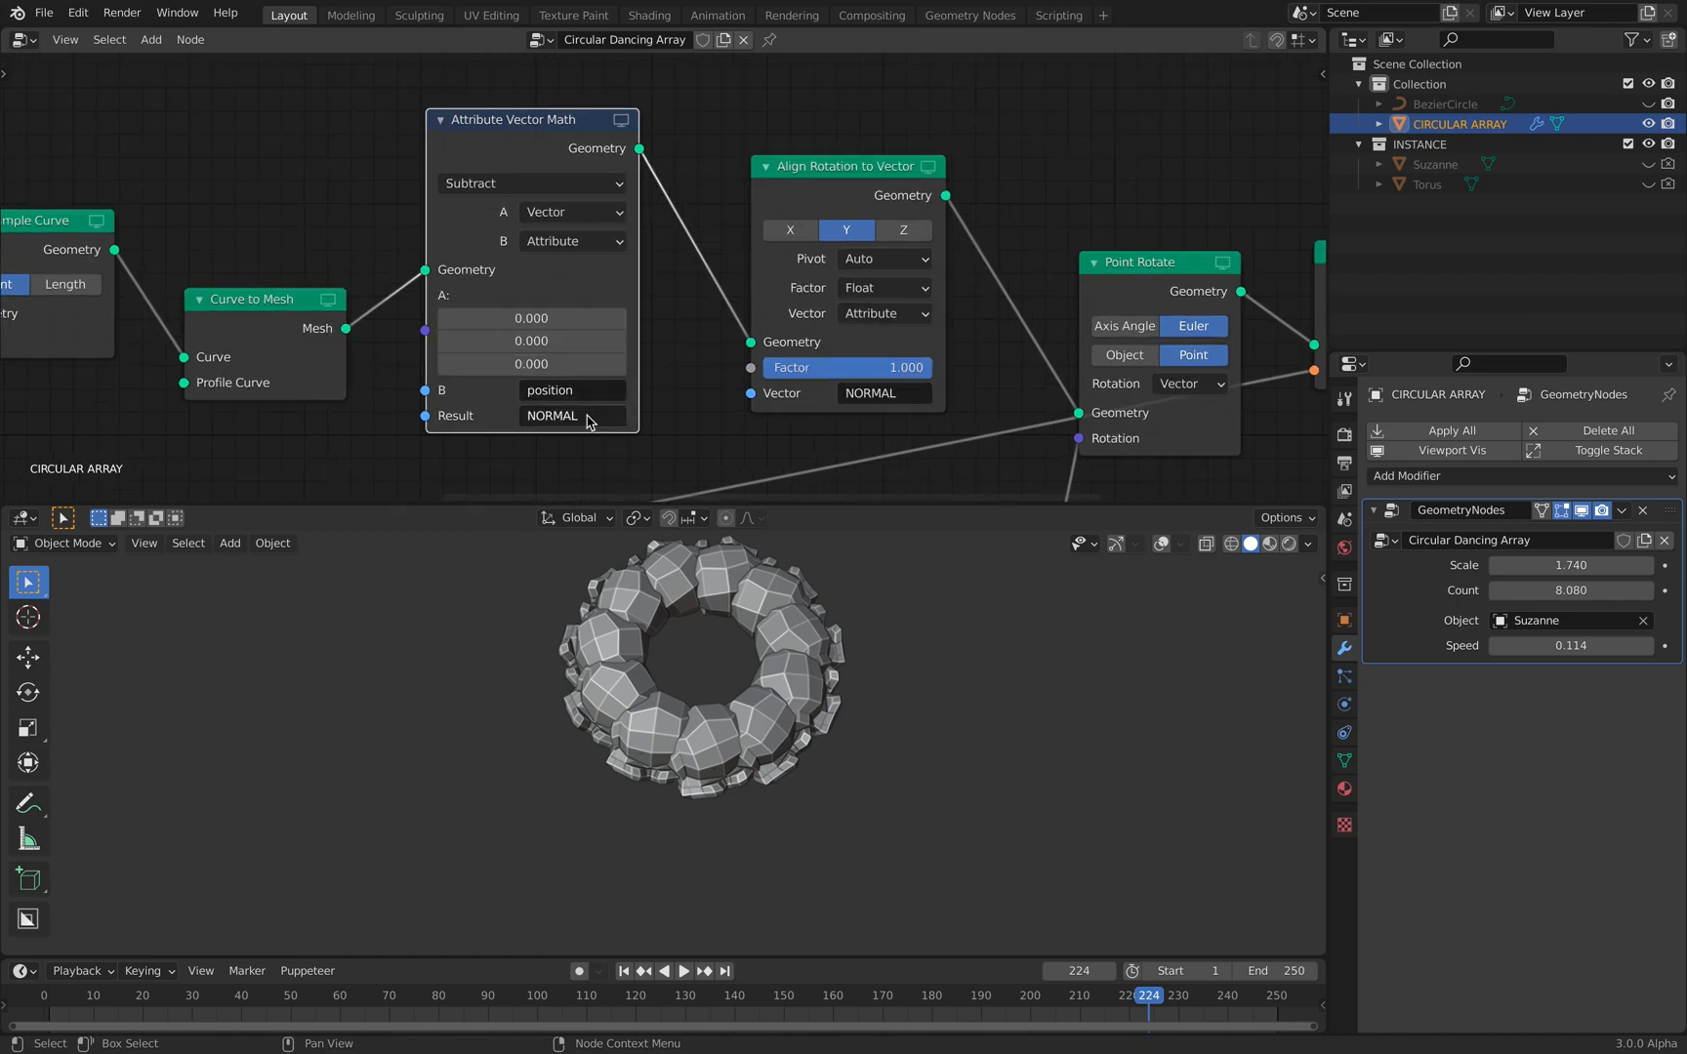
mouse_move(578, 418)
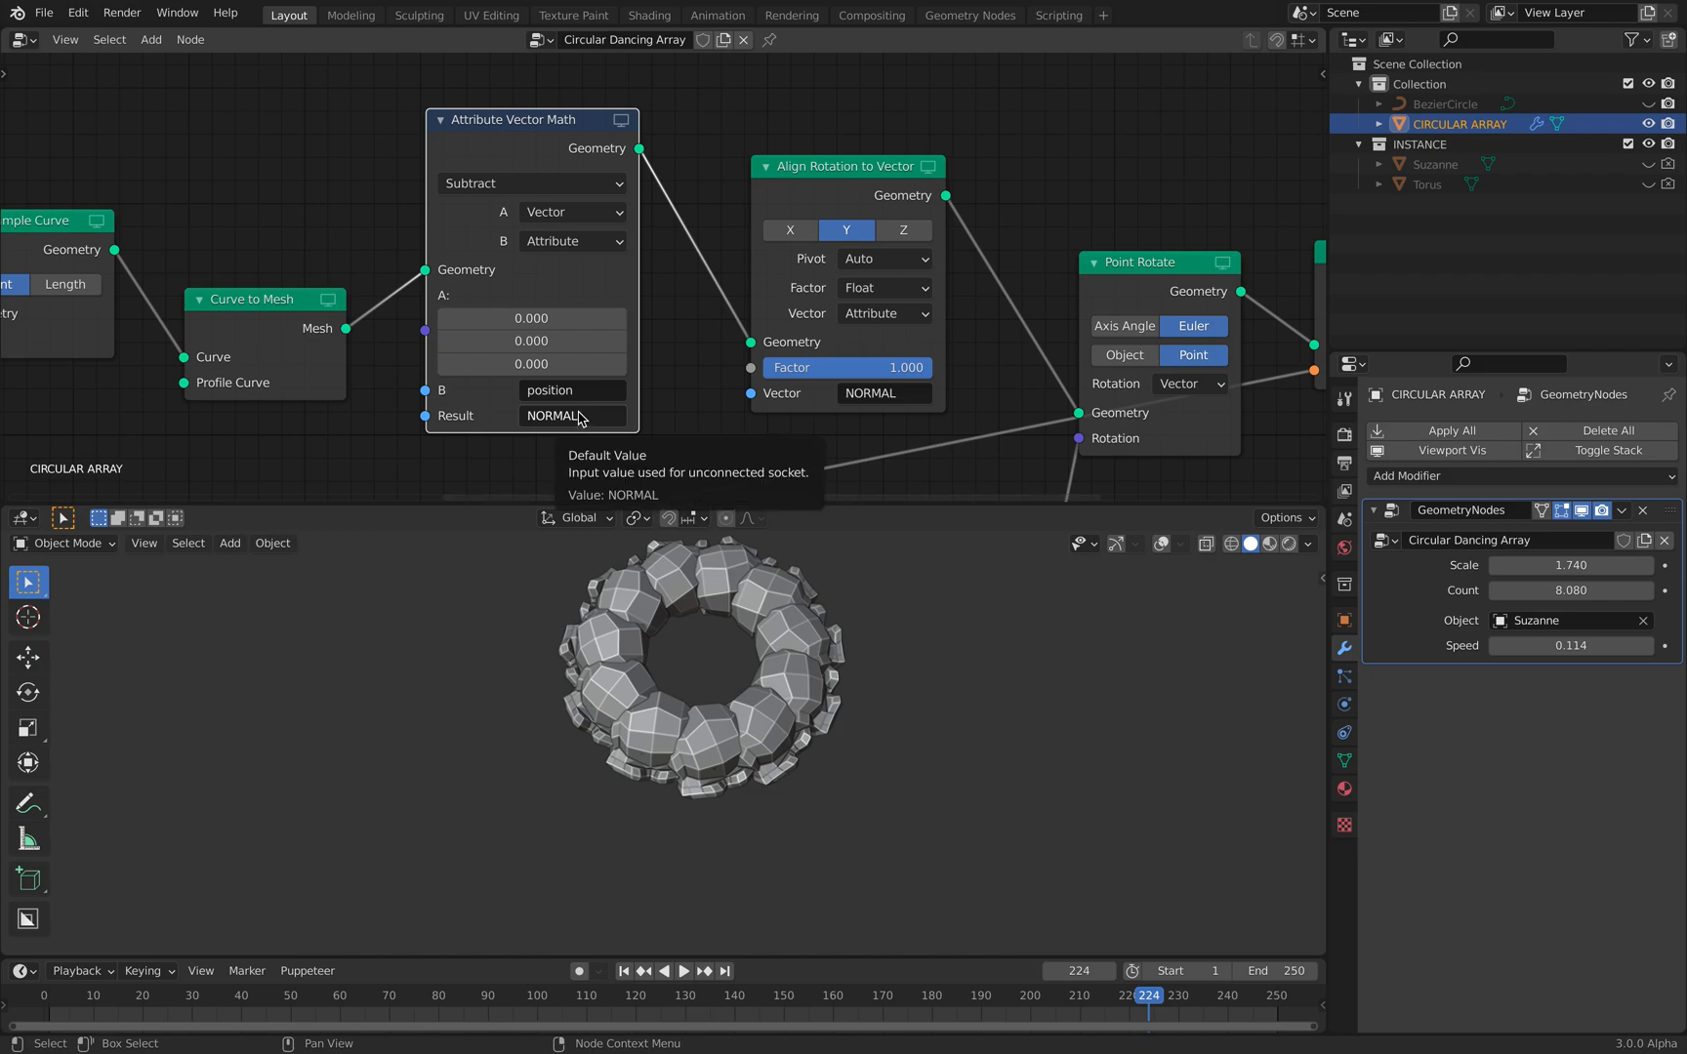
mouse_move(763, 316)
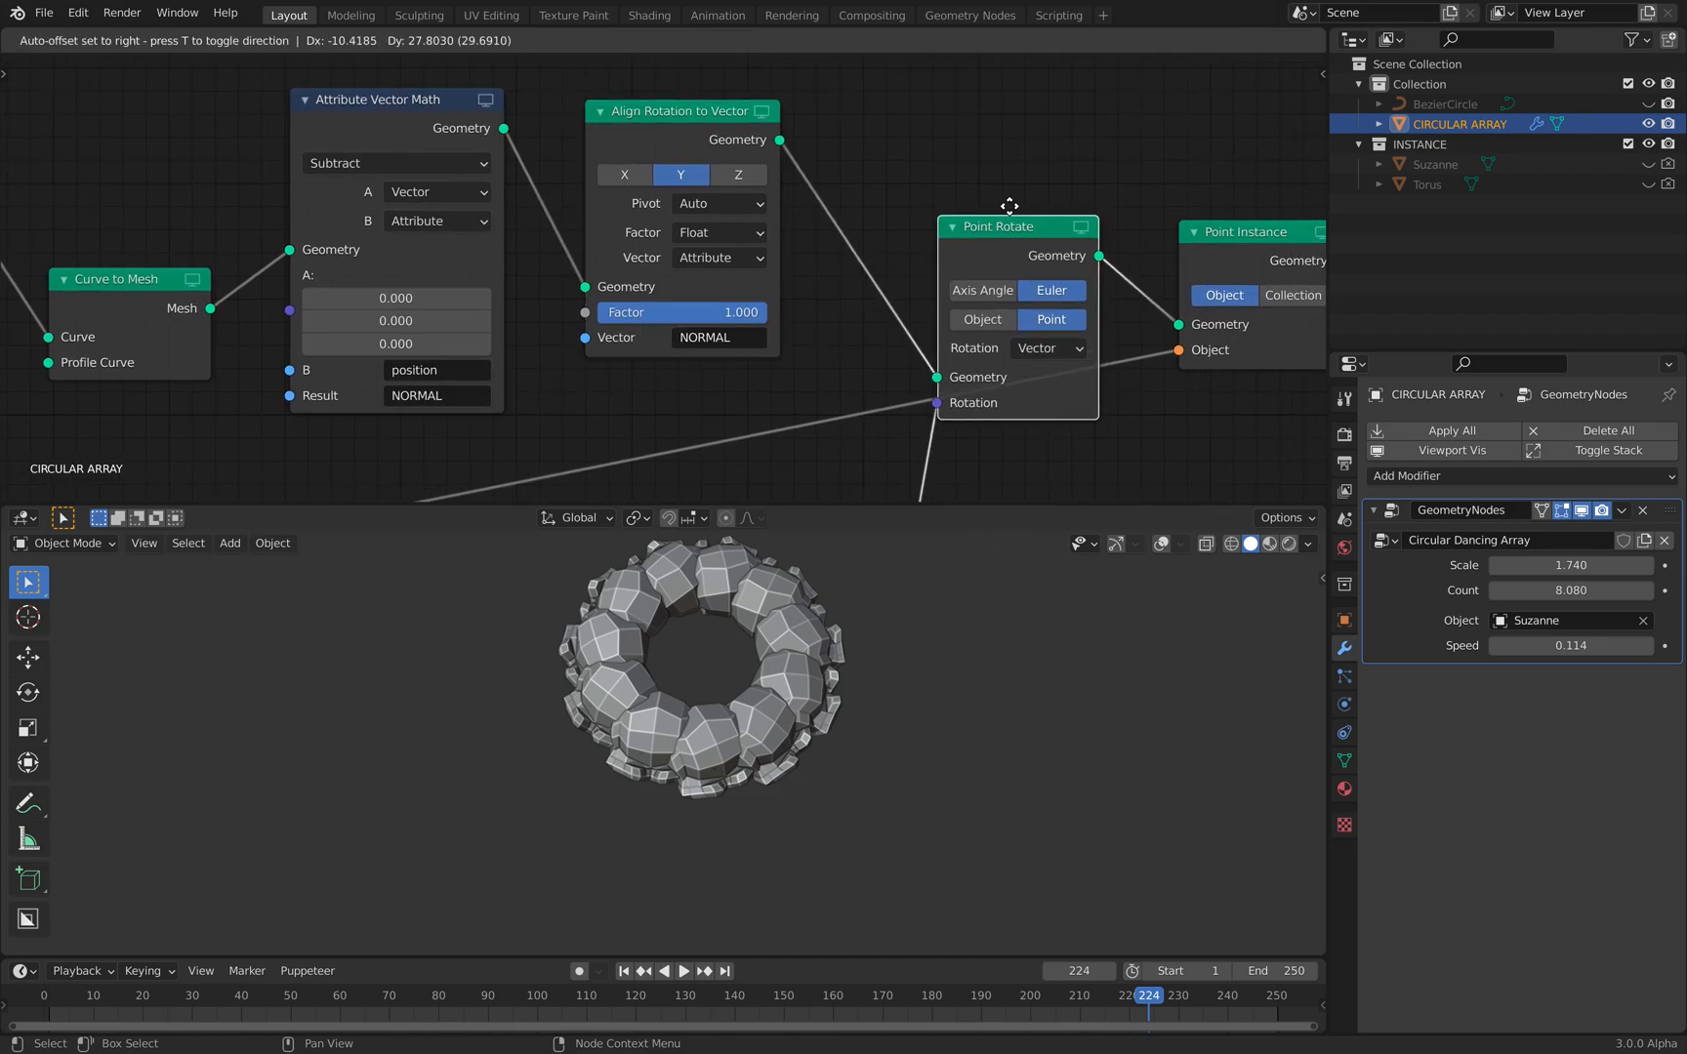
Raise the array's scale to about 4.6 and pick the Torus object to instance.
left_click(1009, 205)
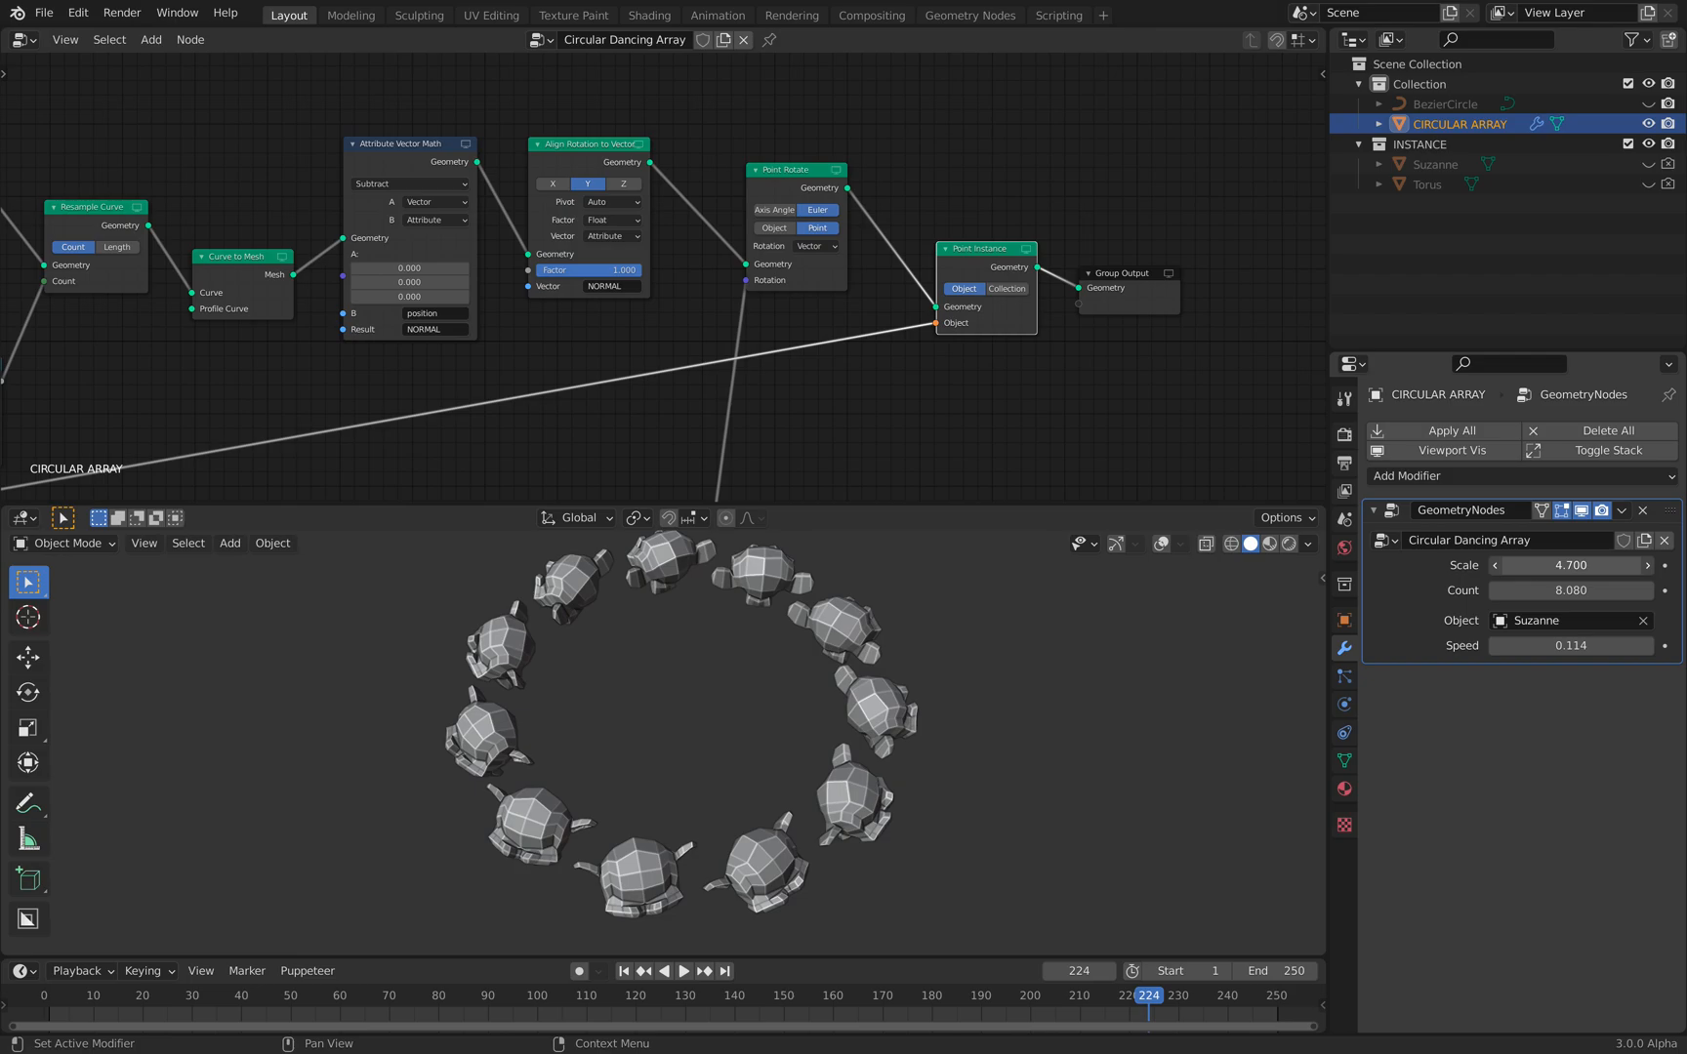
left_click(683, 970)
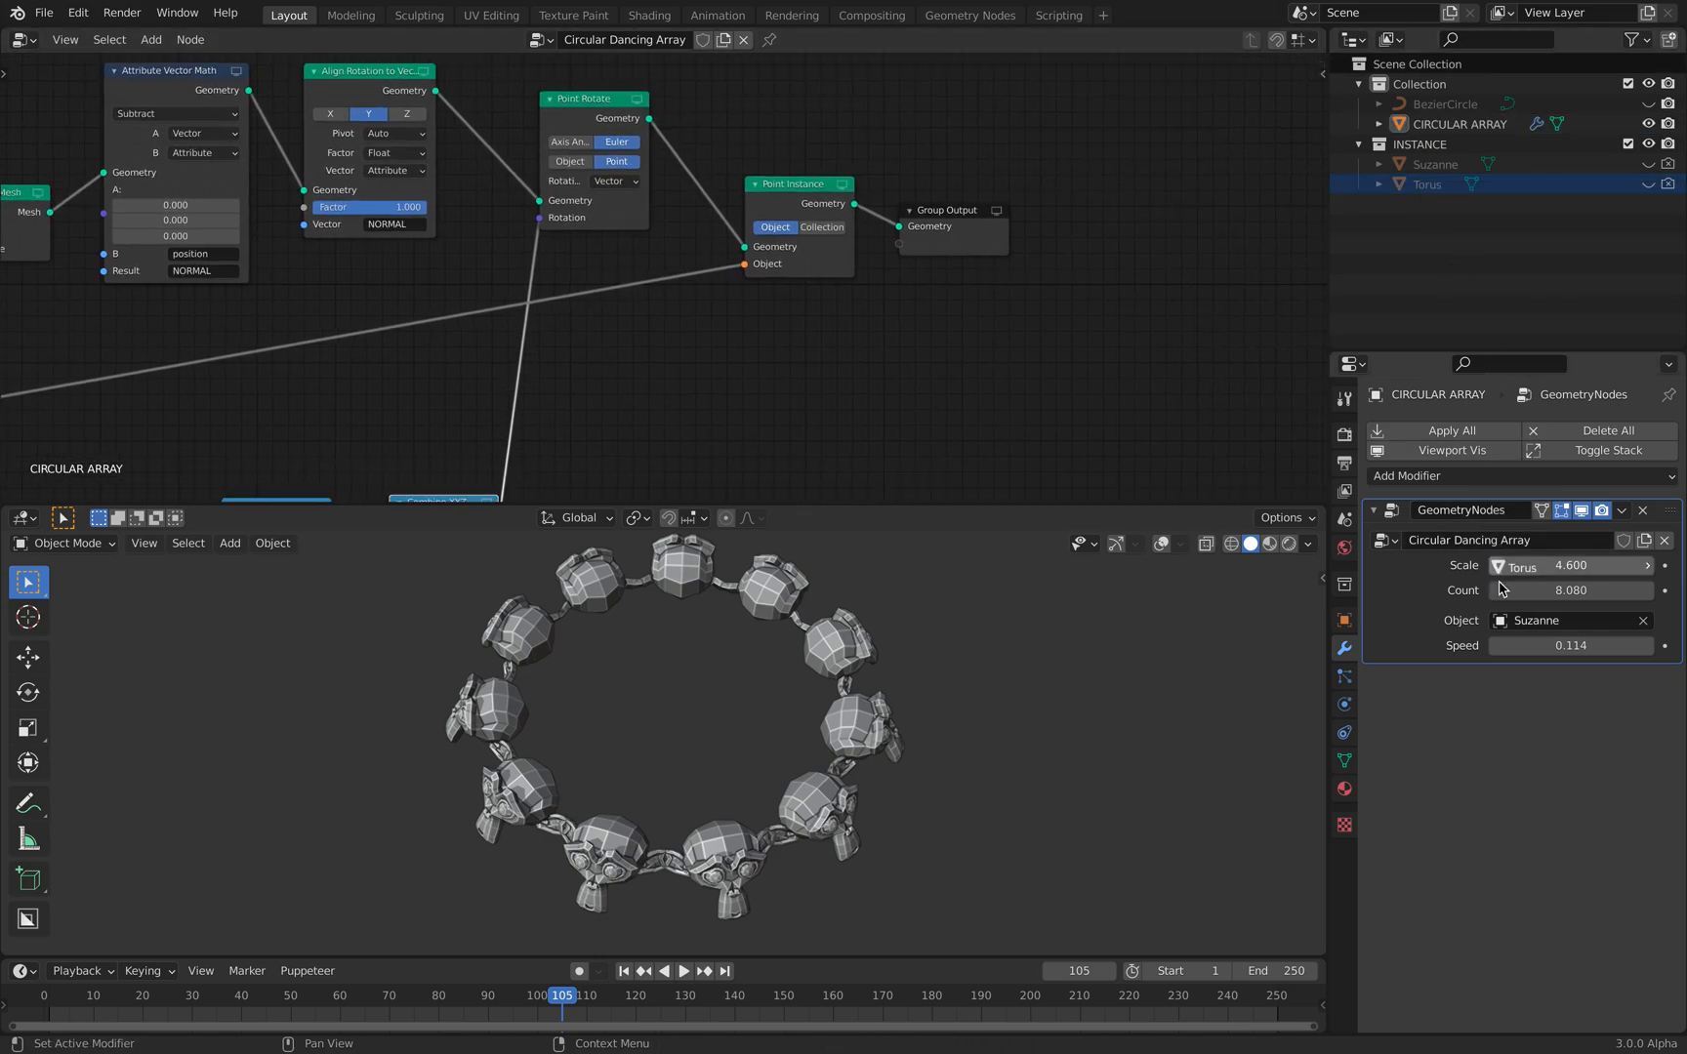
Instance Torus at scale 3.840, then duplicate the array into an outer ring at scale 4.980, count 10.060.
left_click(681, 970)
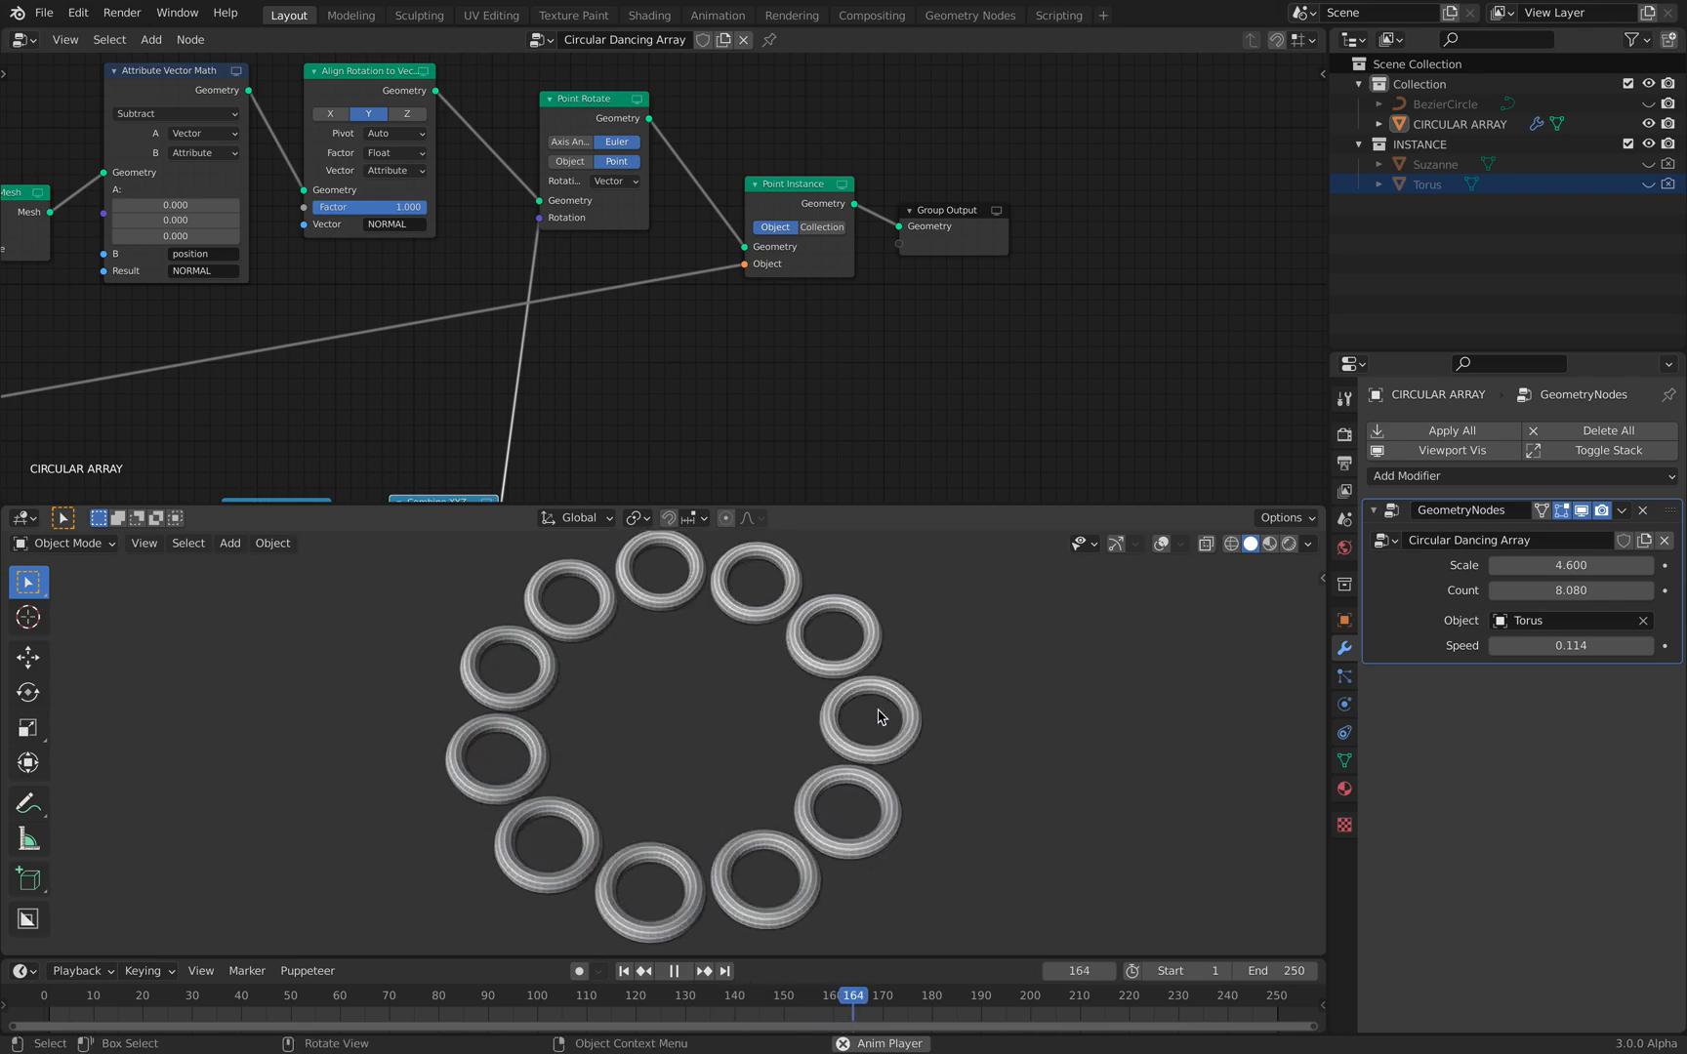
left_click(693, 971)
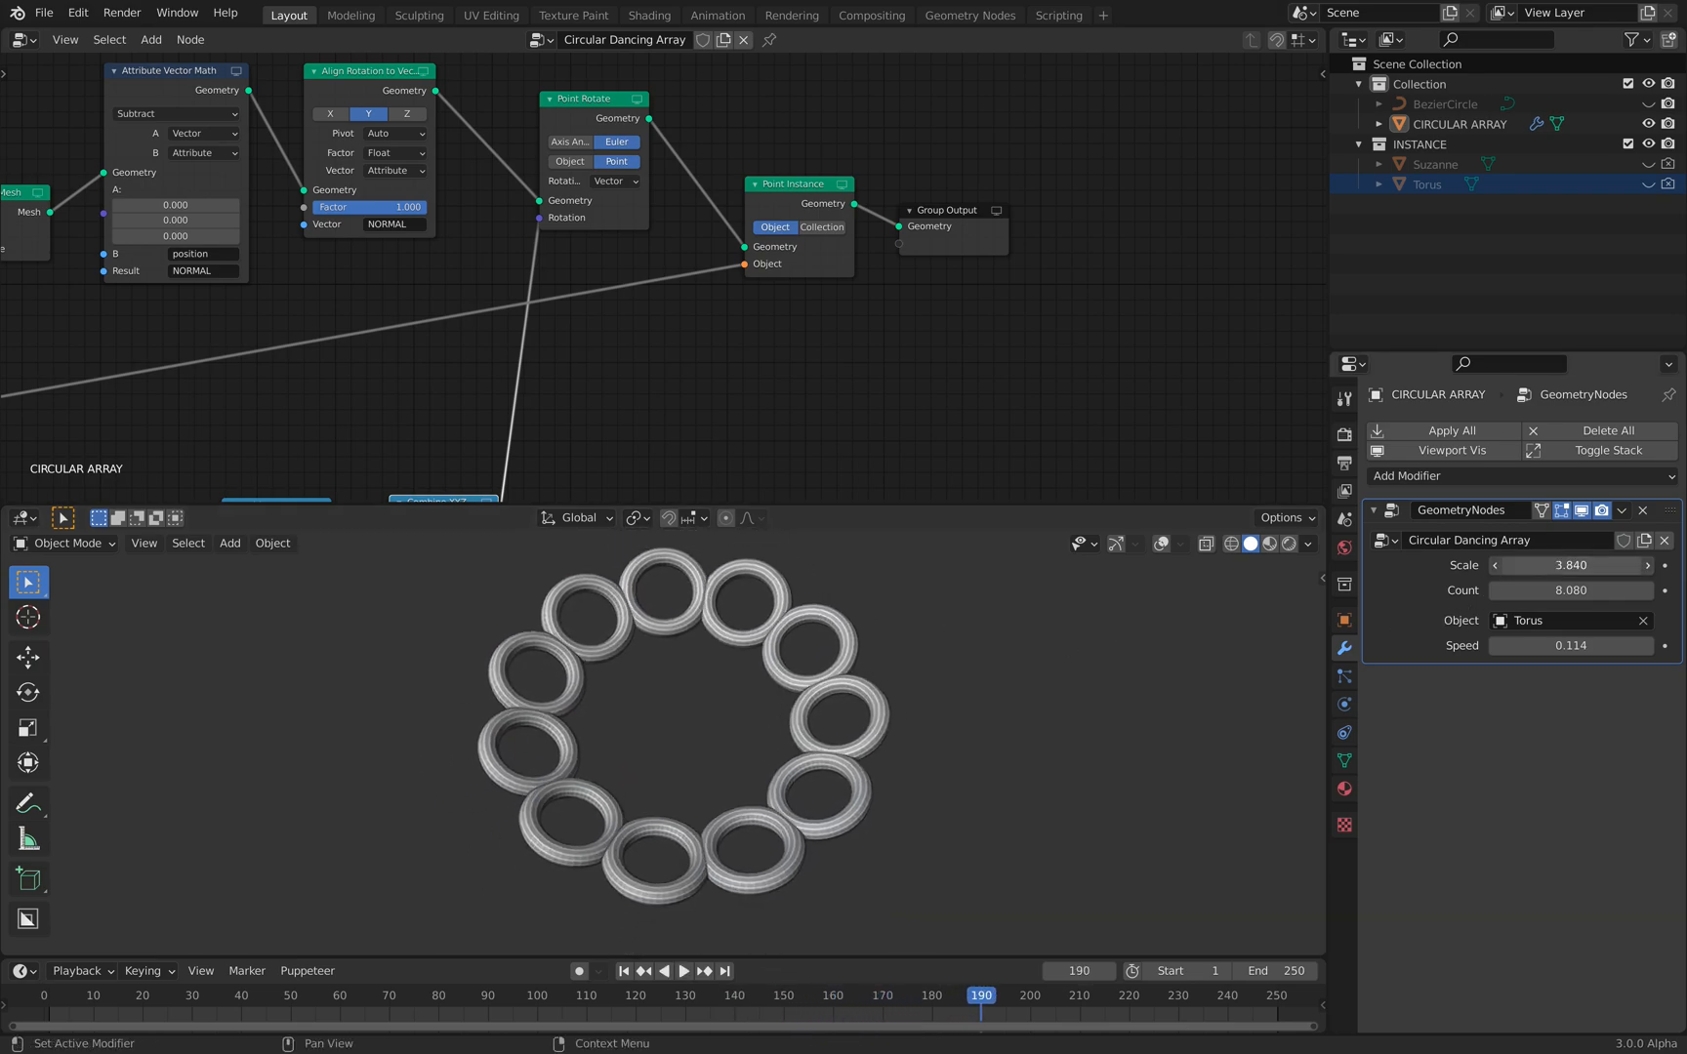
left_click(681, 971)
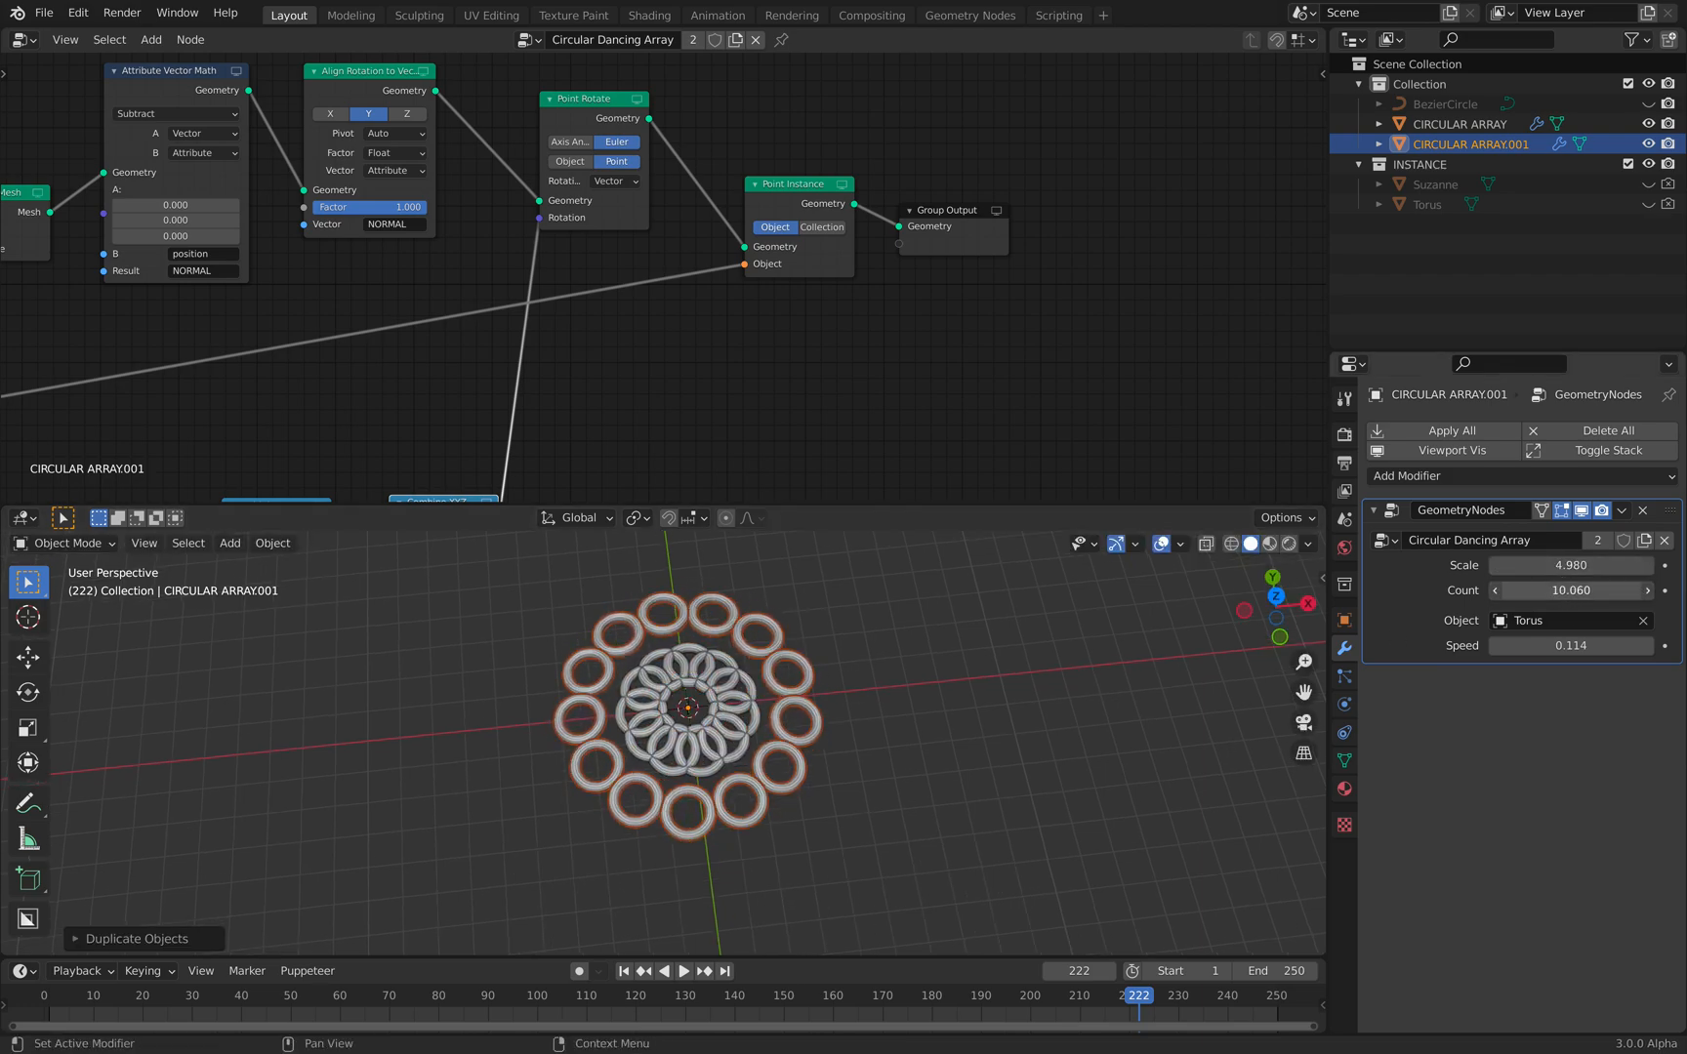
Raise the outer torus ring's instance count to 17.900.
left_click(681, 970)
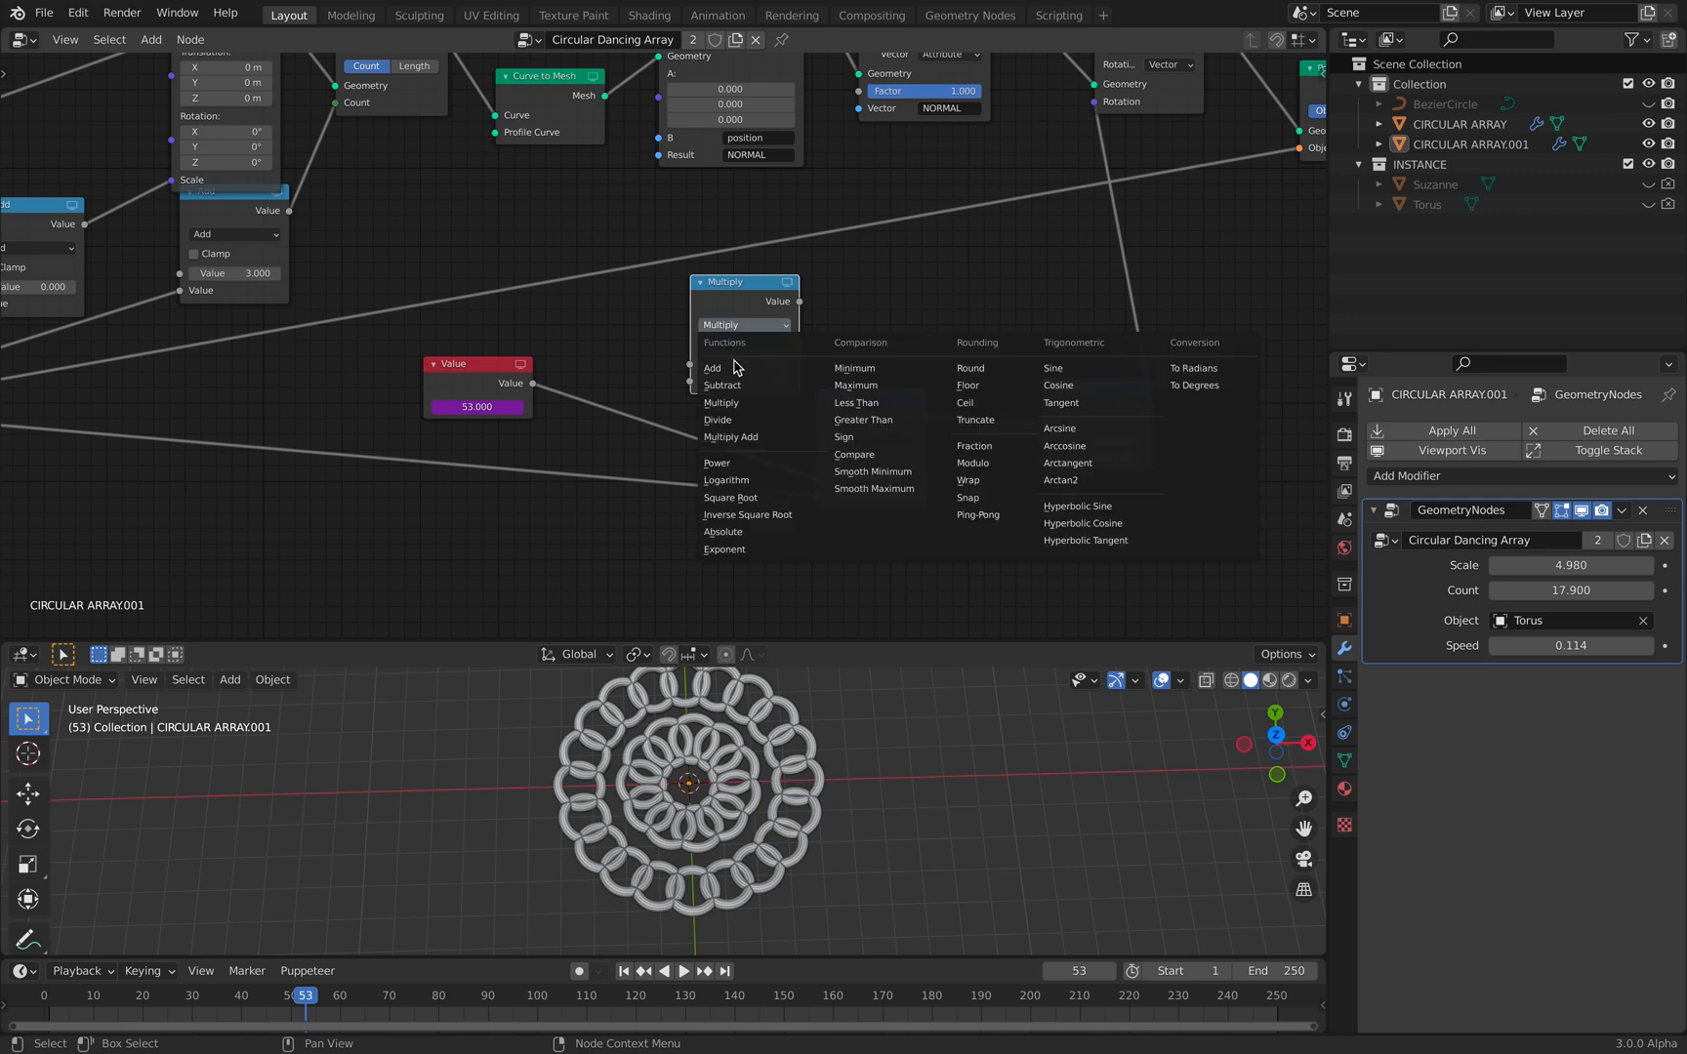
Switch the new math node to Add so Offset Time 14.68 feeds it, and play the result.
left_click(711, 367)
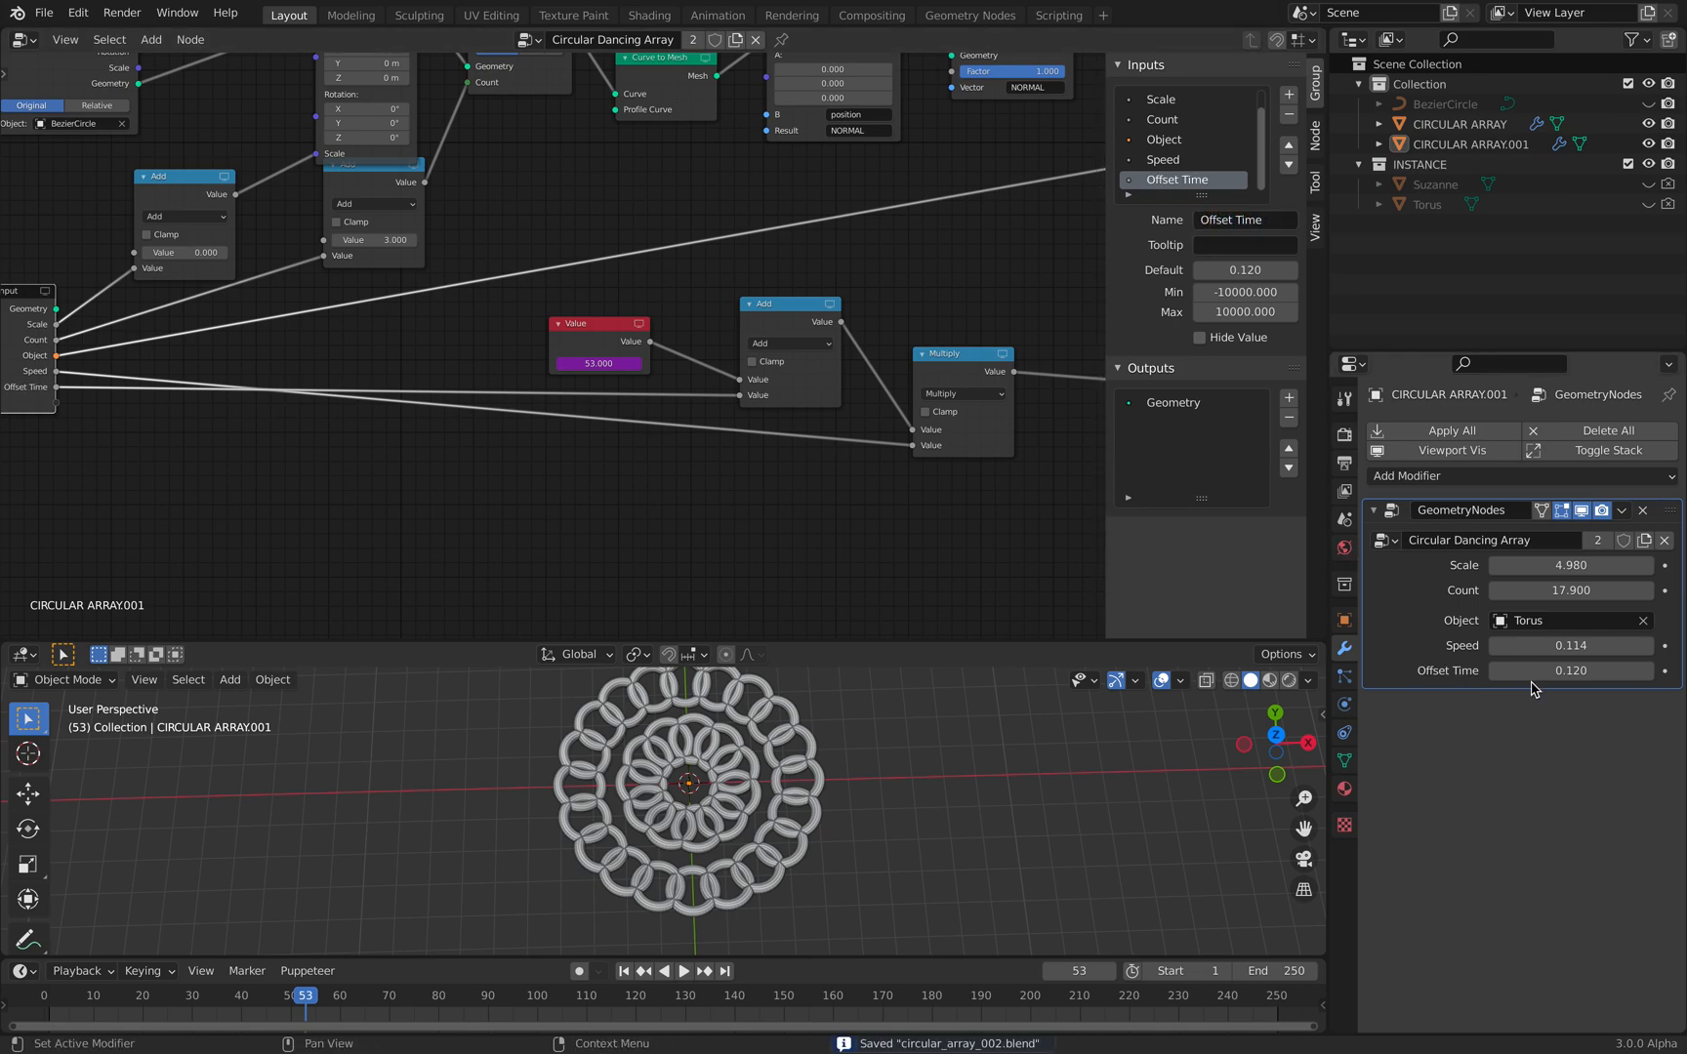
left_click(683, 970)
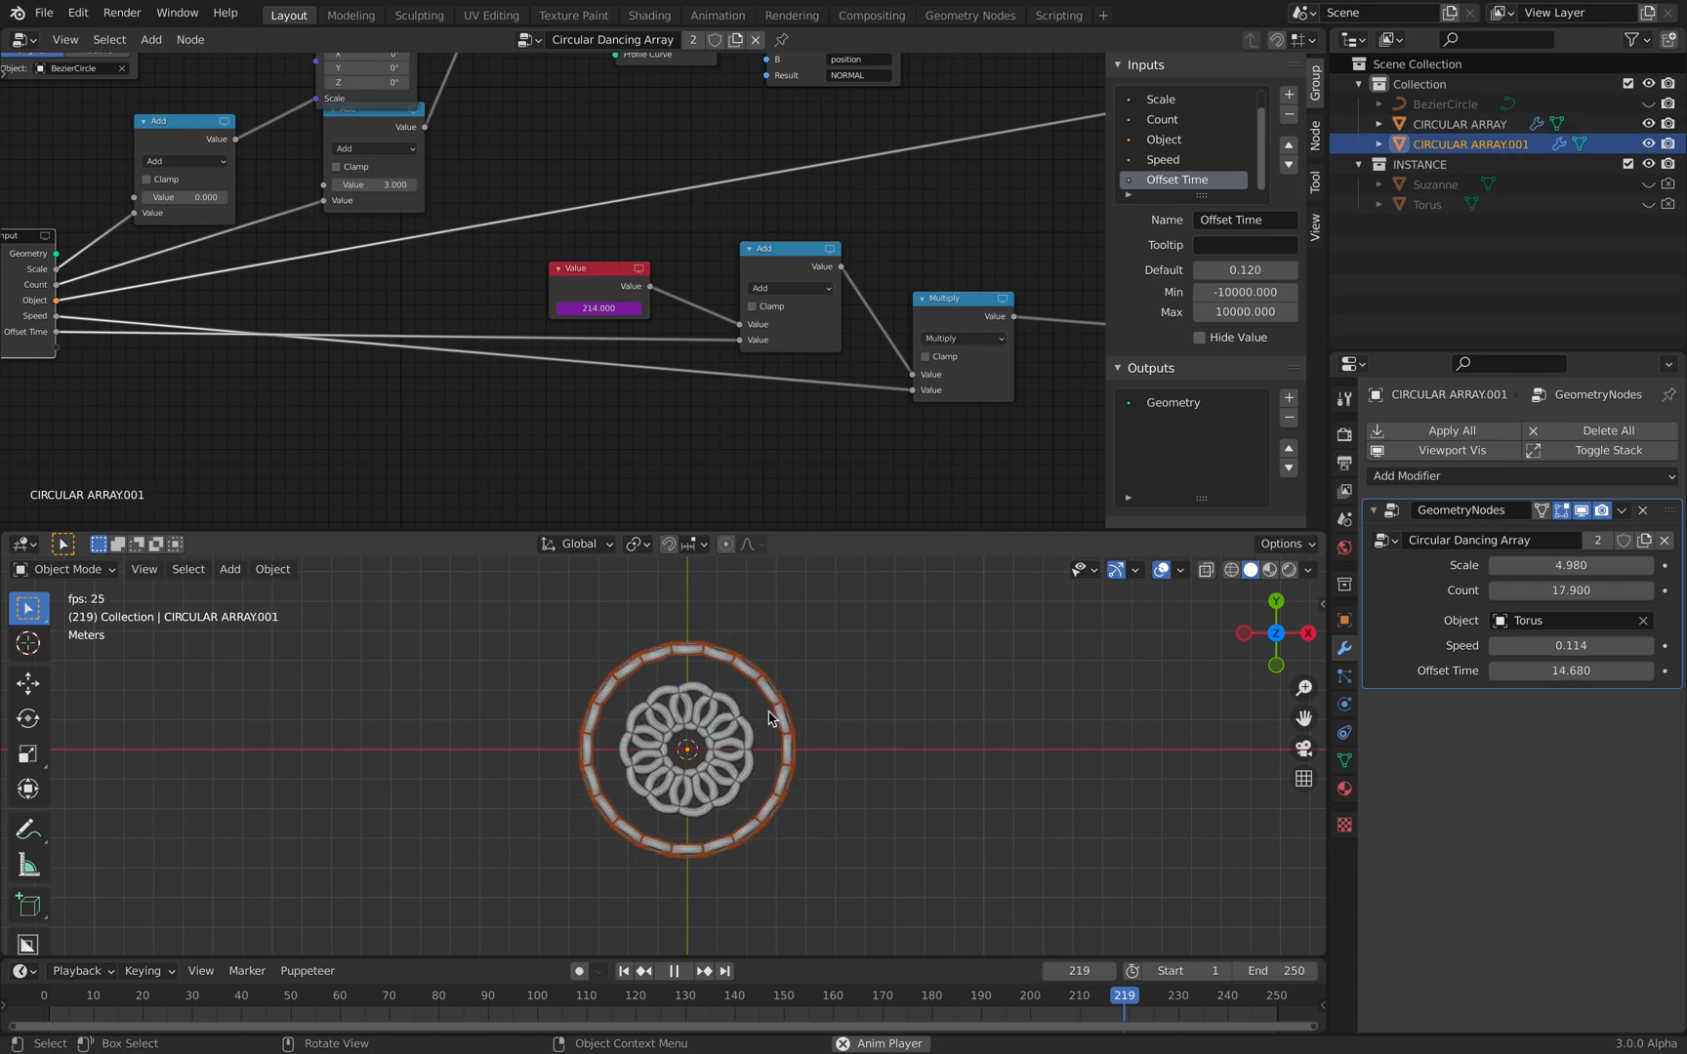
Duplicate the array into a third ring, CIRCULAR ARRAY.002.
key("shift+d")
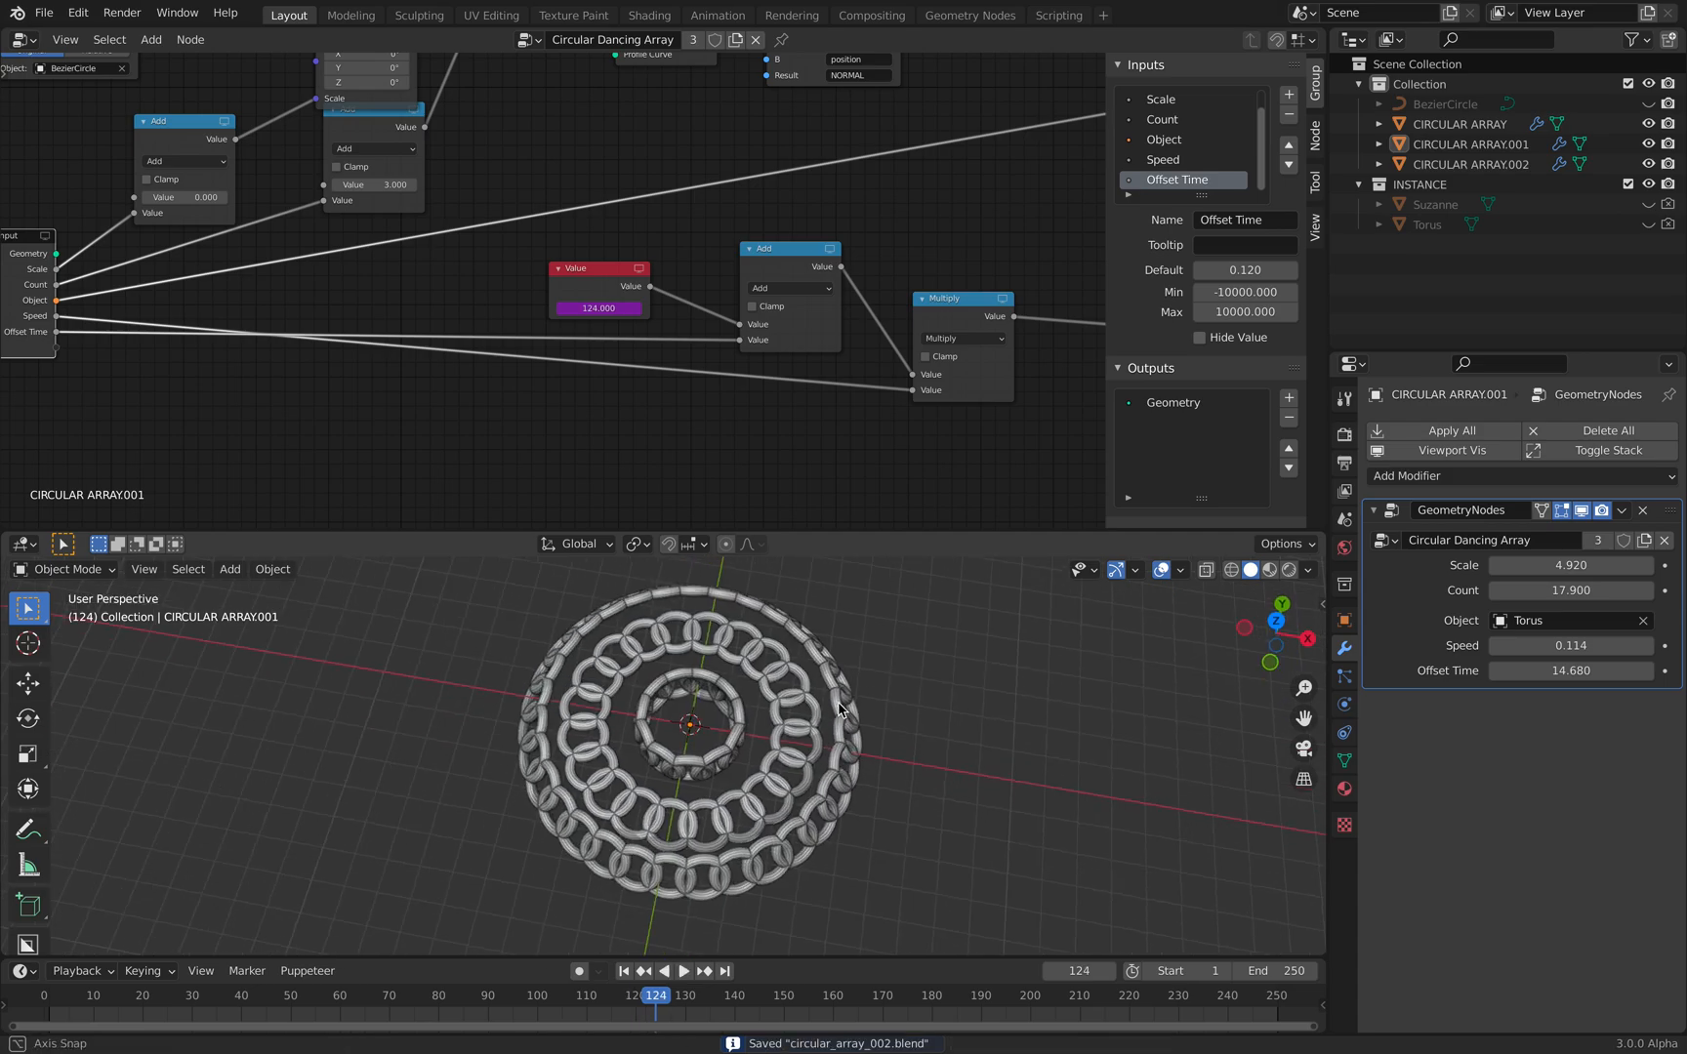
Set CIRCULAR ARRAY.001 to instance Suzanne, then select the first circular array.
left_click(1564, 619)
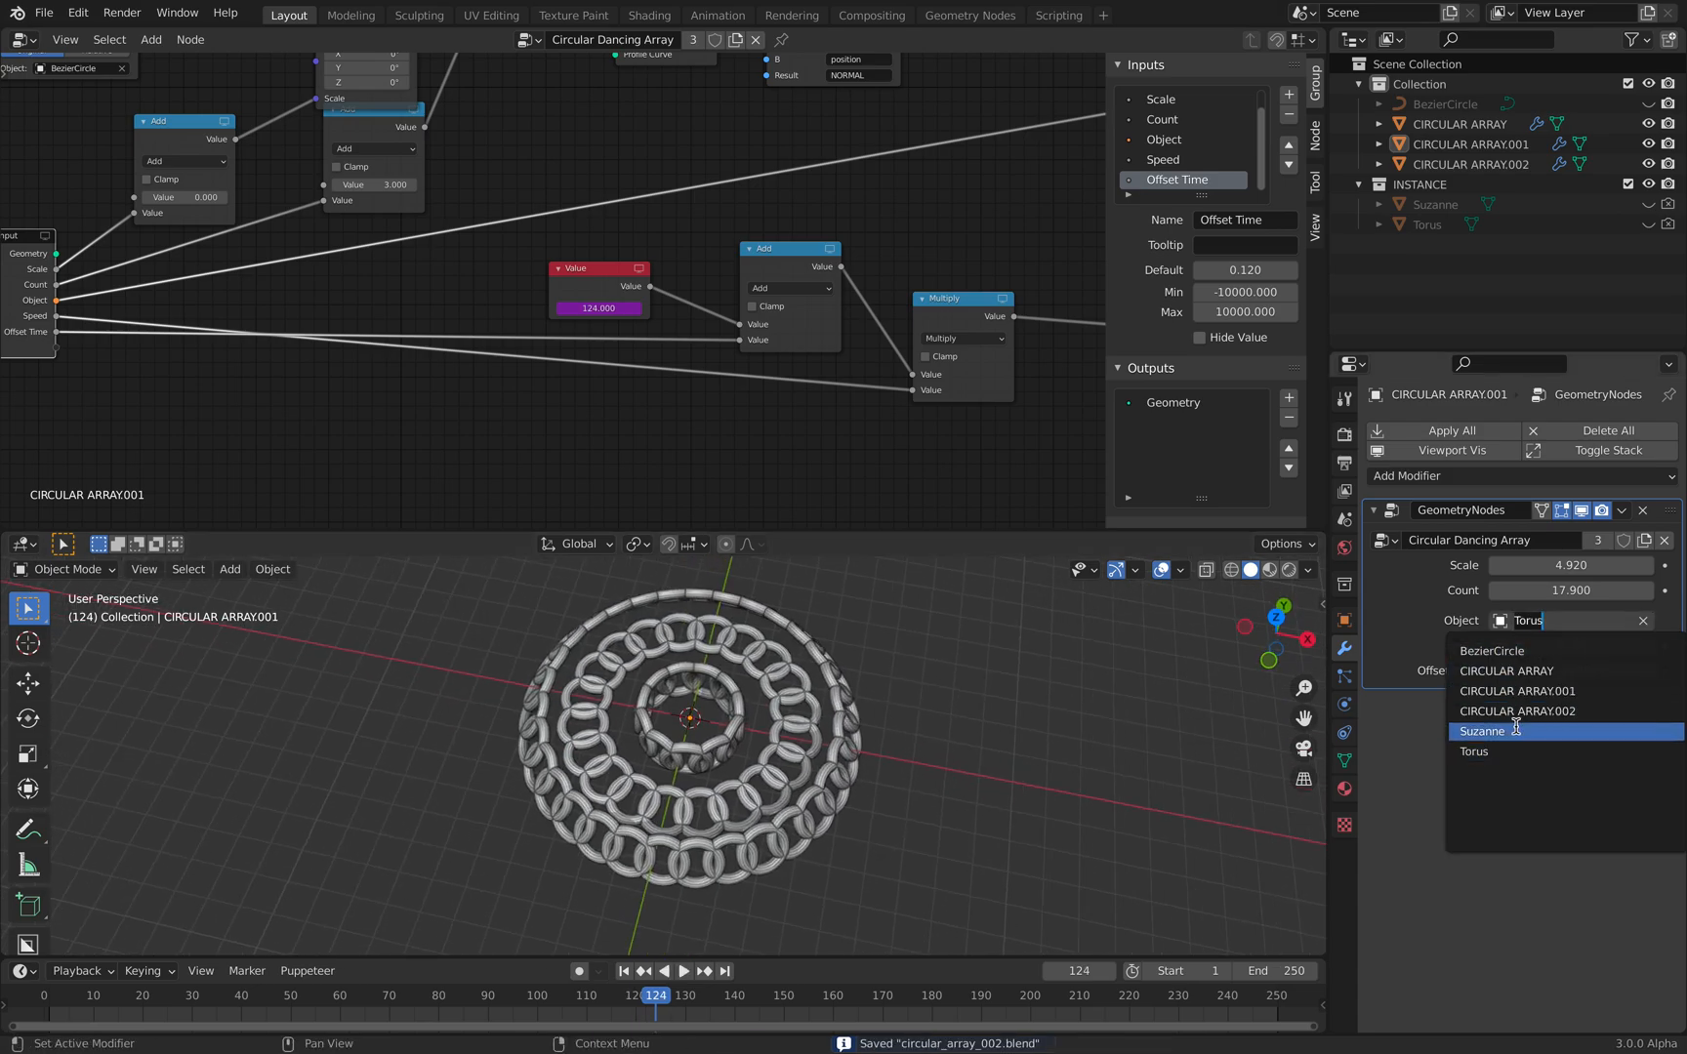
left_click(1481, 730)
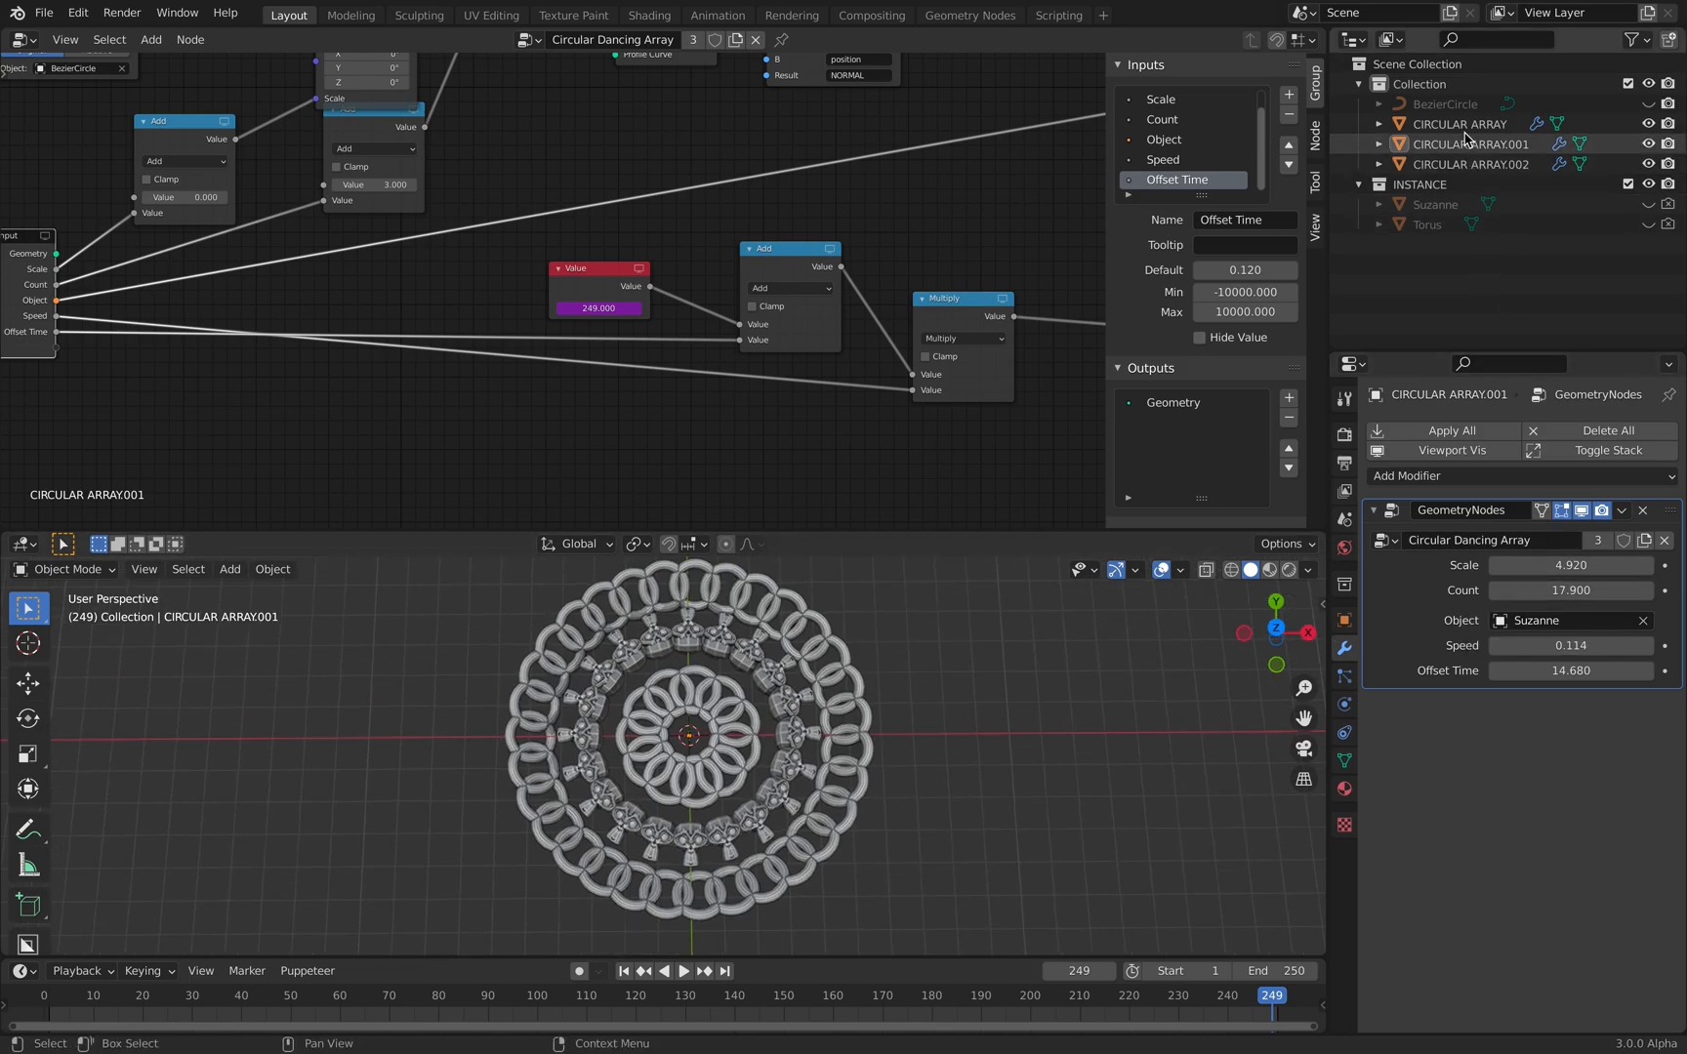
left_click(1460, 123)
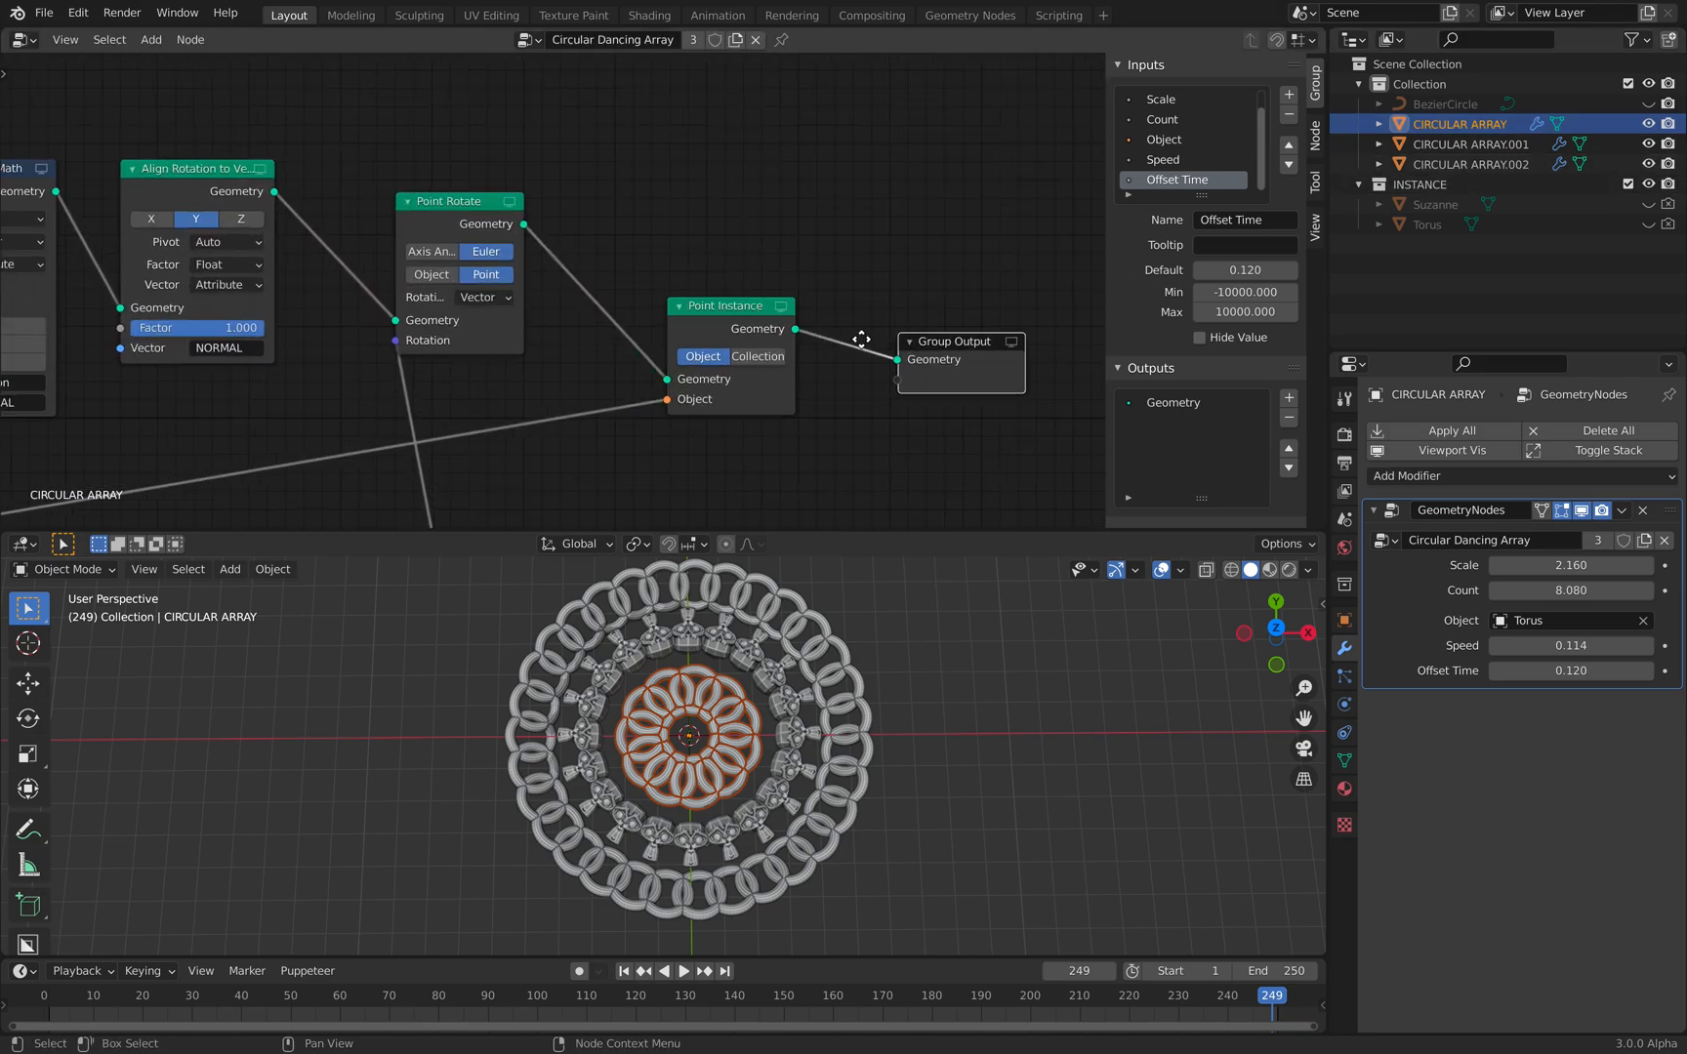
Switch Point Instance to Collection mode using the INSTANCE collection and change the random seed.
left_click(771, 360)
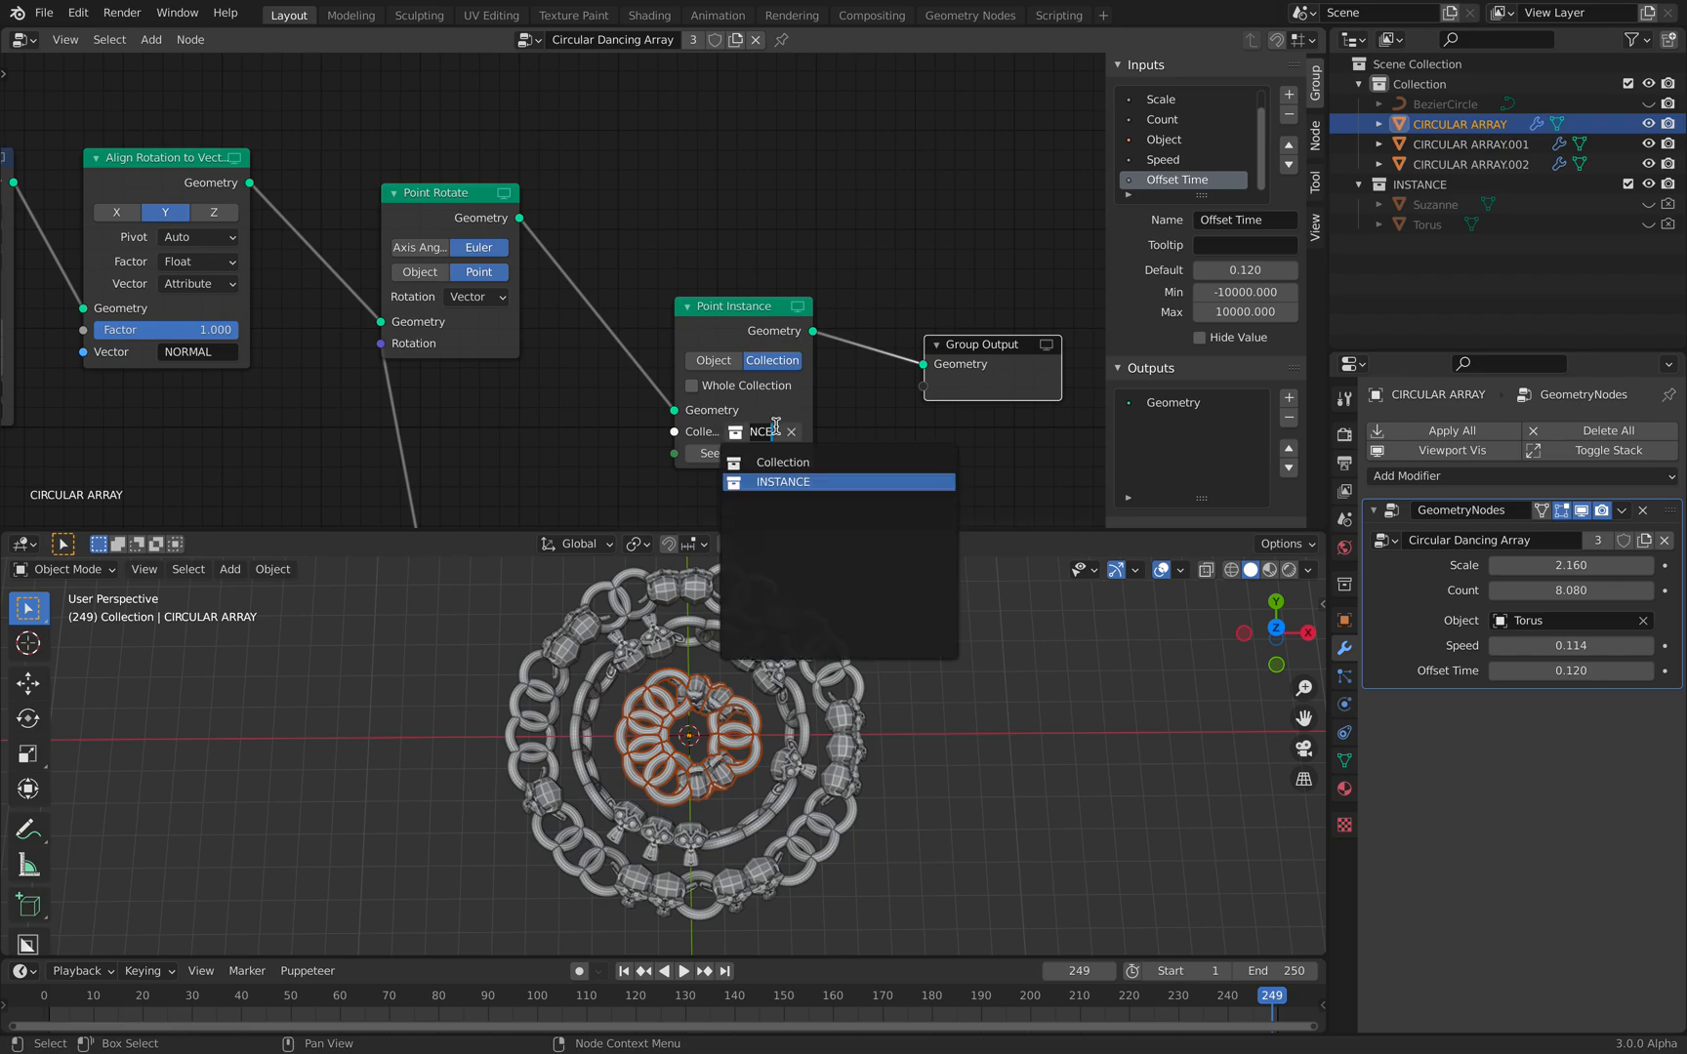
left_click(782, 482)
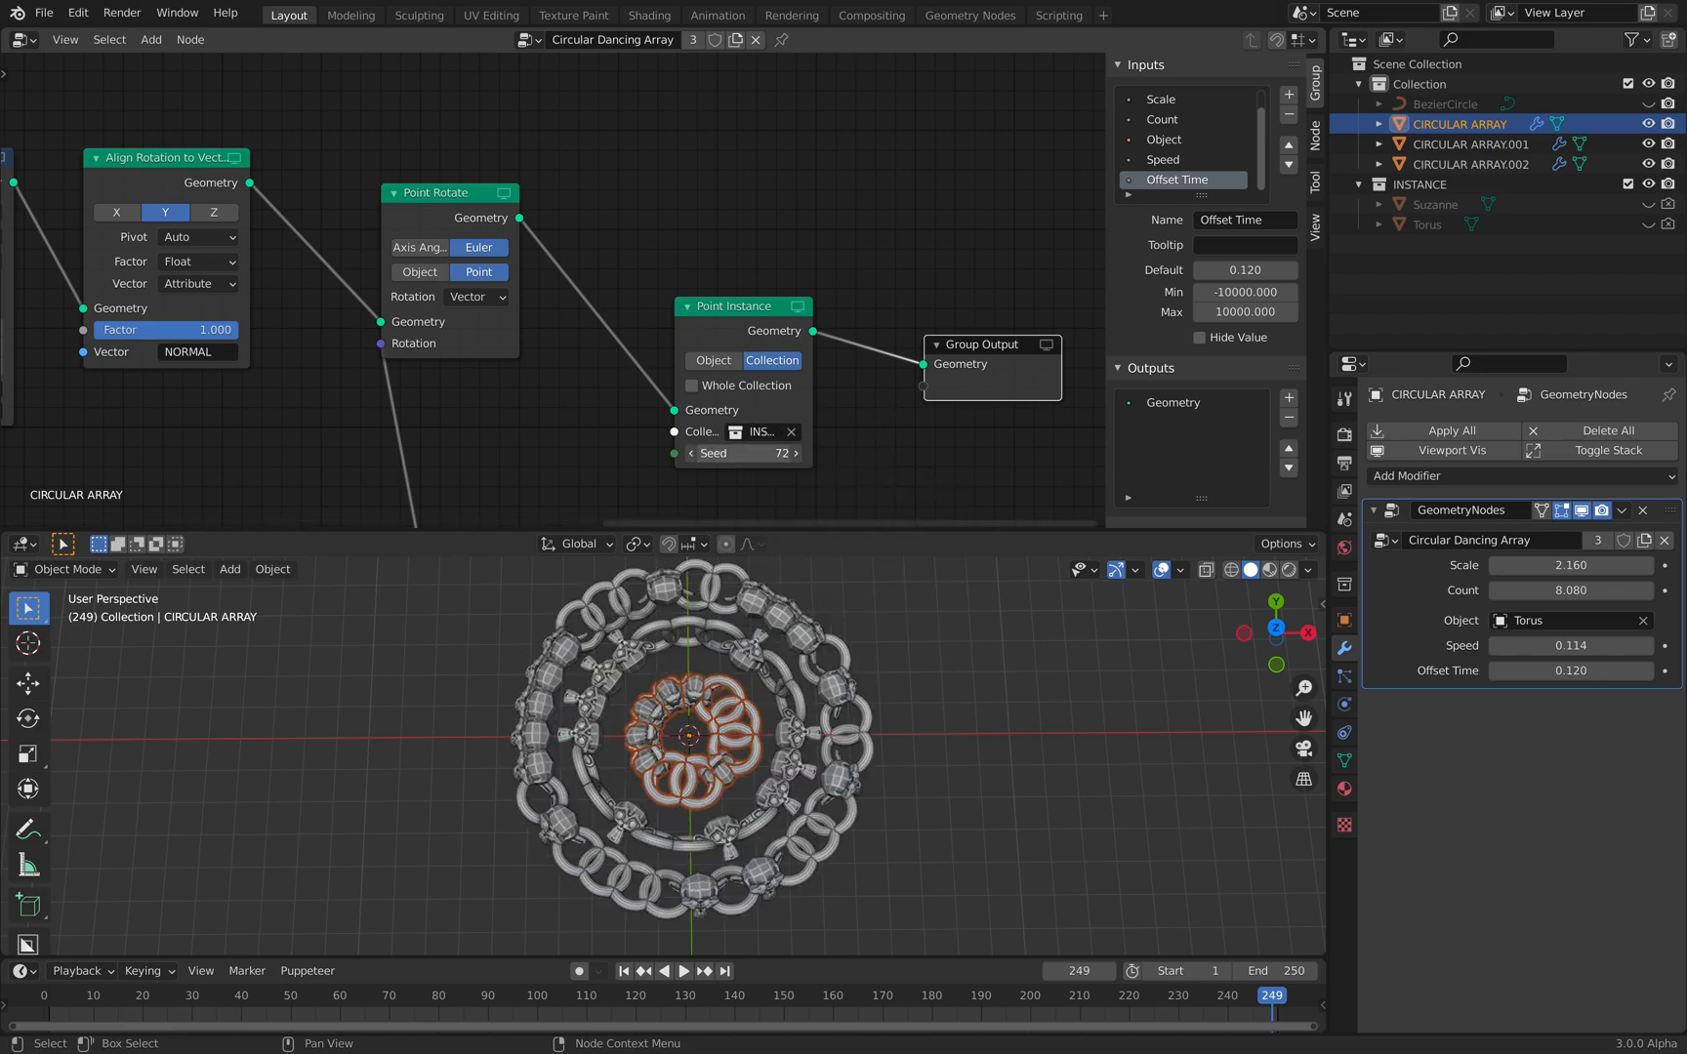
left_click(681, 971)
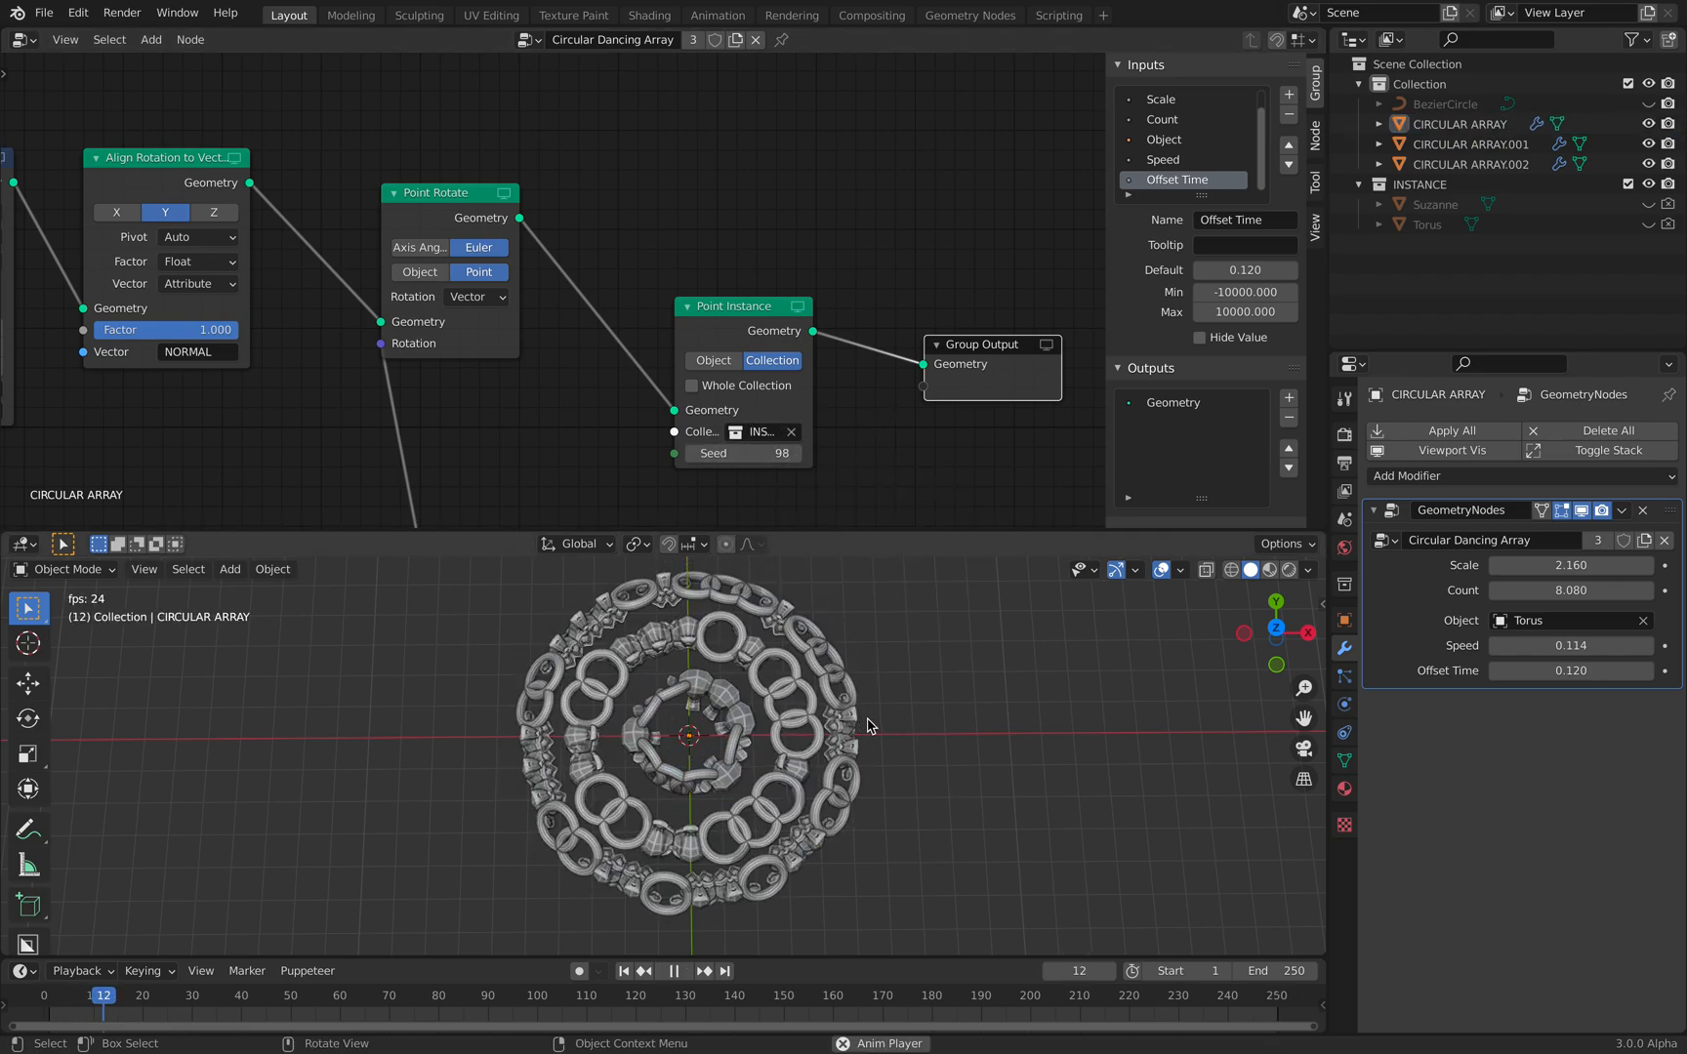
left_click(674, 970)
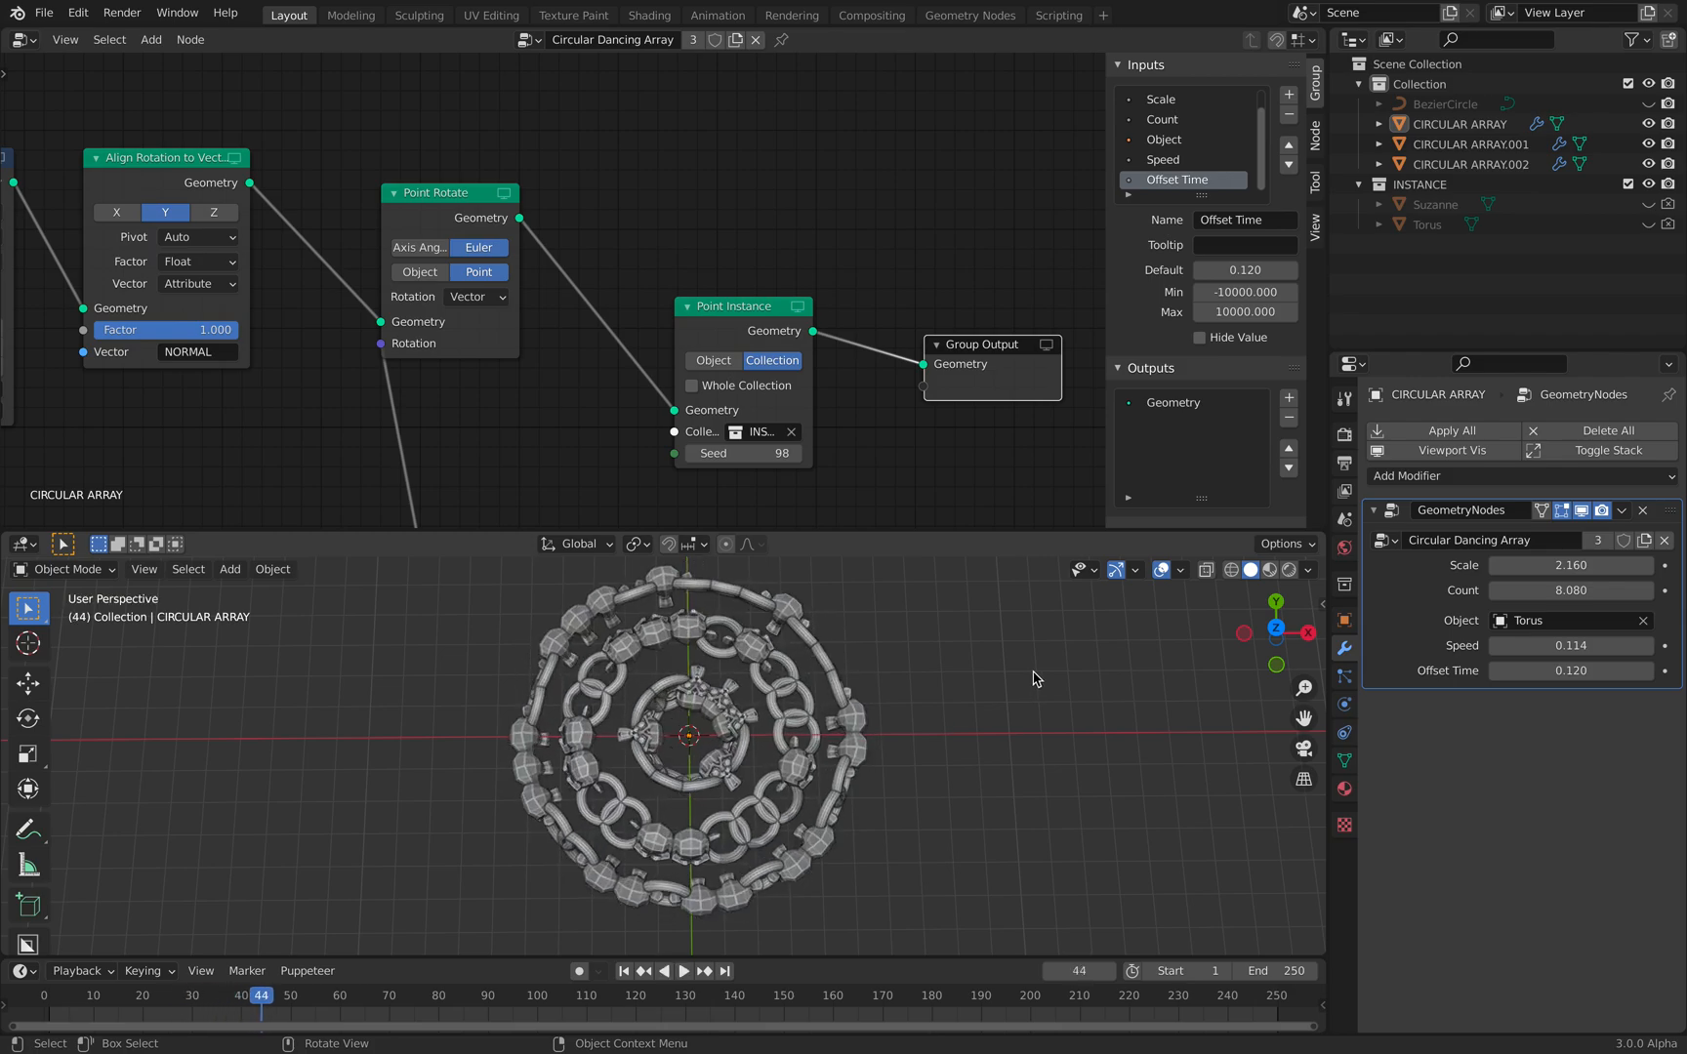
Add a Cube, place it in the INSTANCE collection hidden from the viewport, and save.
left_click(228, 568)
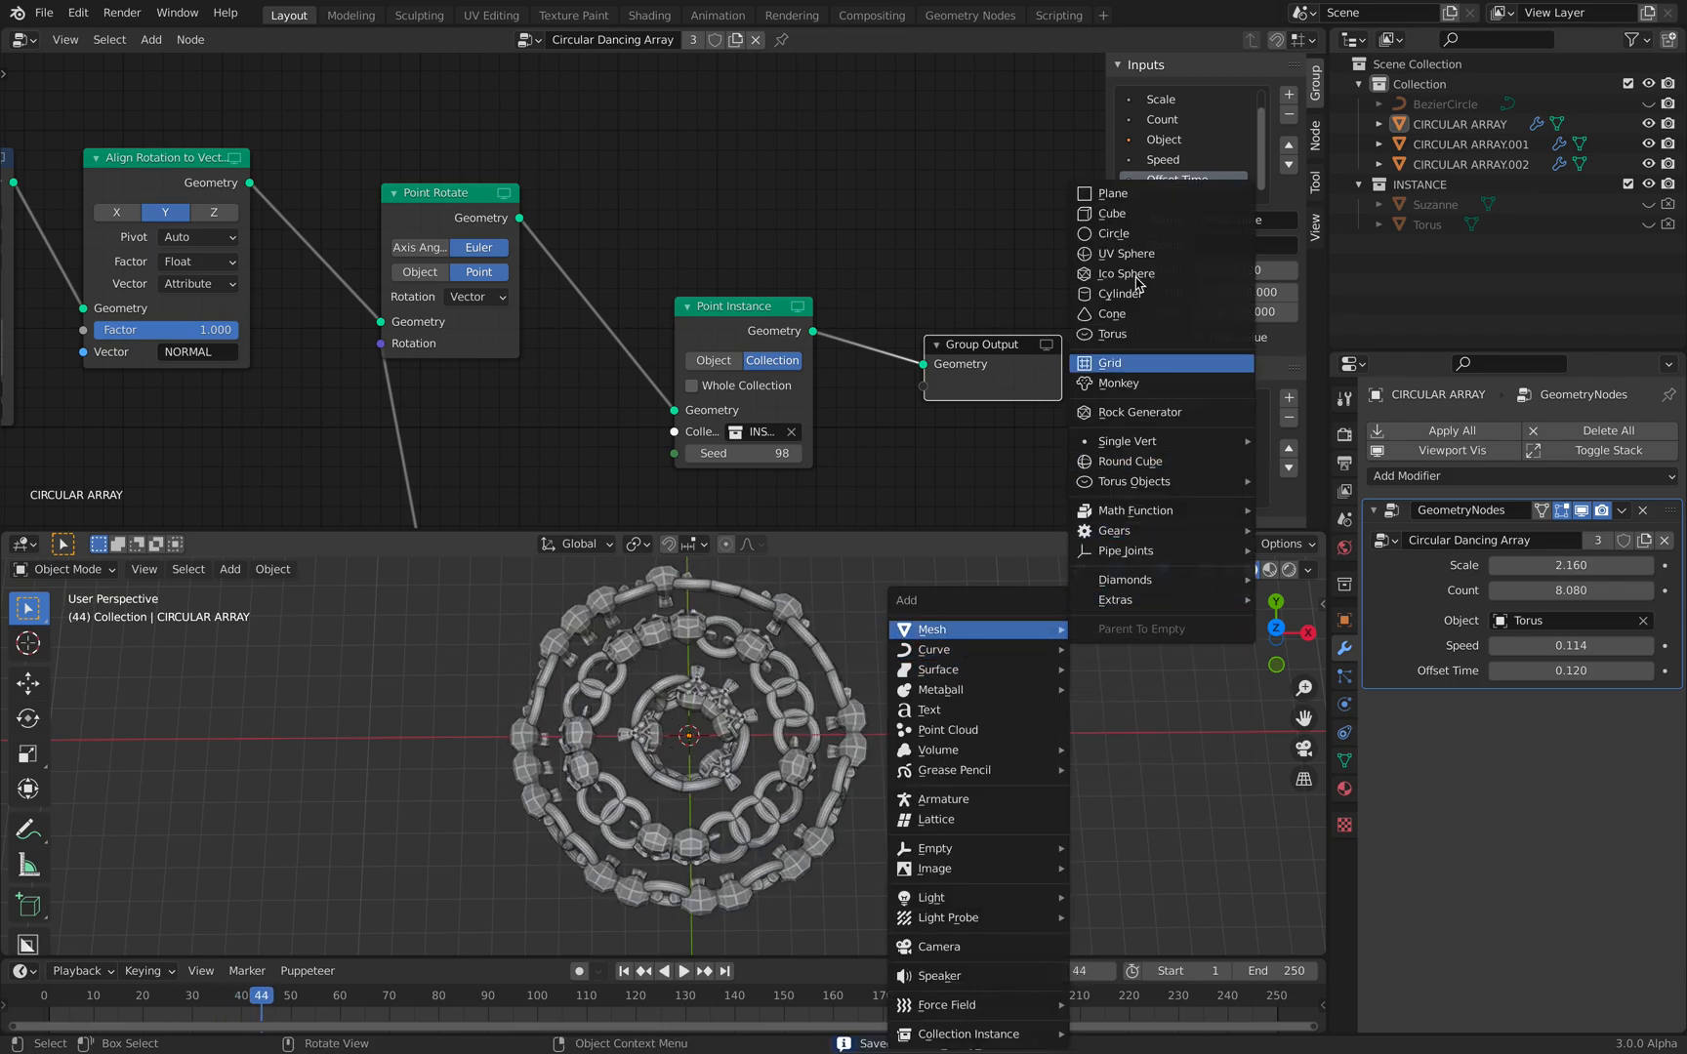
left_click(1110, 213)
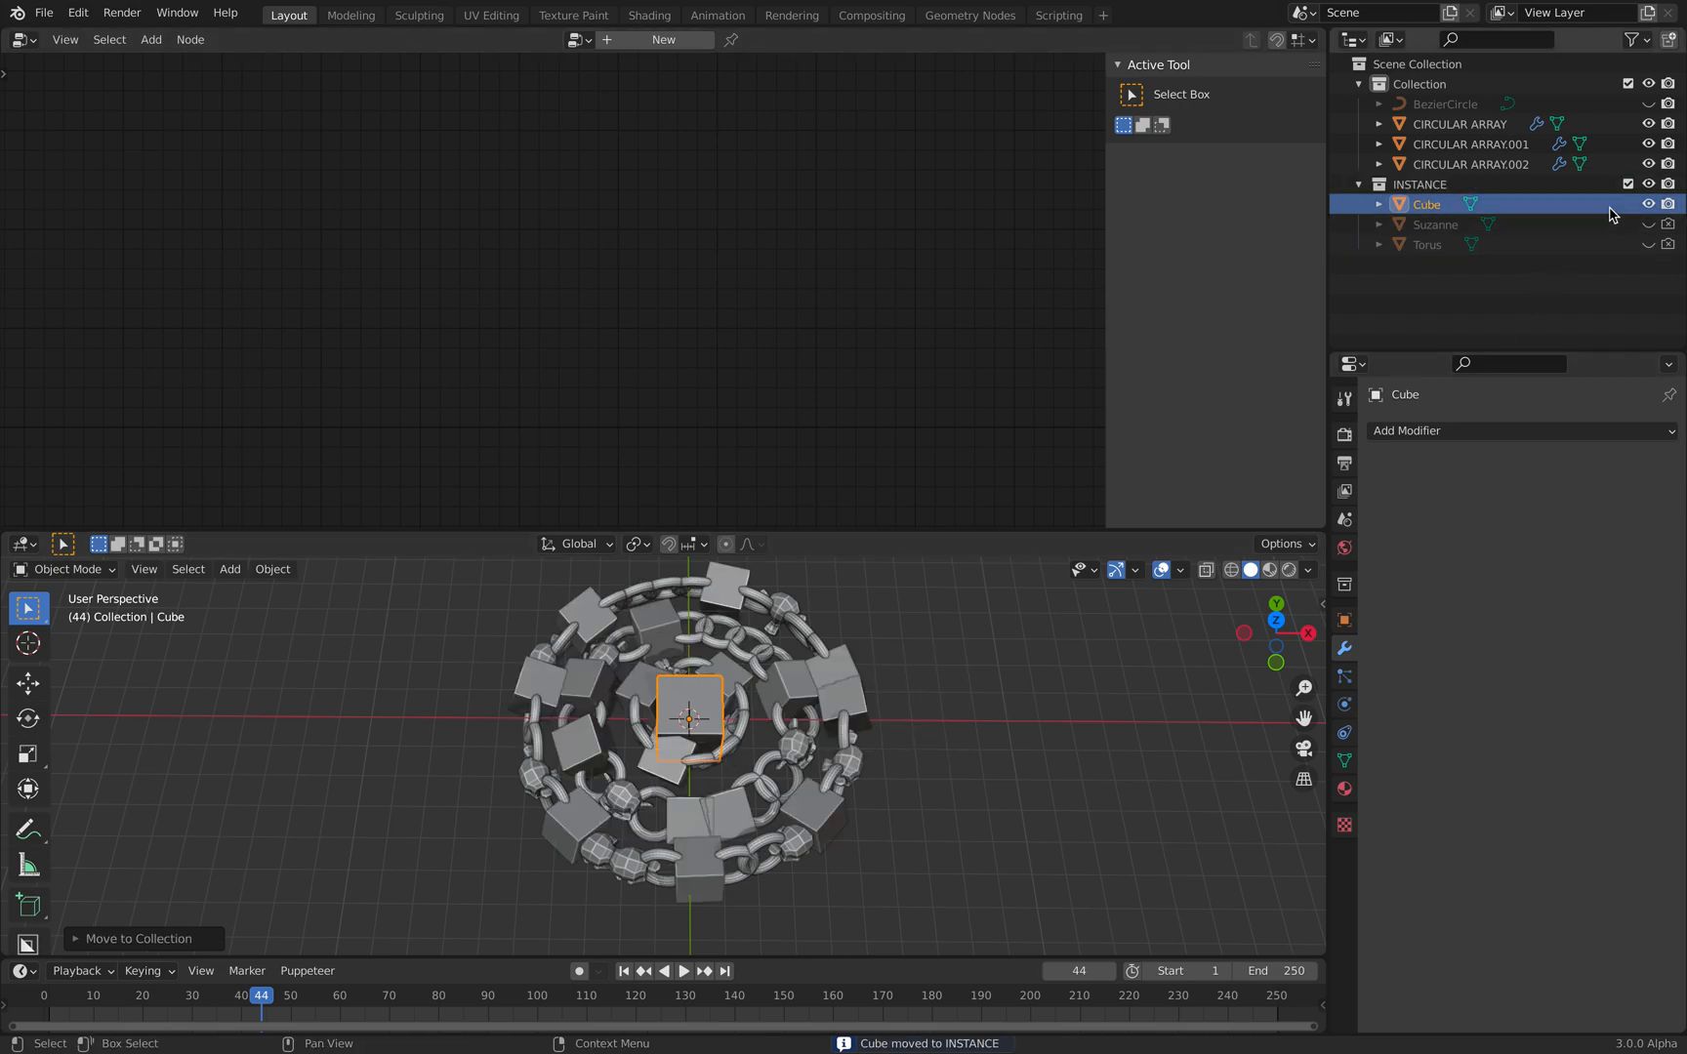
mouse_move(1659, 205)
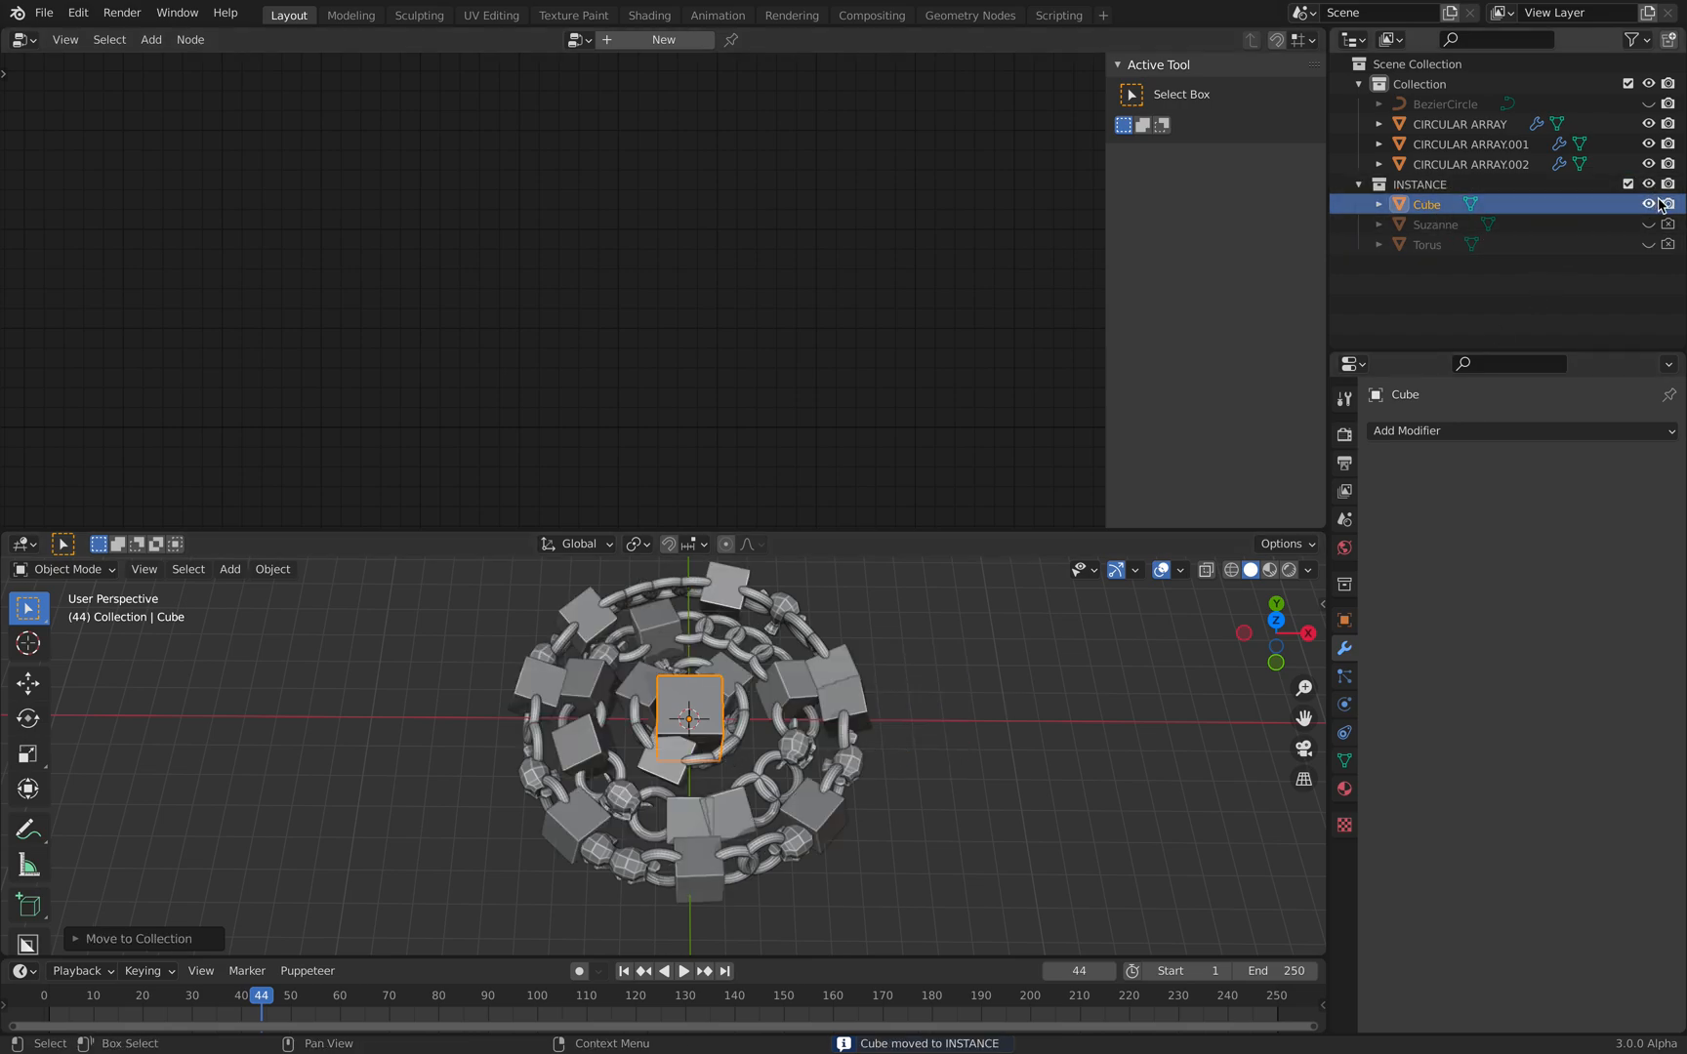
left_click(1647, 203)
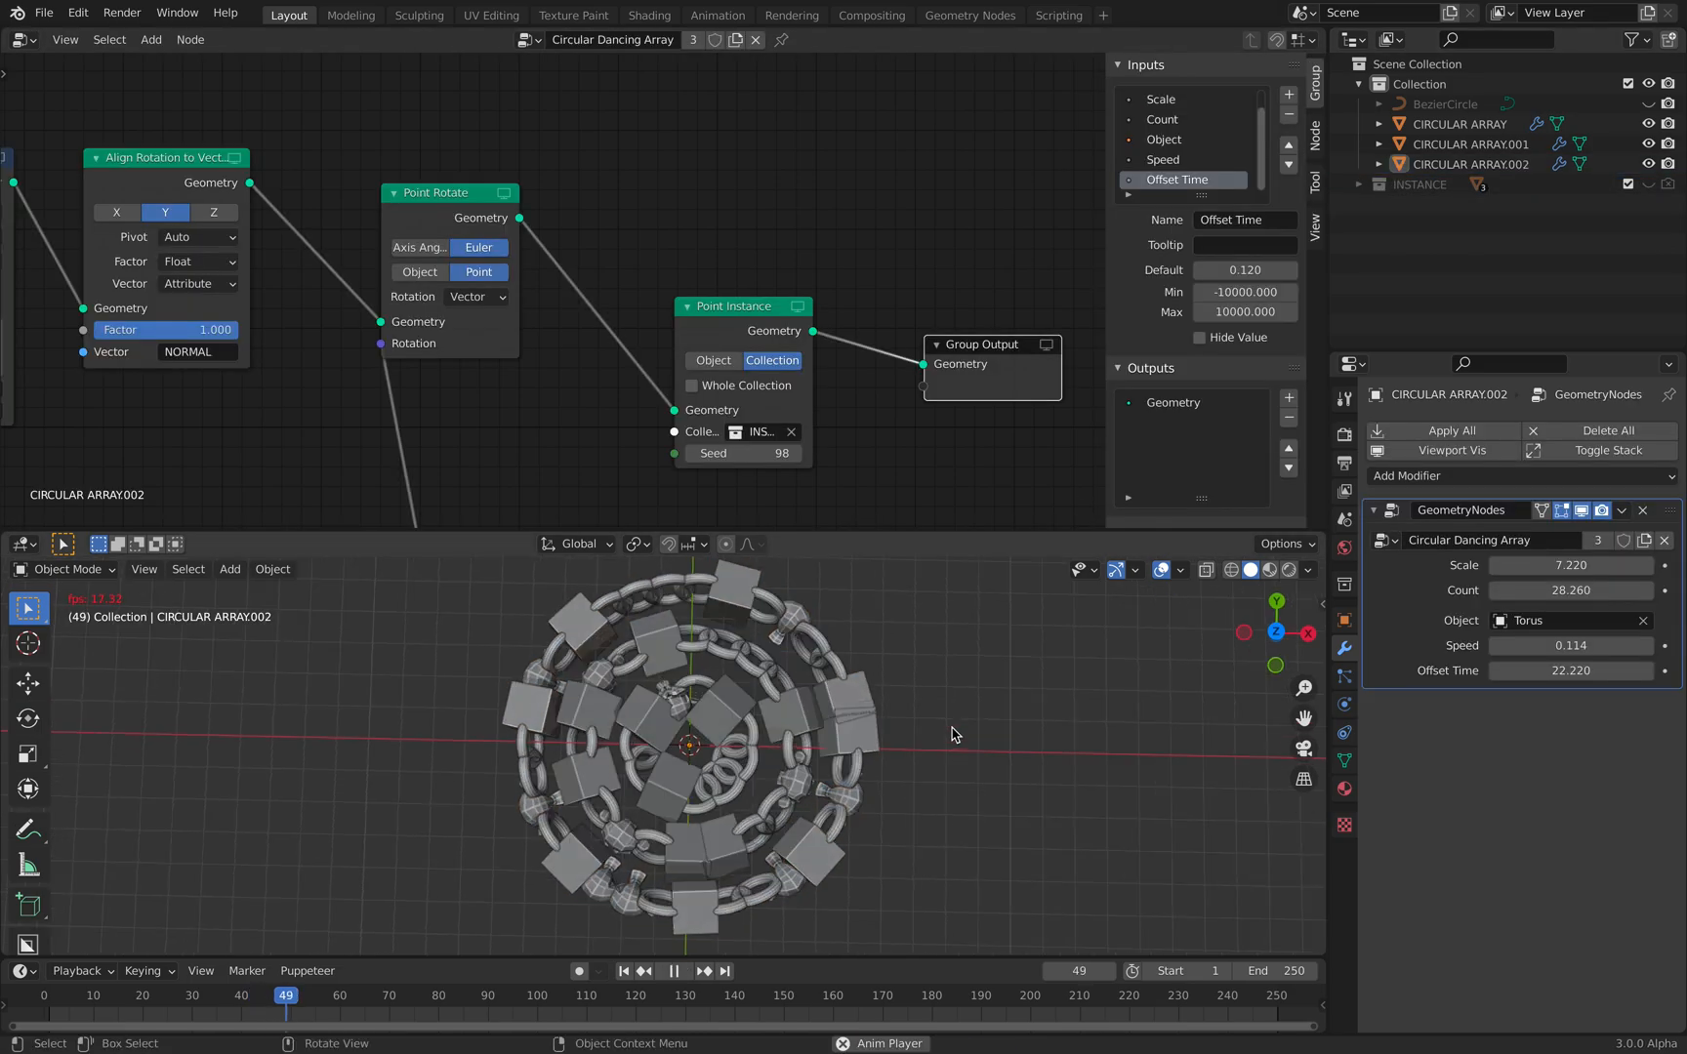
left_click(433, 995)
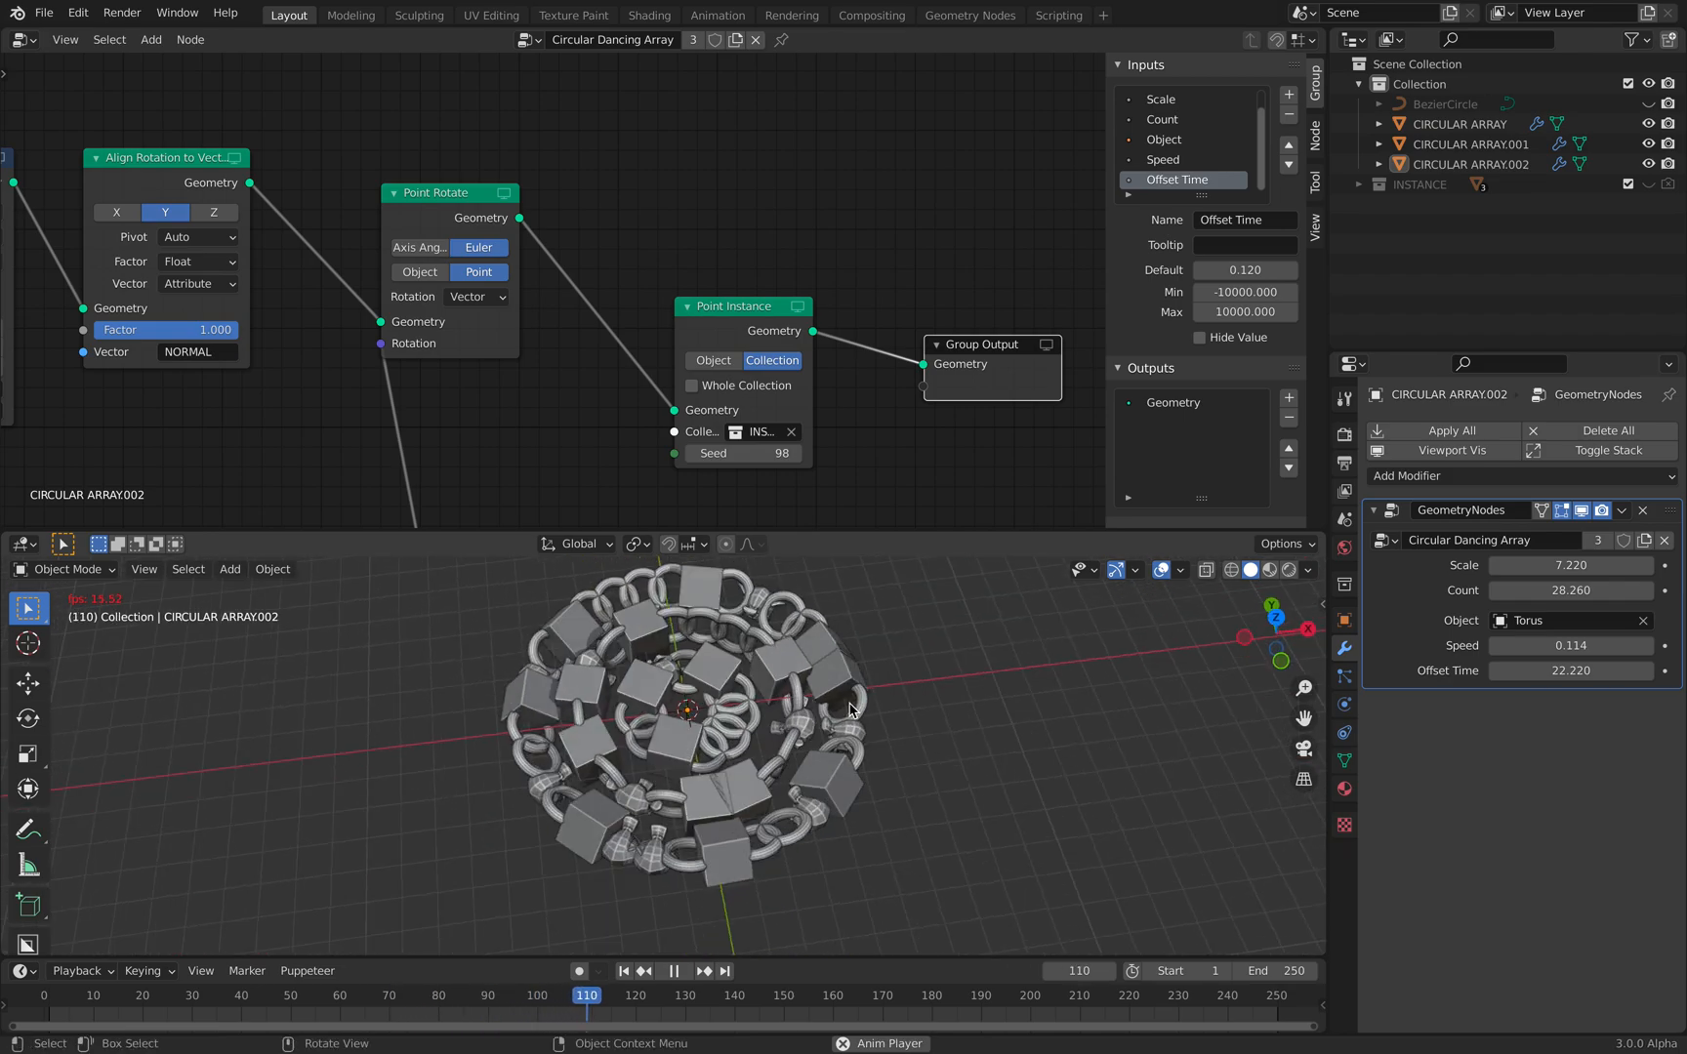
left_click(689, 970)
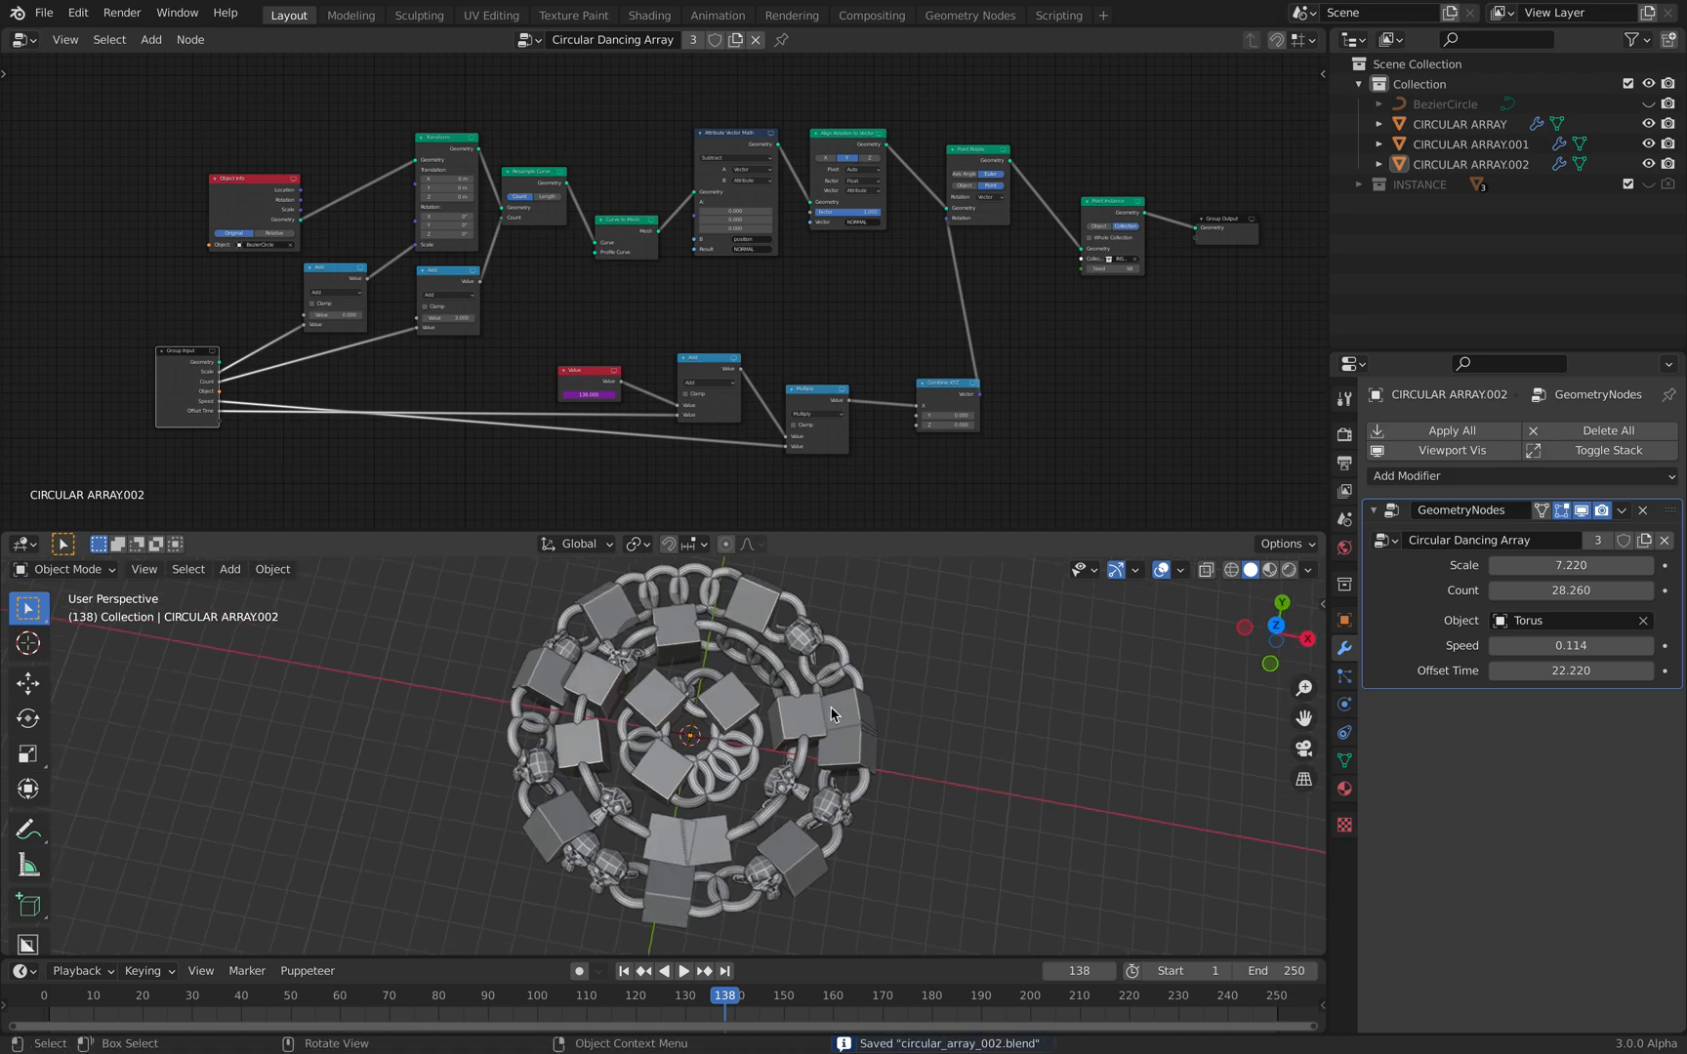
Play back the cube-studded ring animation briefly, then pause it.
left_click(683, 970)
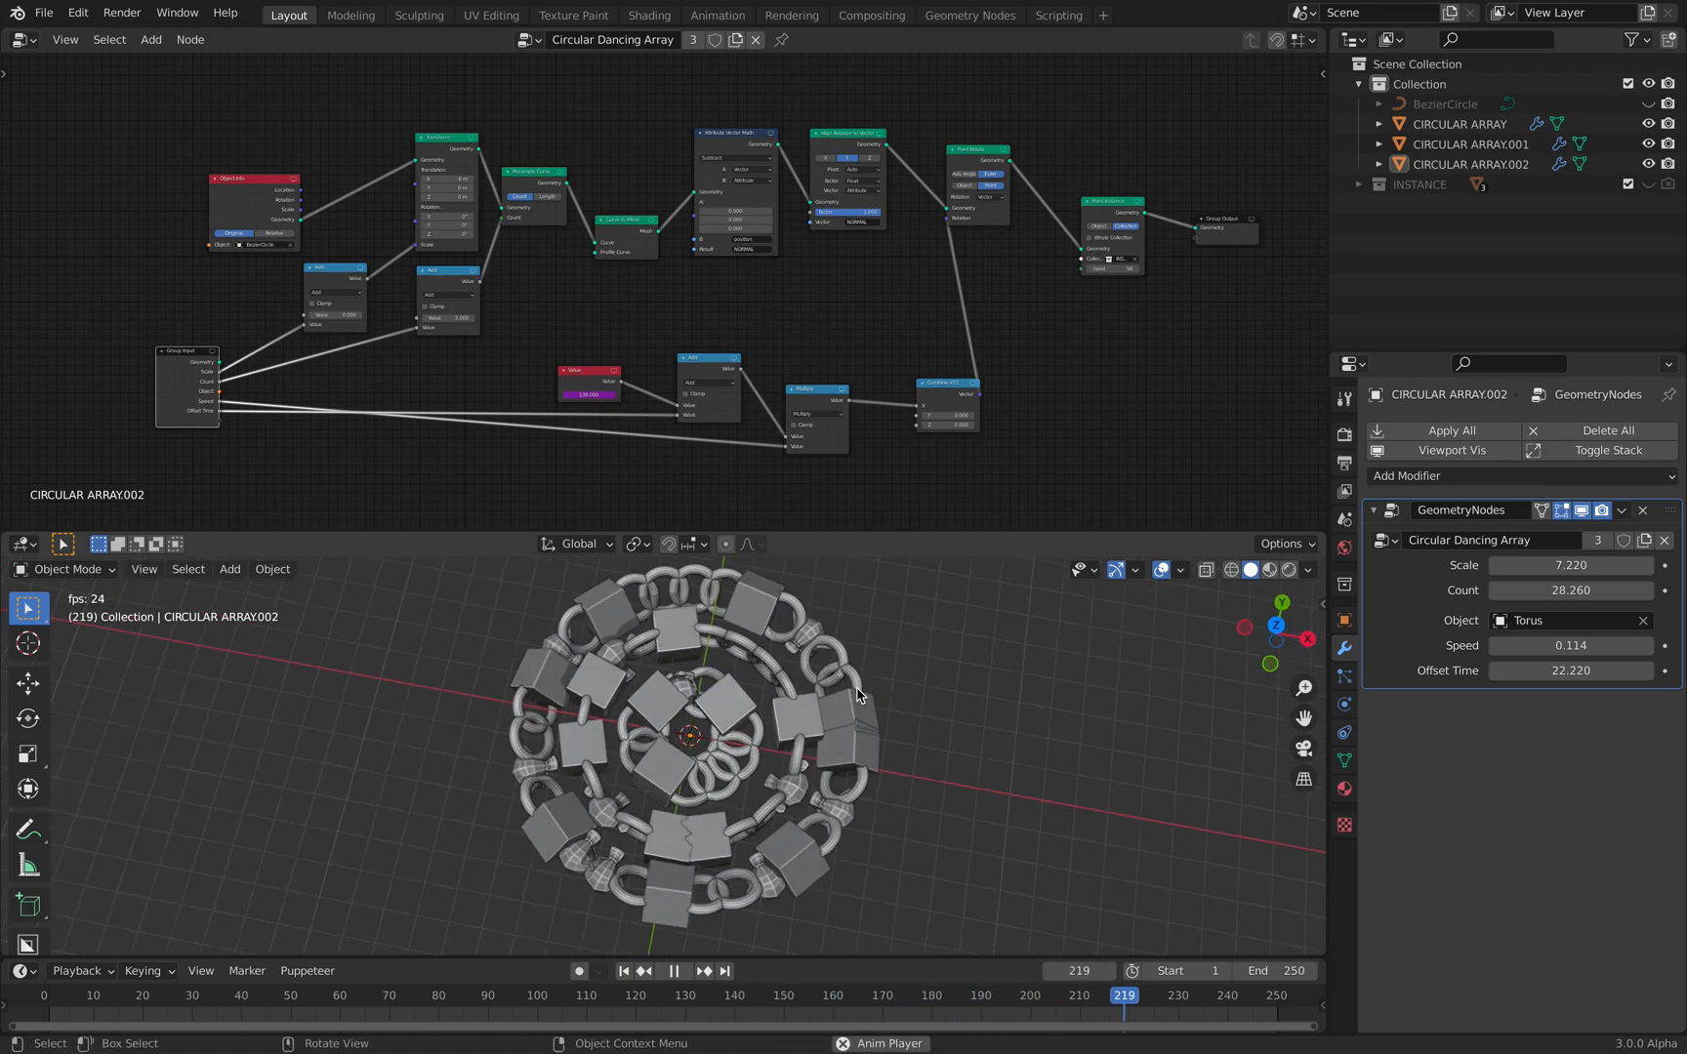
left_click(671, 970)
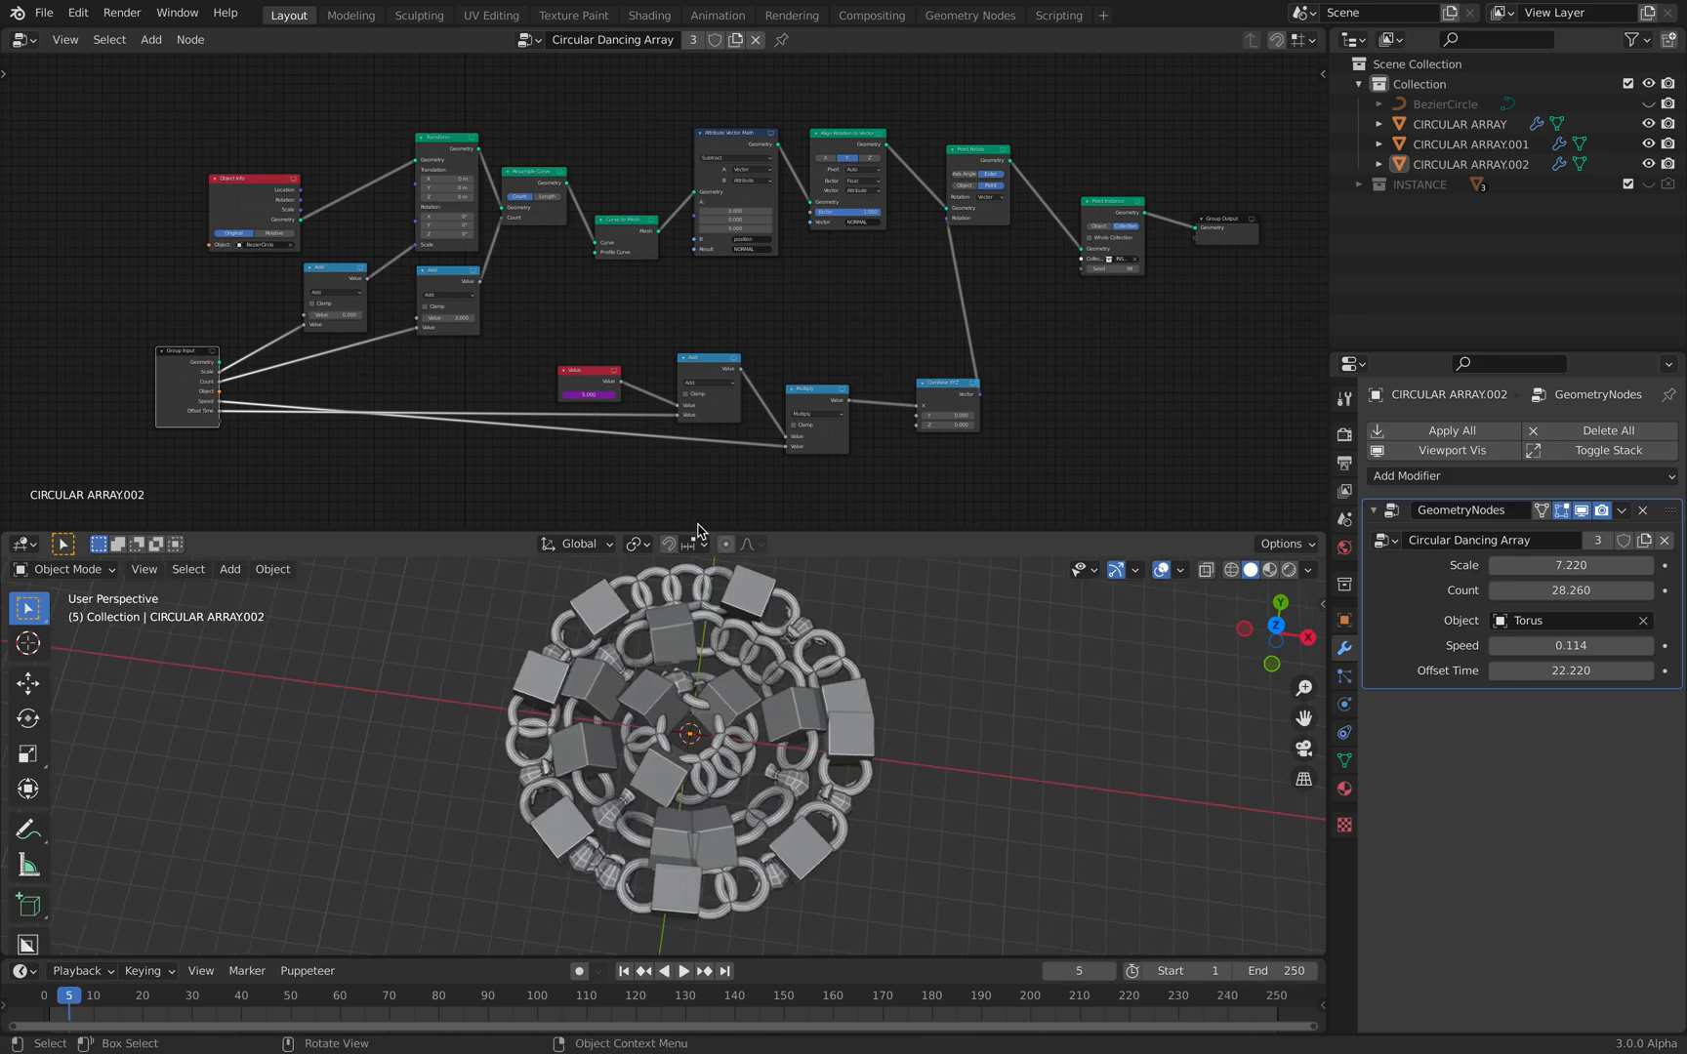
mouse_move(679, 295)
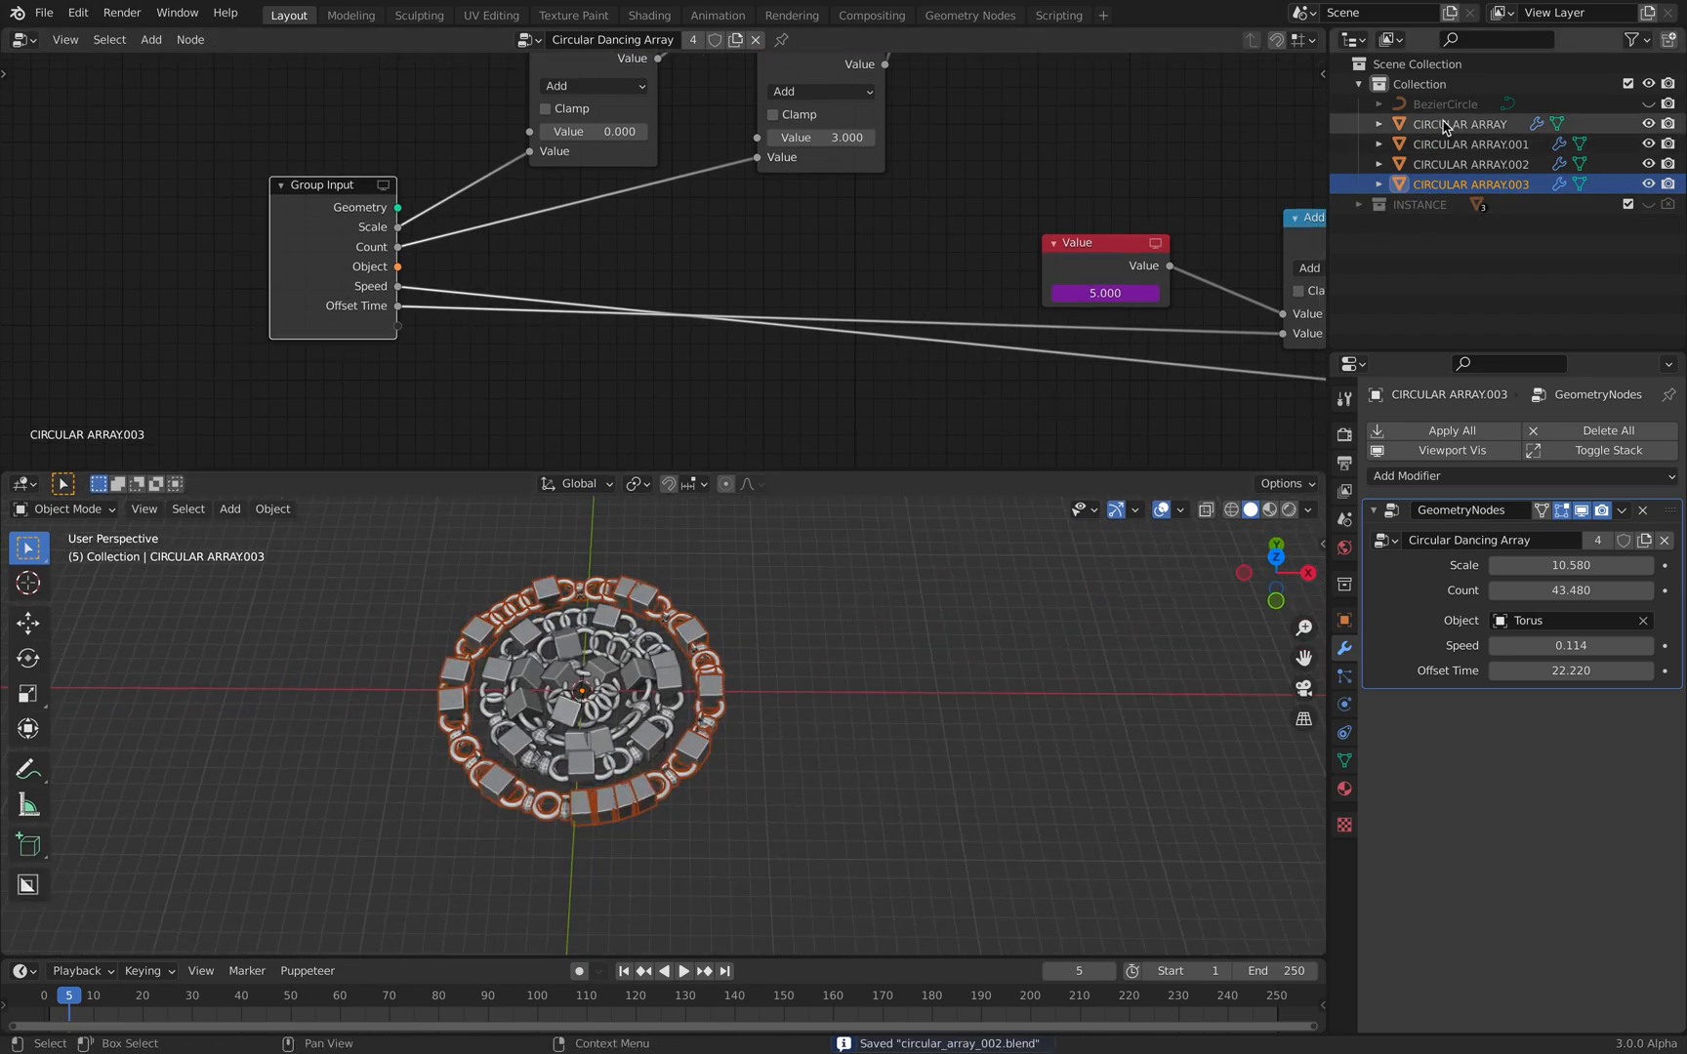
mouse_move(898, 628)
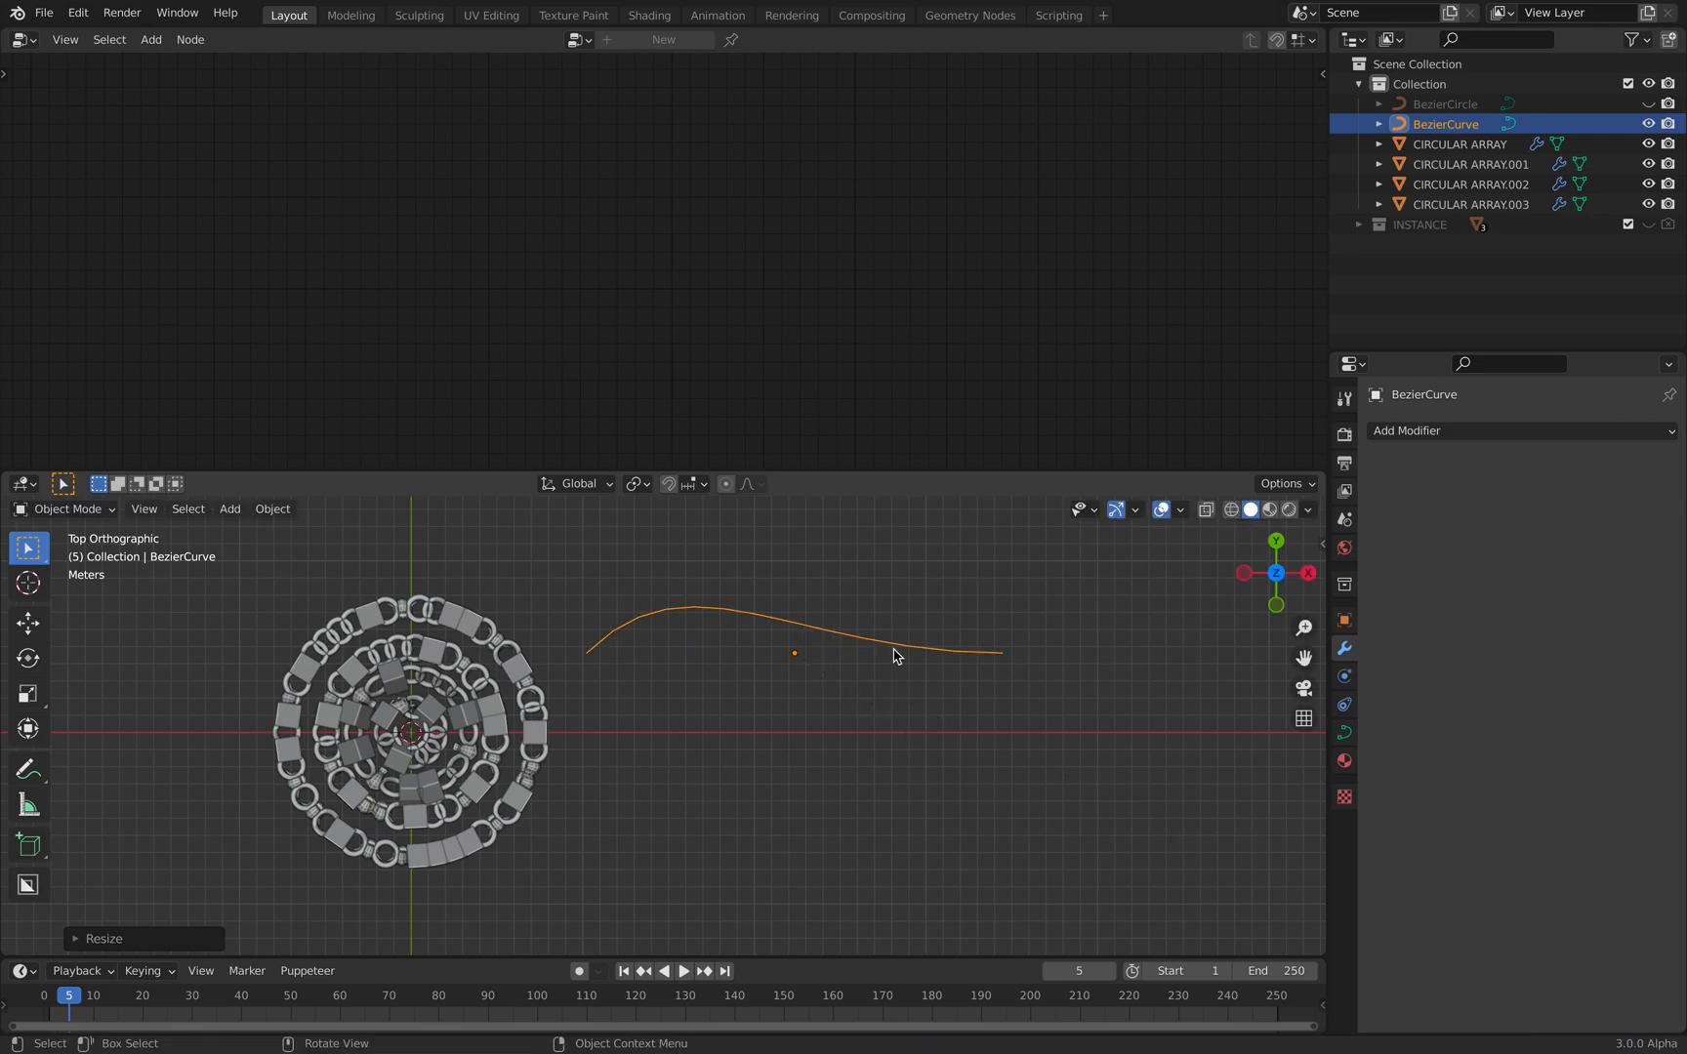
Make the outer arrays follow the BezierCurve path, resampled by length.
left_click(1472, 183)
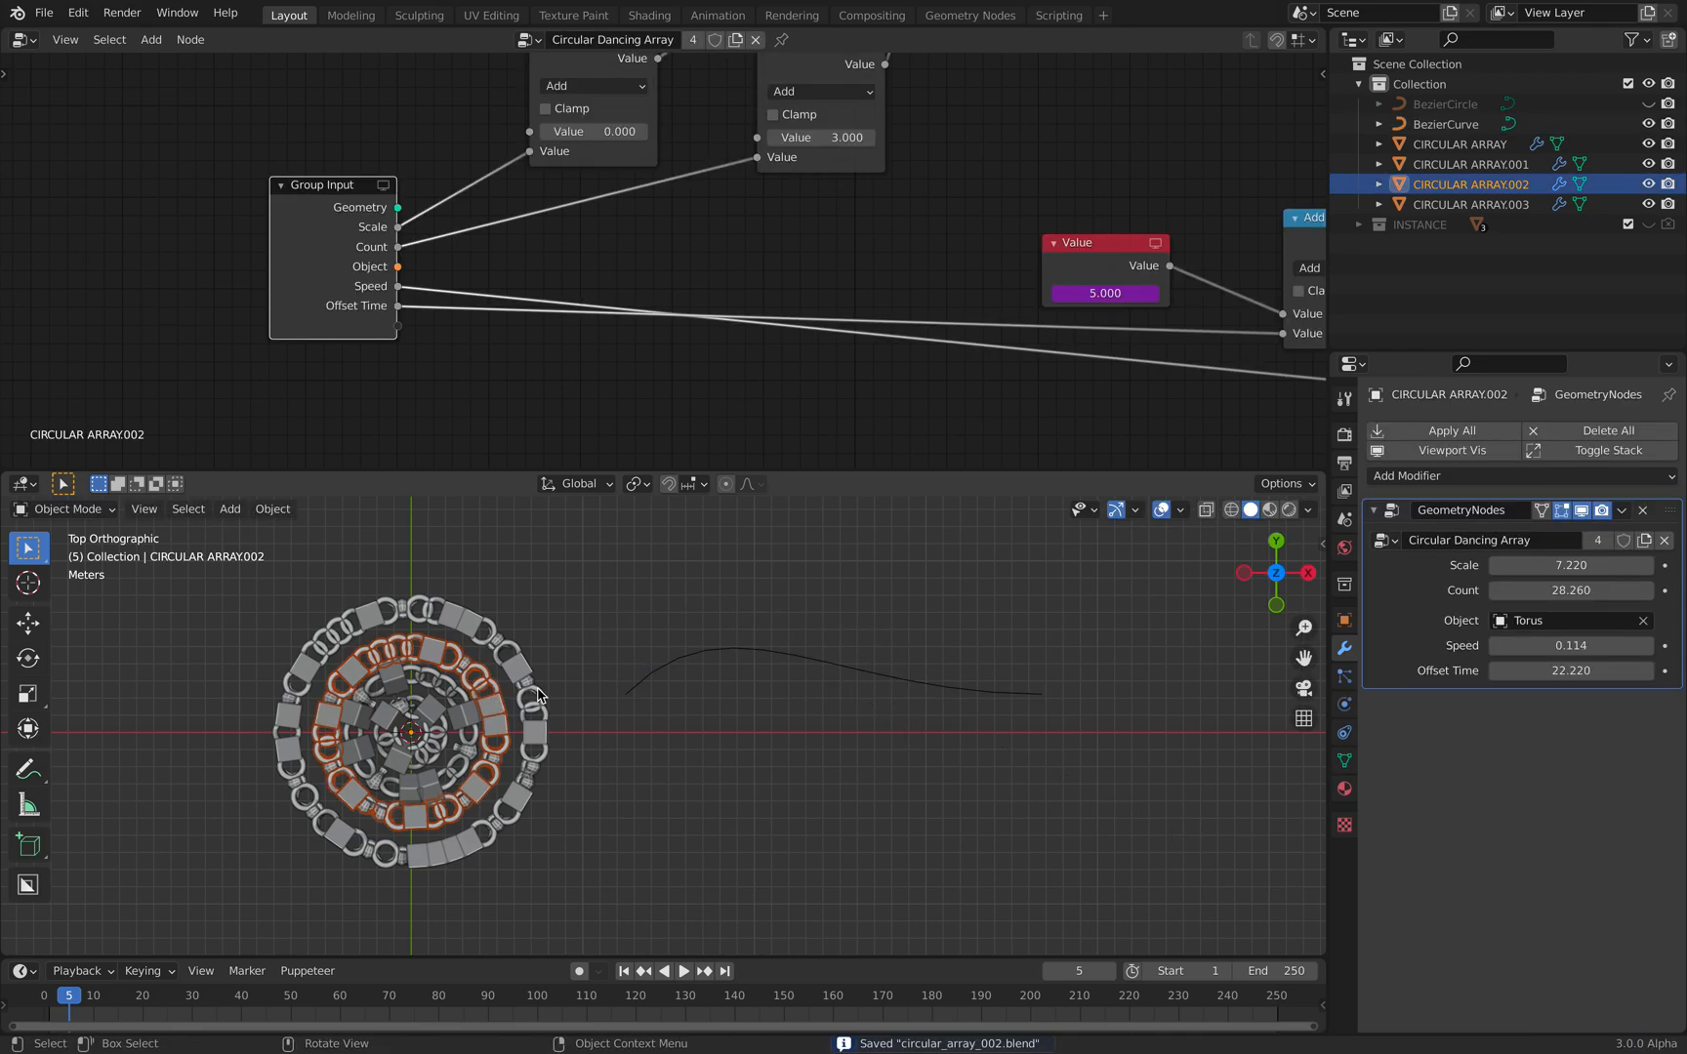
left_click(426, 265)
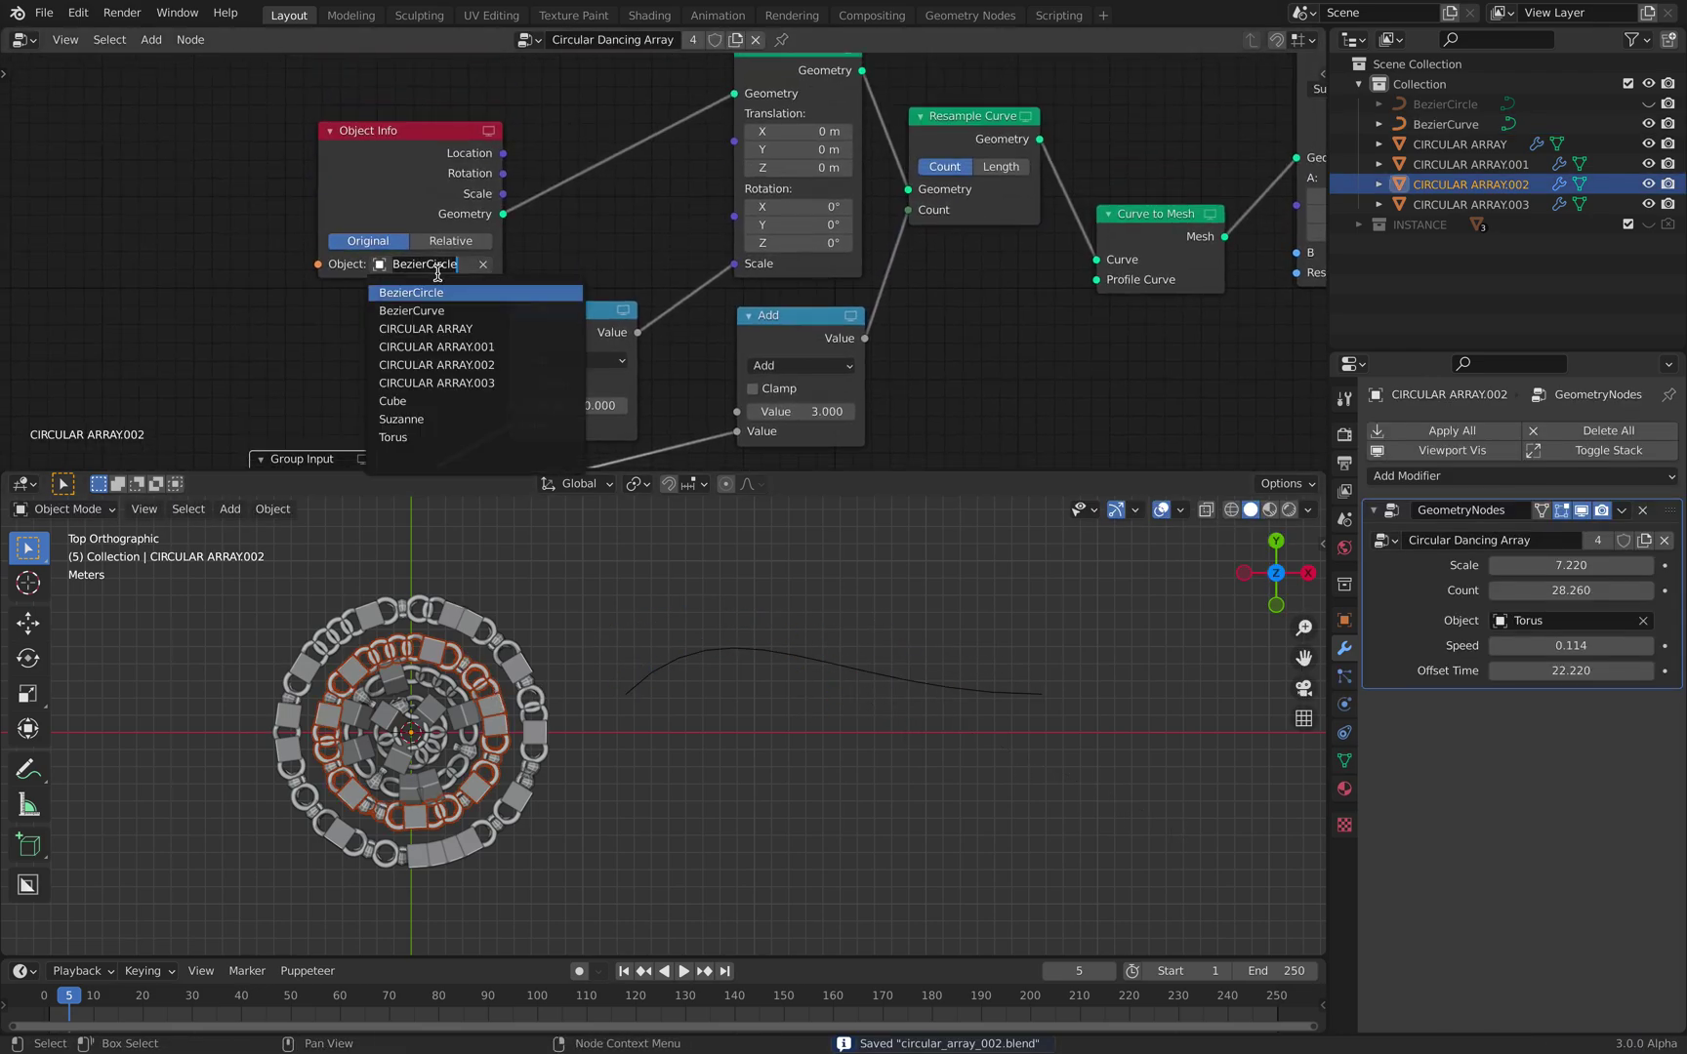
left_click(410, 310)
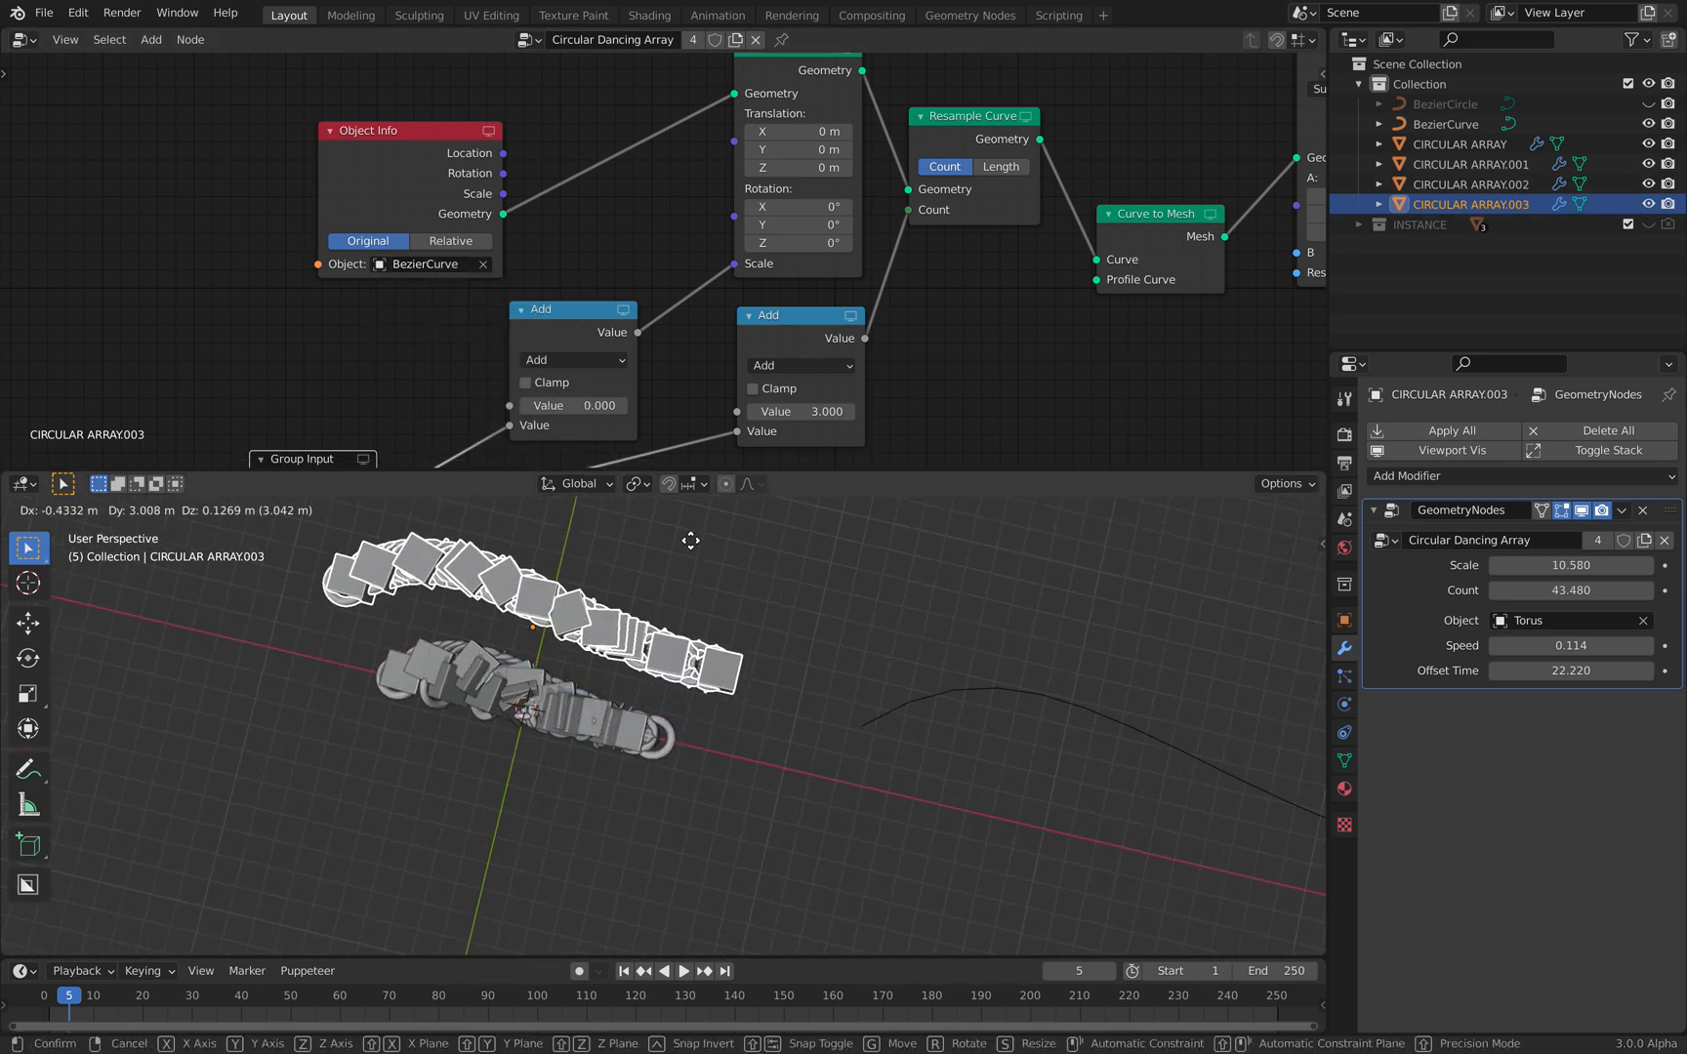
left_click(1468, 164)
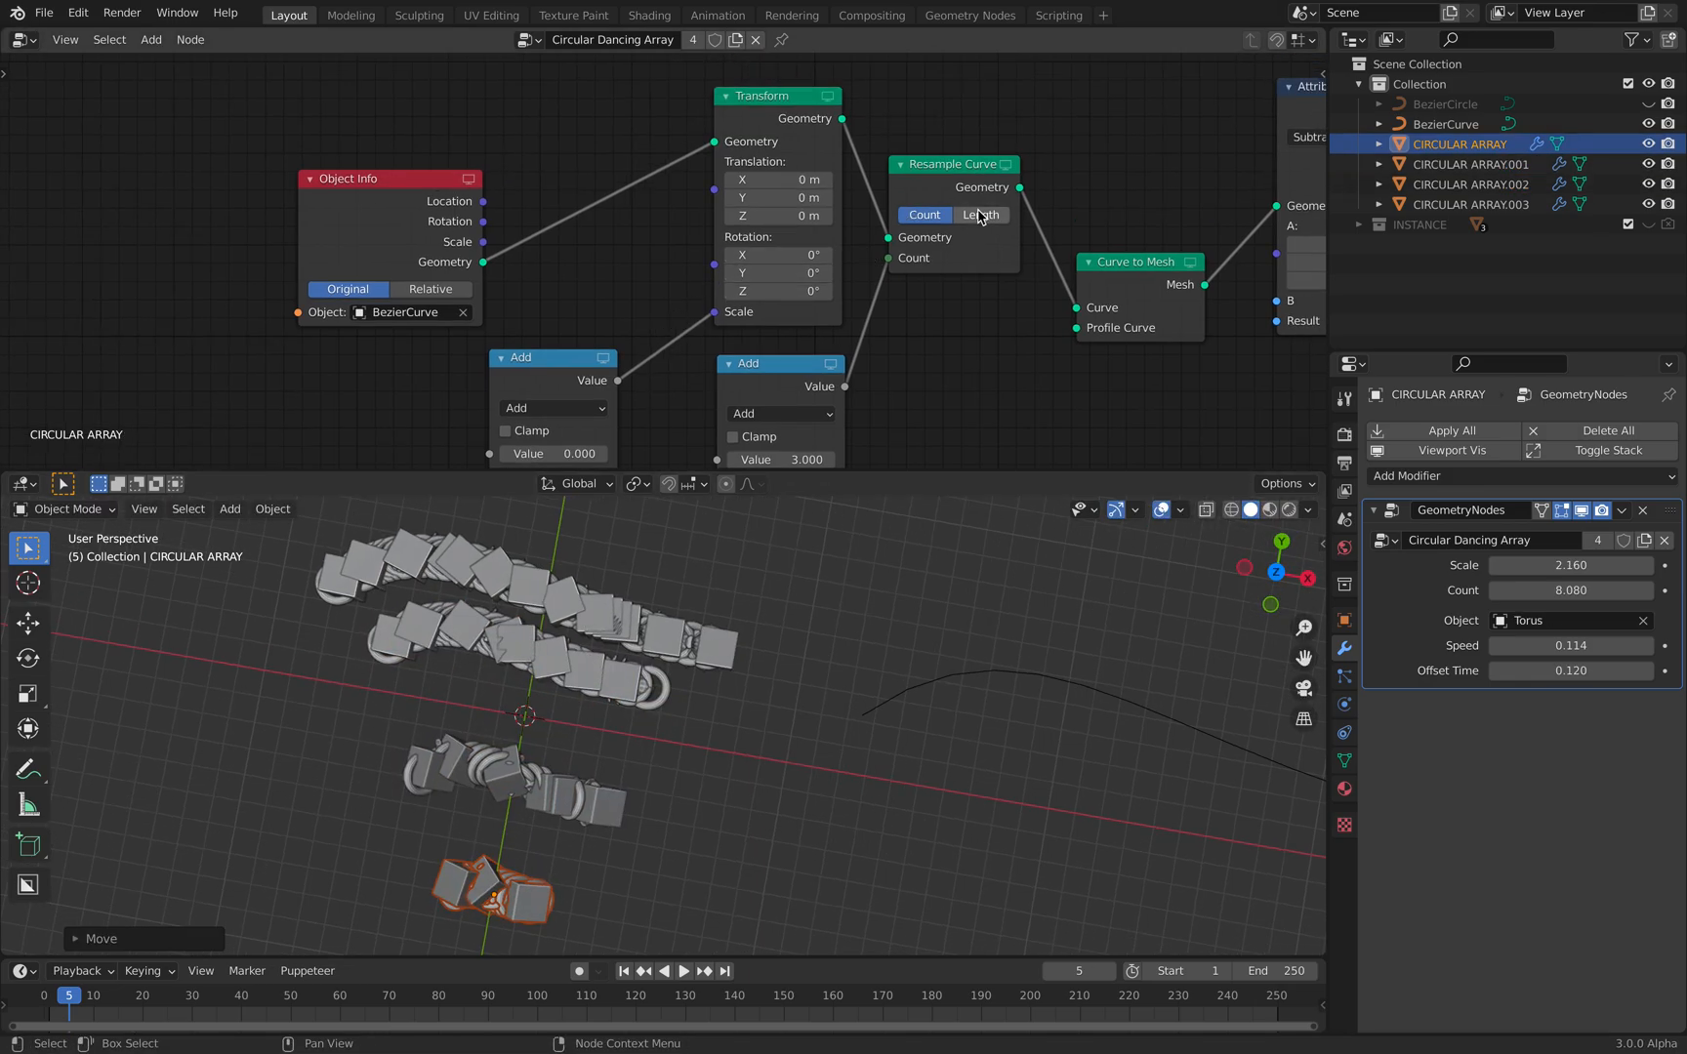
left_click(978, 214)
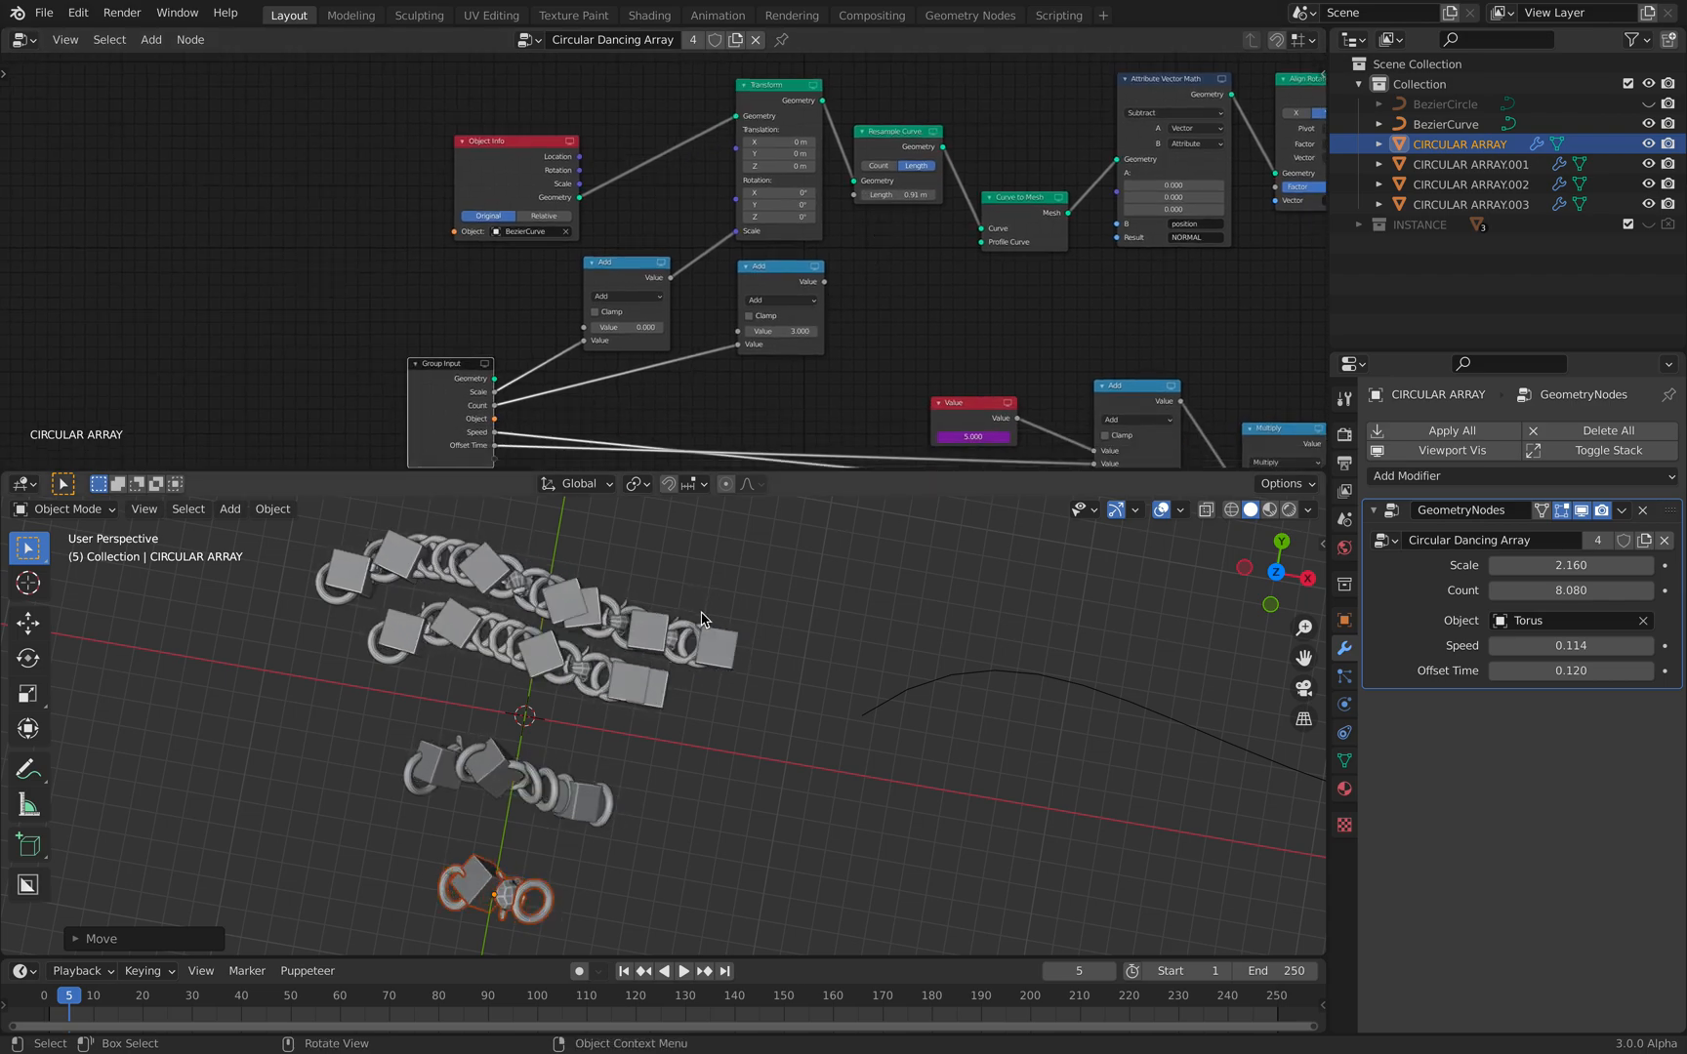
Preview the wavy chain animation, then begin closing the file.
left_click(683, 970)
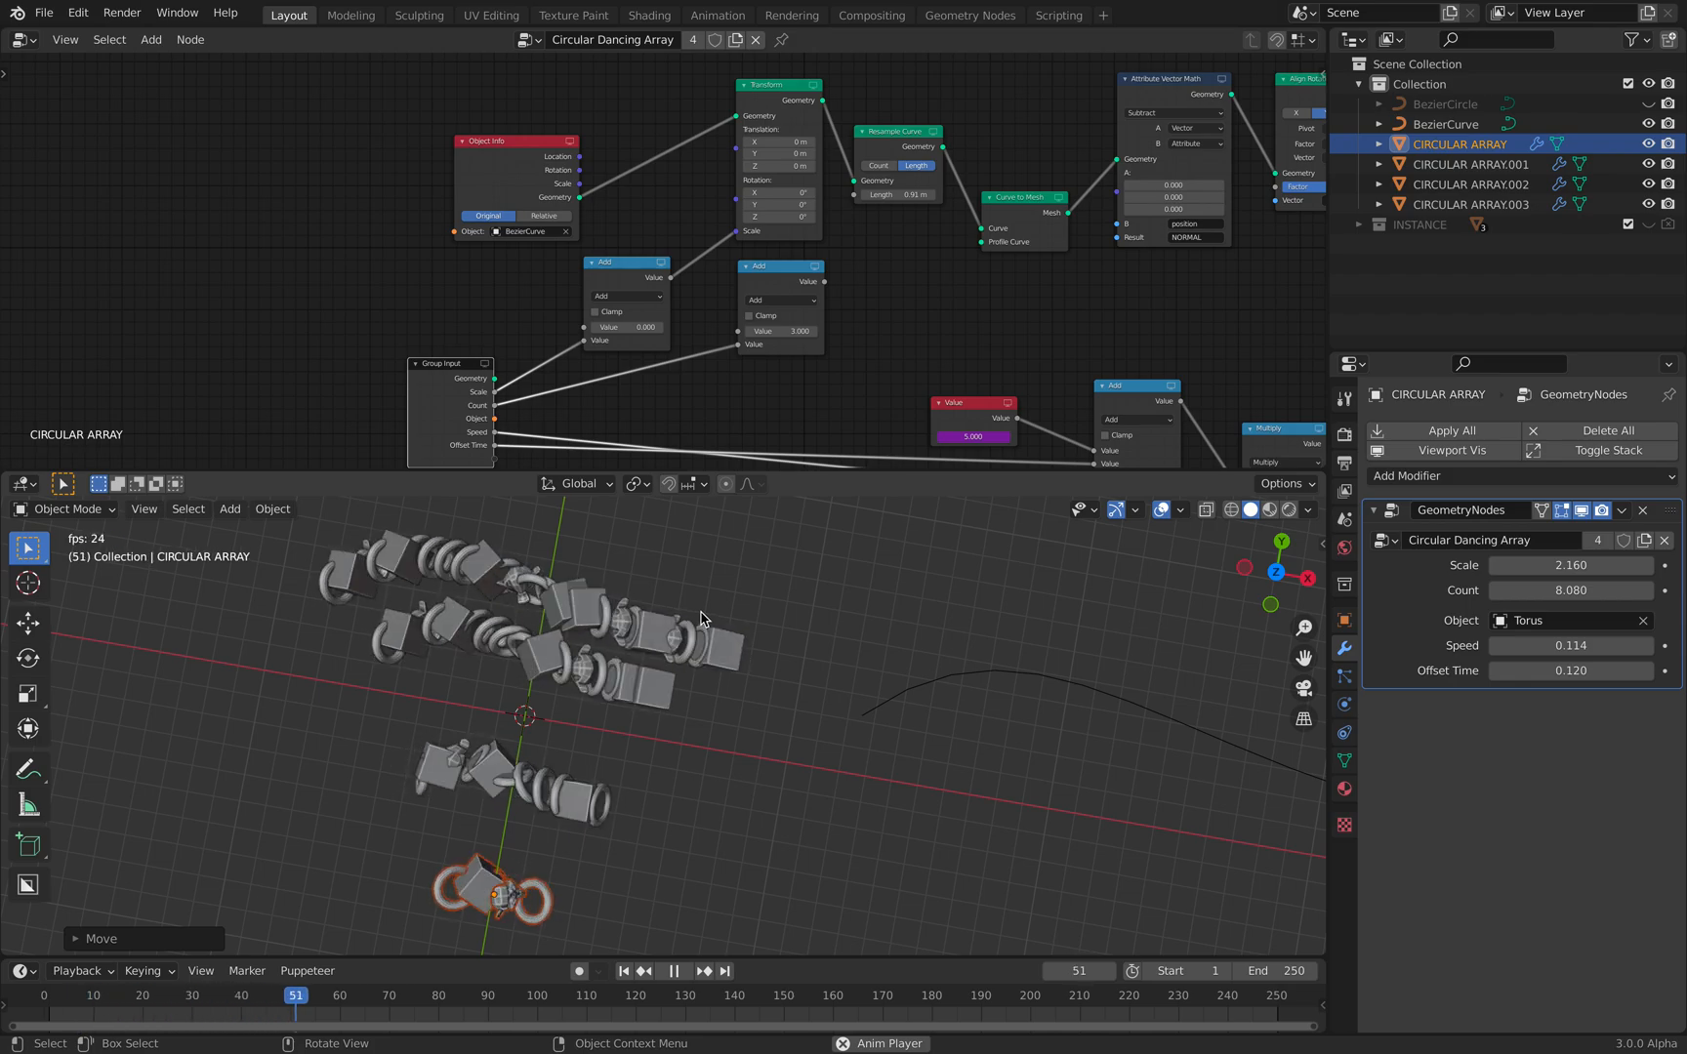
left_click(45, 13)
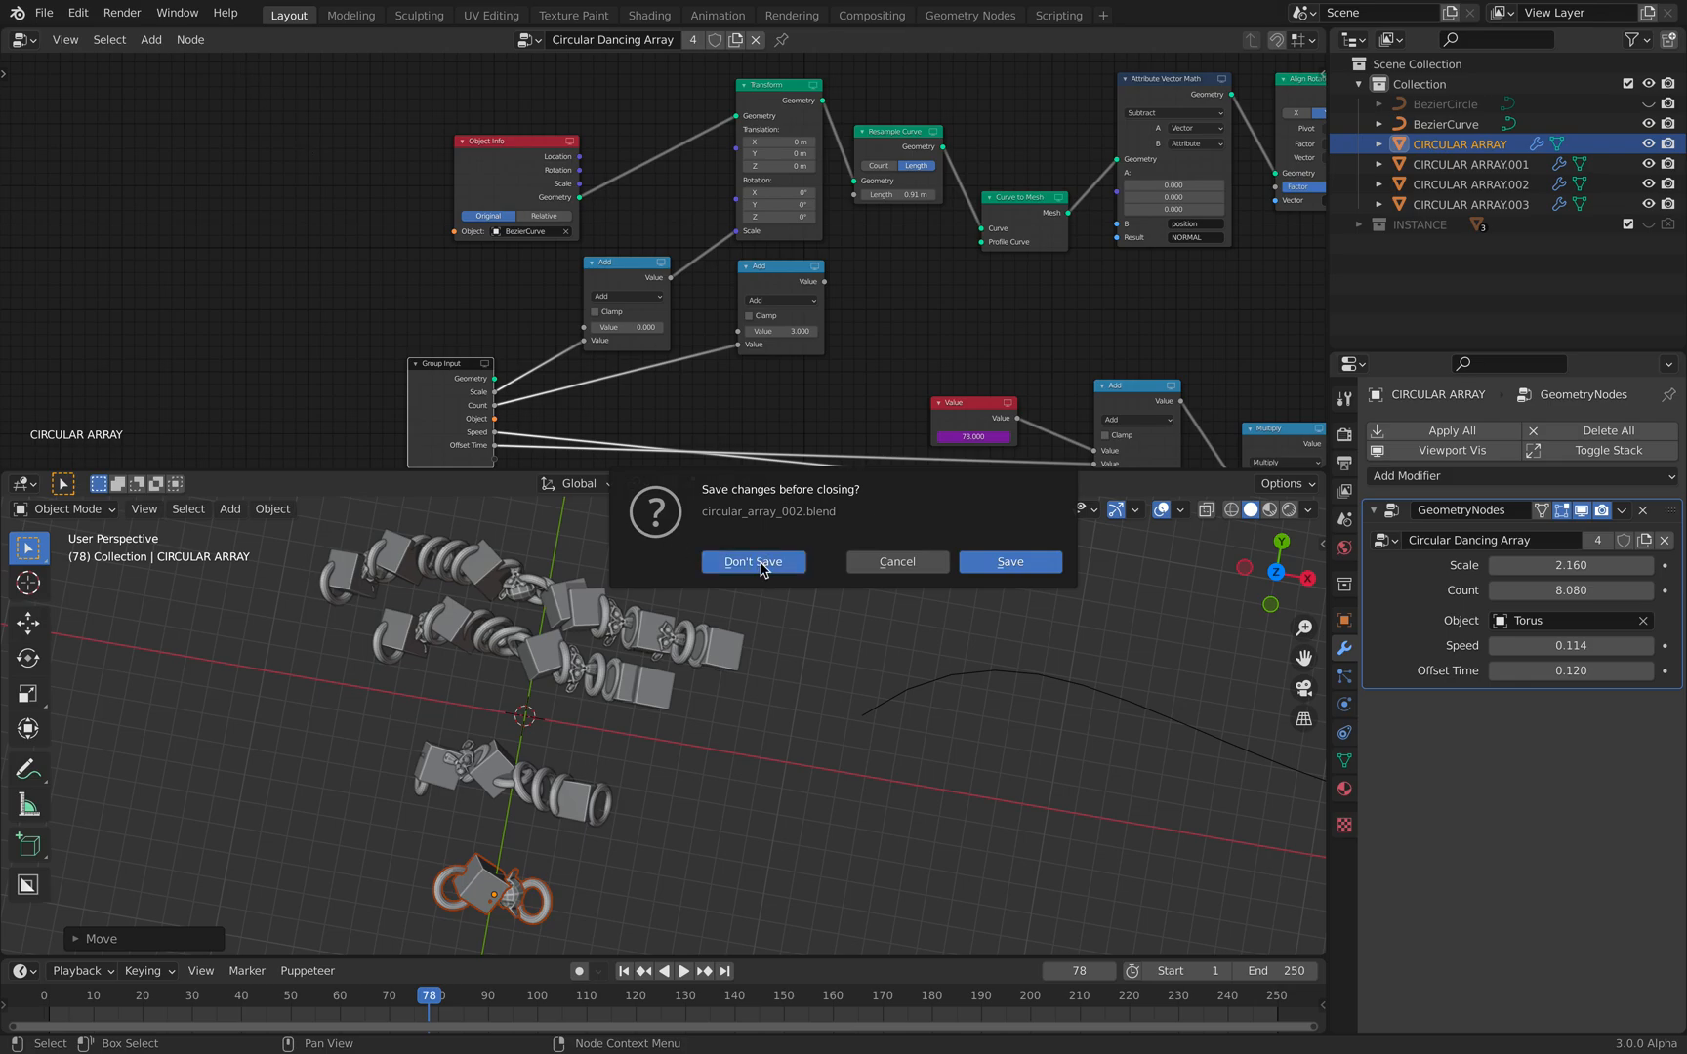
Discard the curve changes and return to the saved four-array scene.
left_click(752, 562)
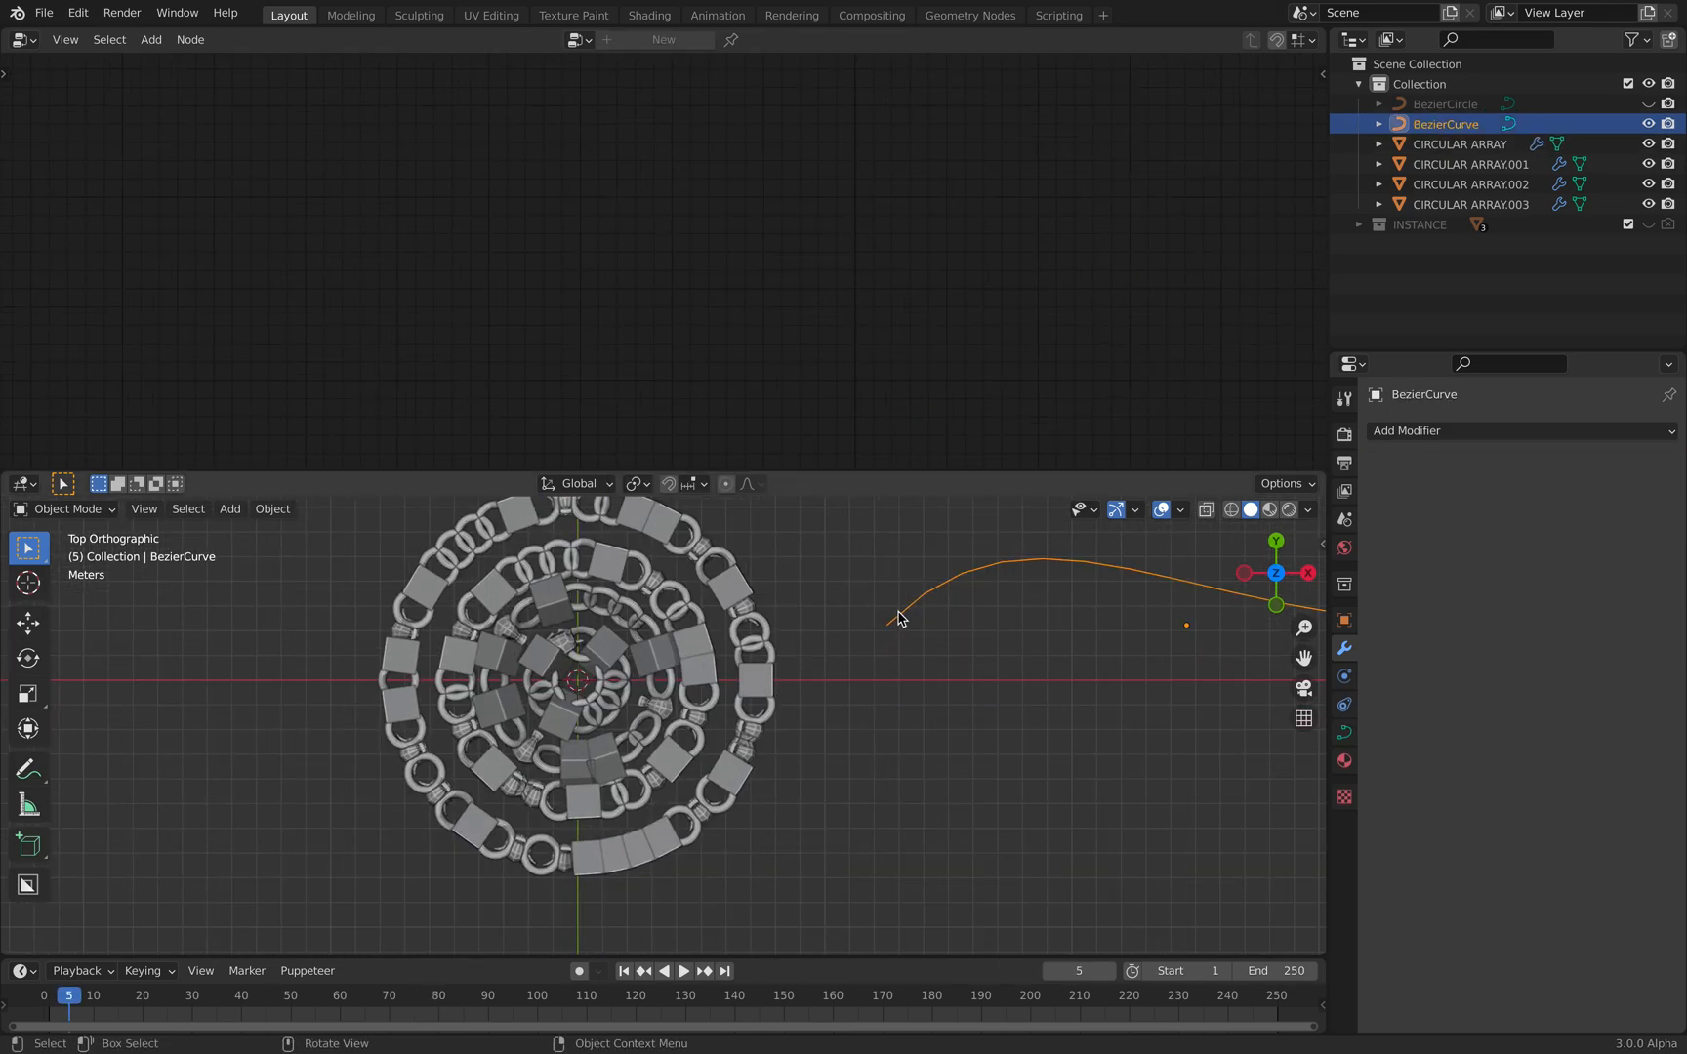
left_click(684, 970)
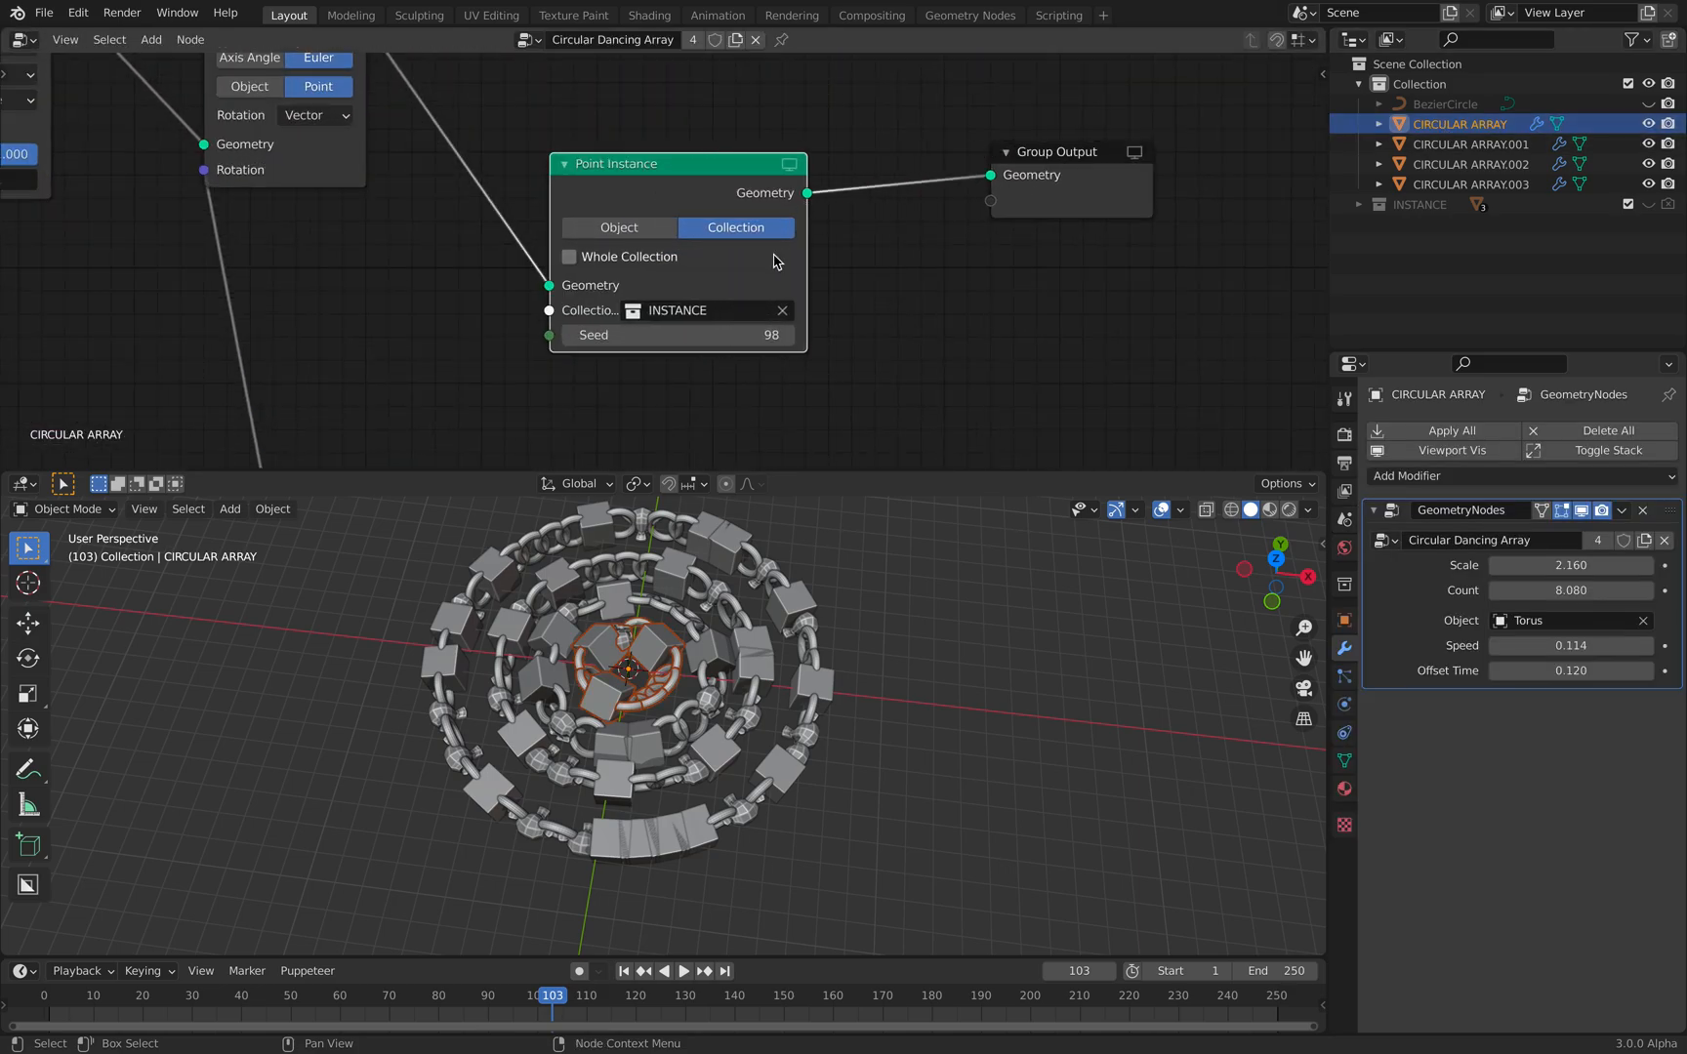
mouse_move(619, 226)
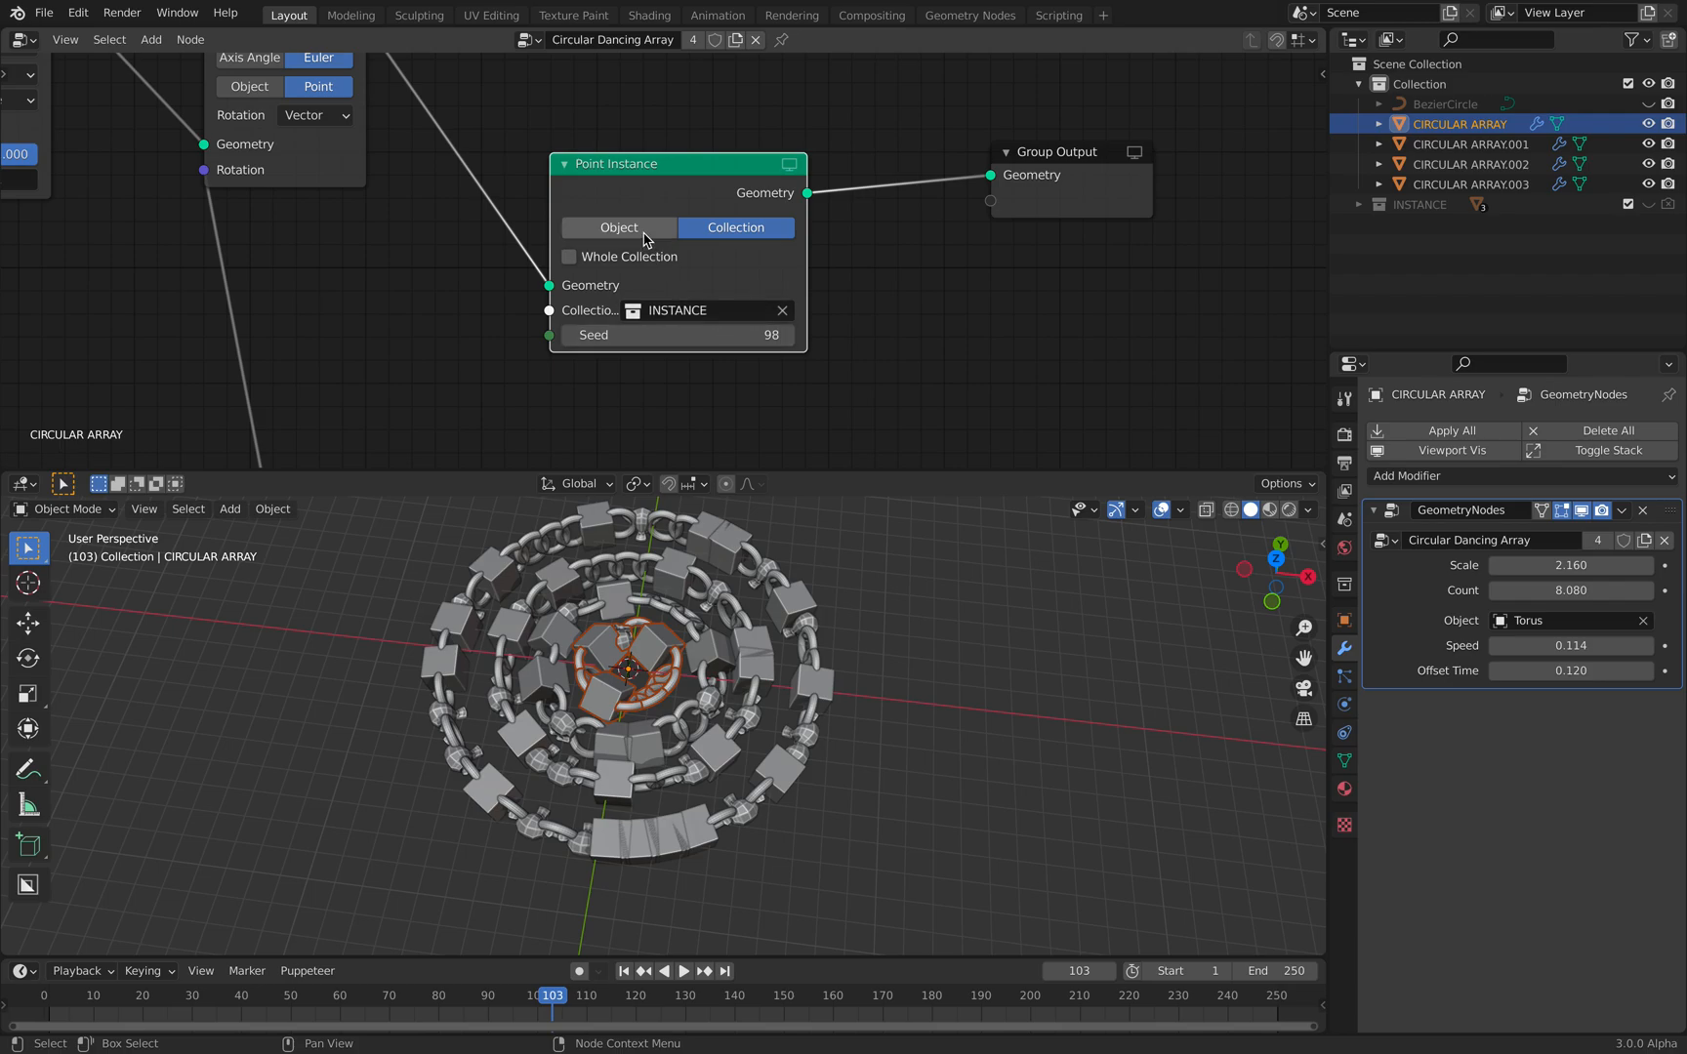
Switch Point Instance to Object mode and assign Suzanne to CIRCULAR ARRAY.002.
left_click(617, 226)
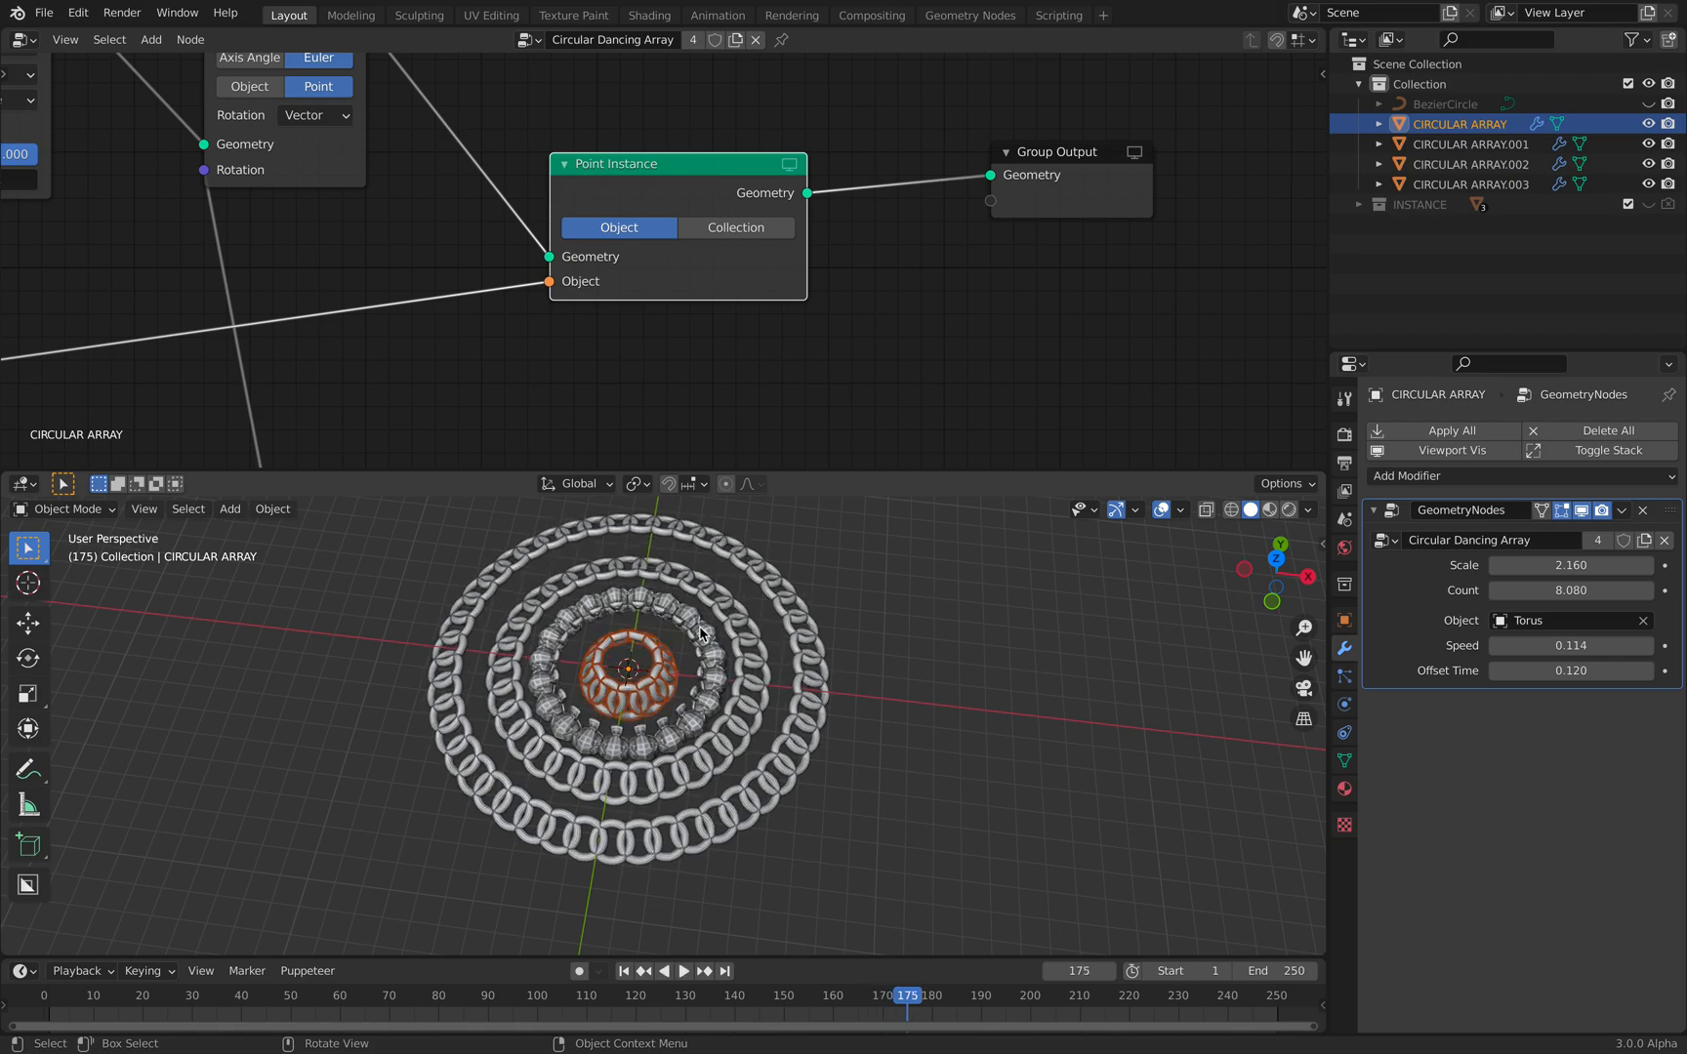
left_click(1468, 164)
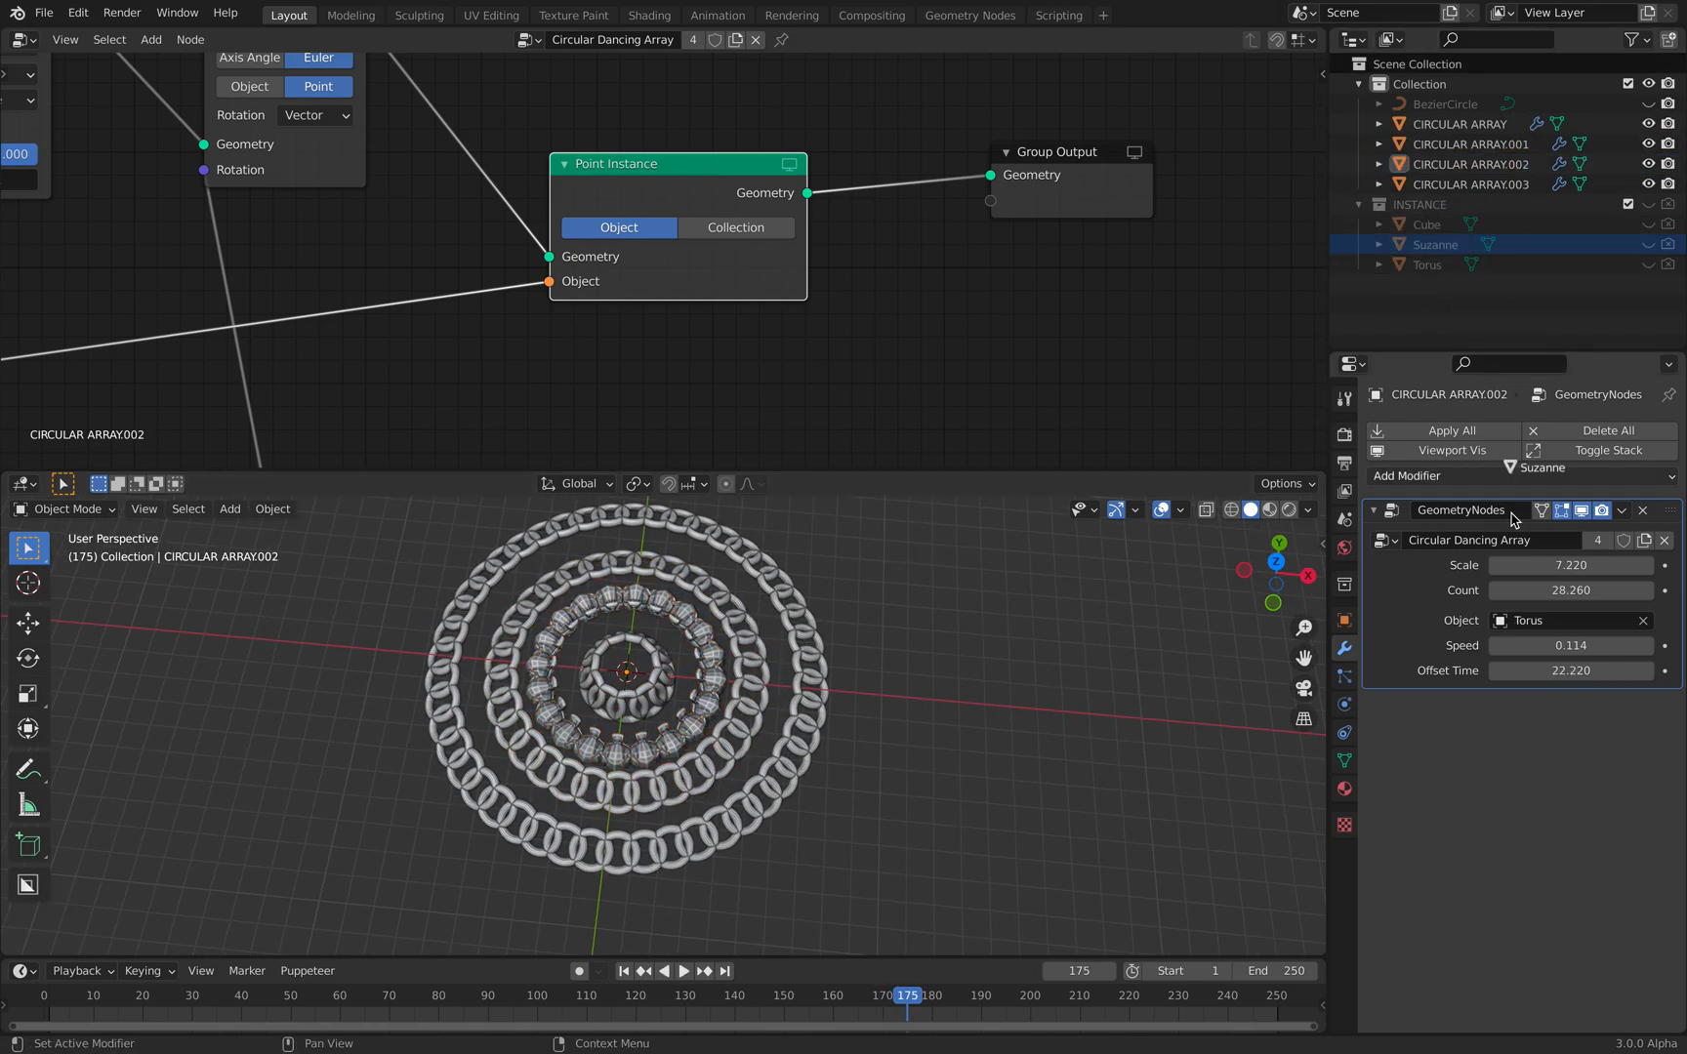
left_click(1478, 183)
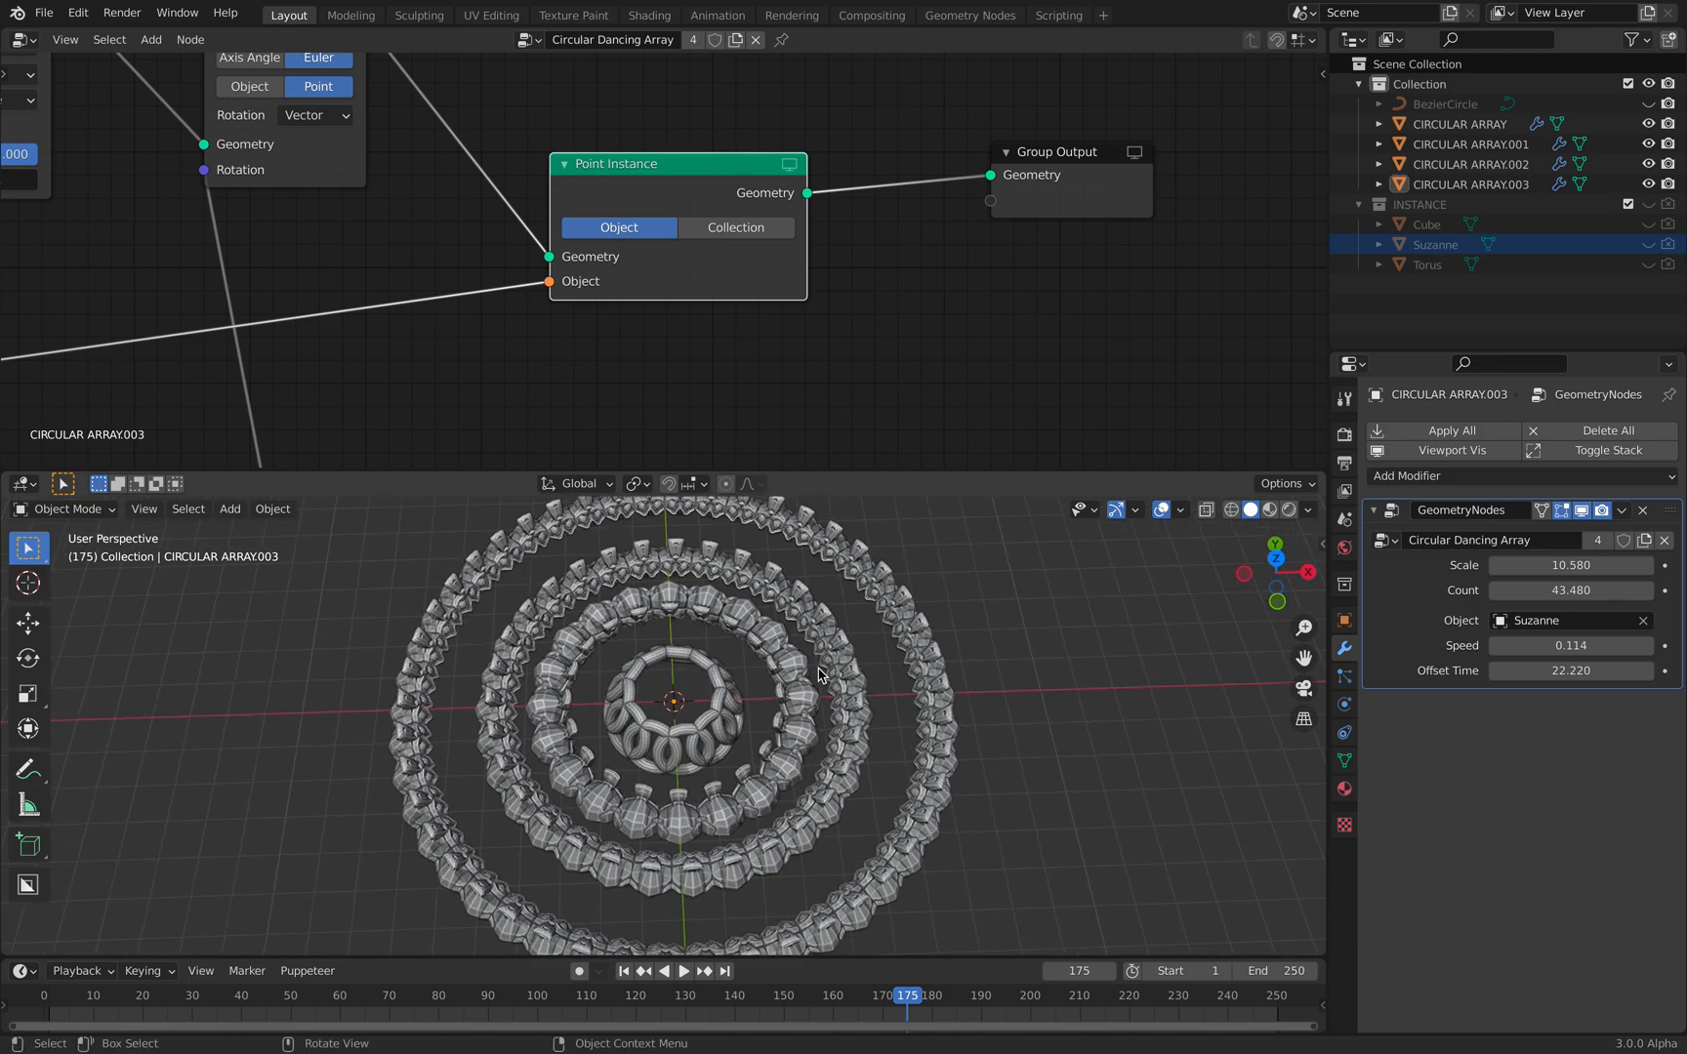
Select all four arrays with CIRCULAR ARRAY as the active source.
left_click(1472, 143)
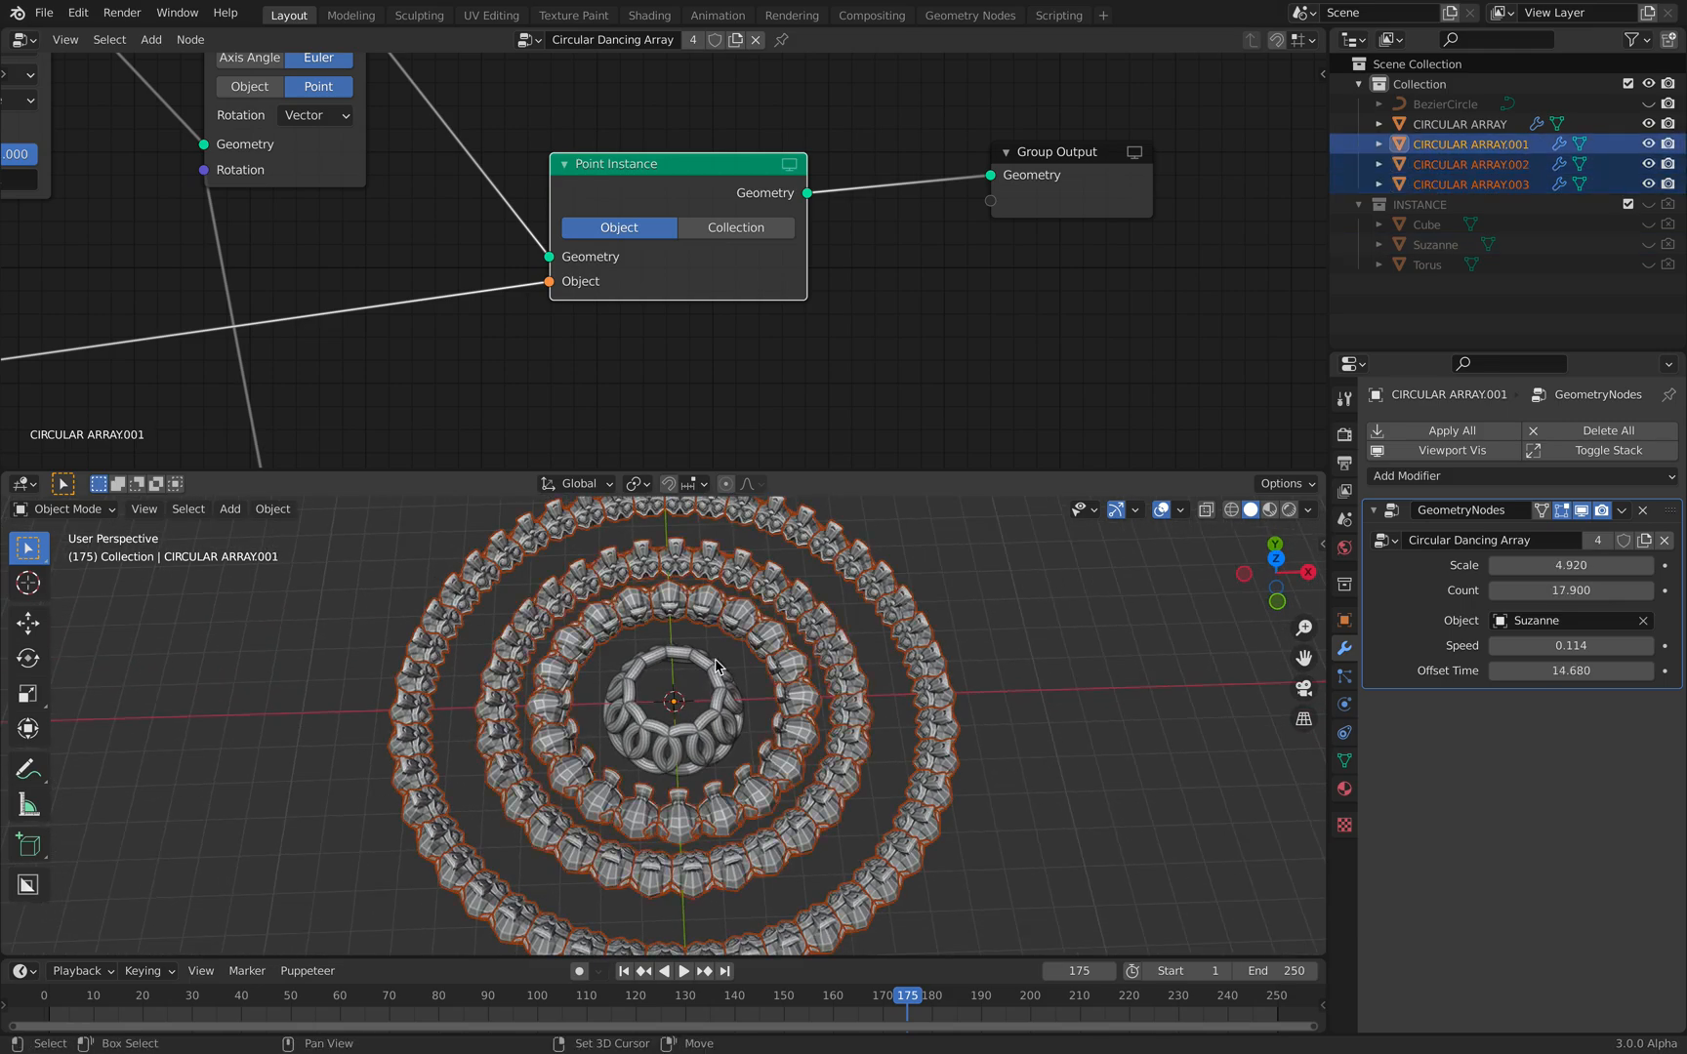
left_click(1460, 123)
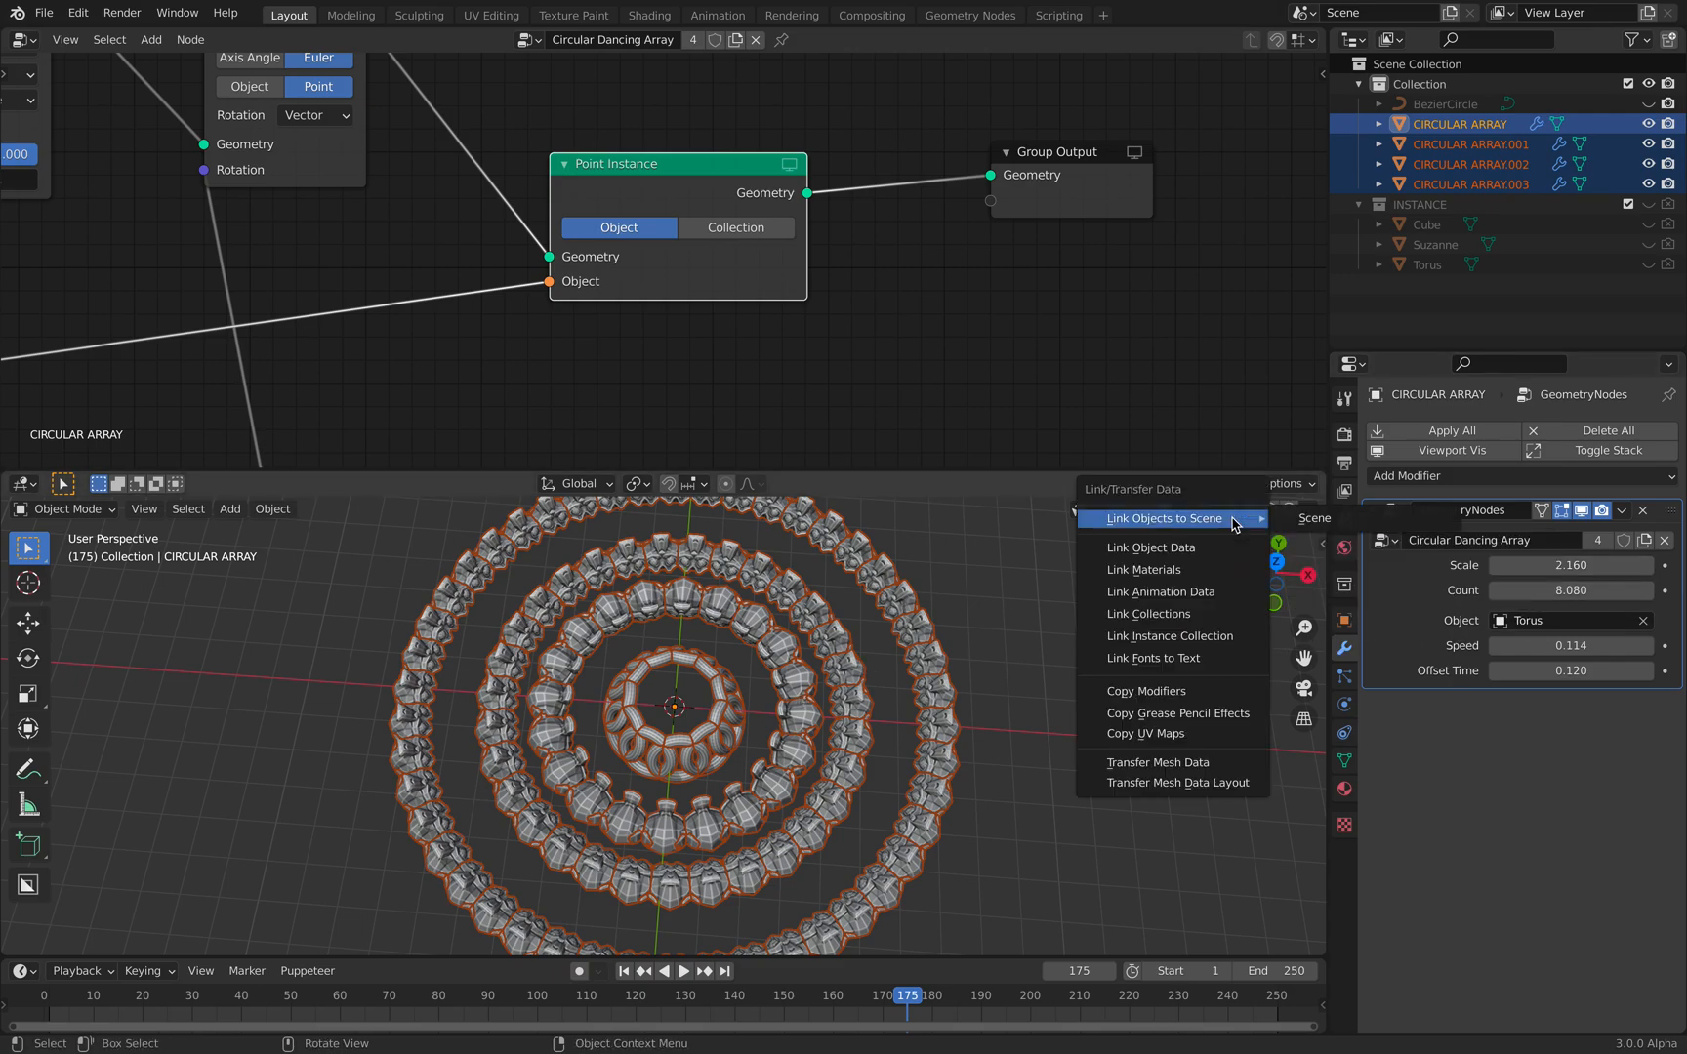
mouse_move(1146, 691)
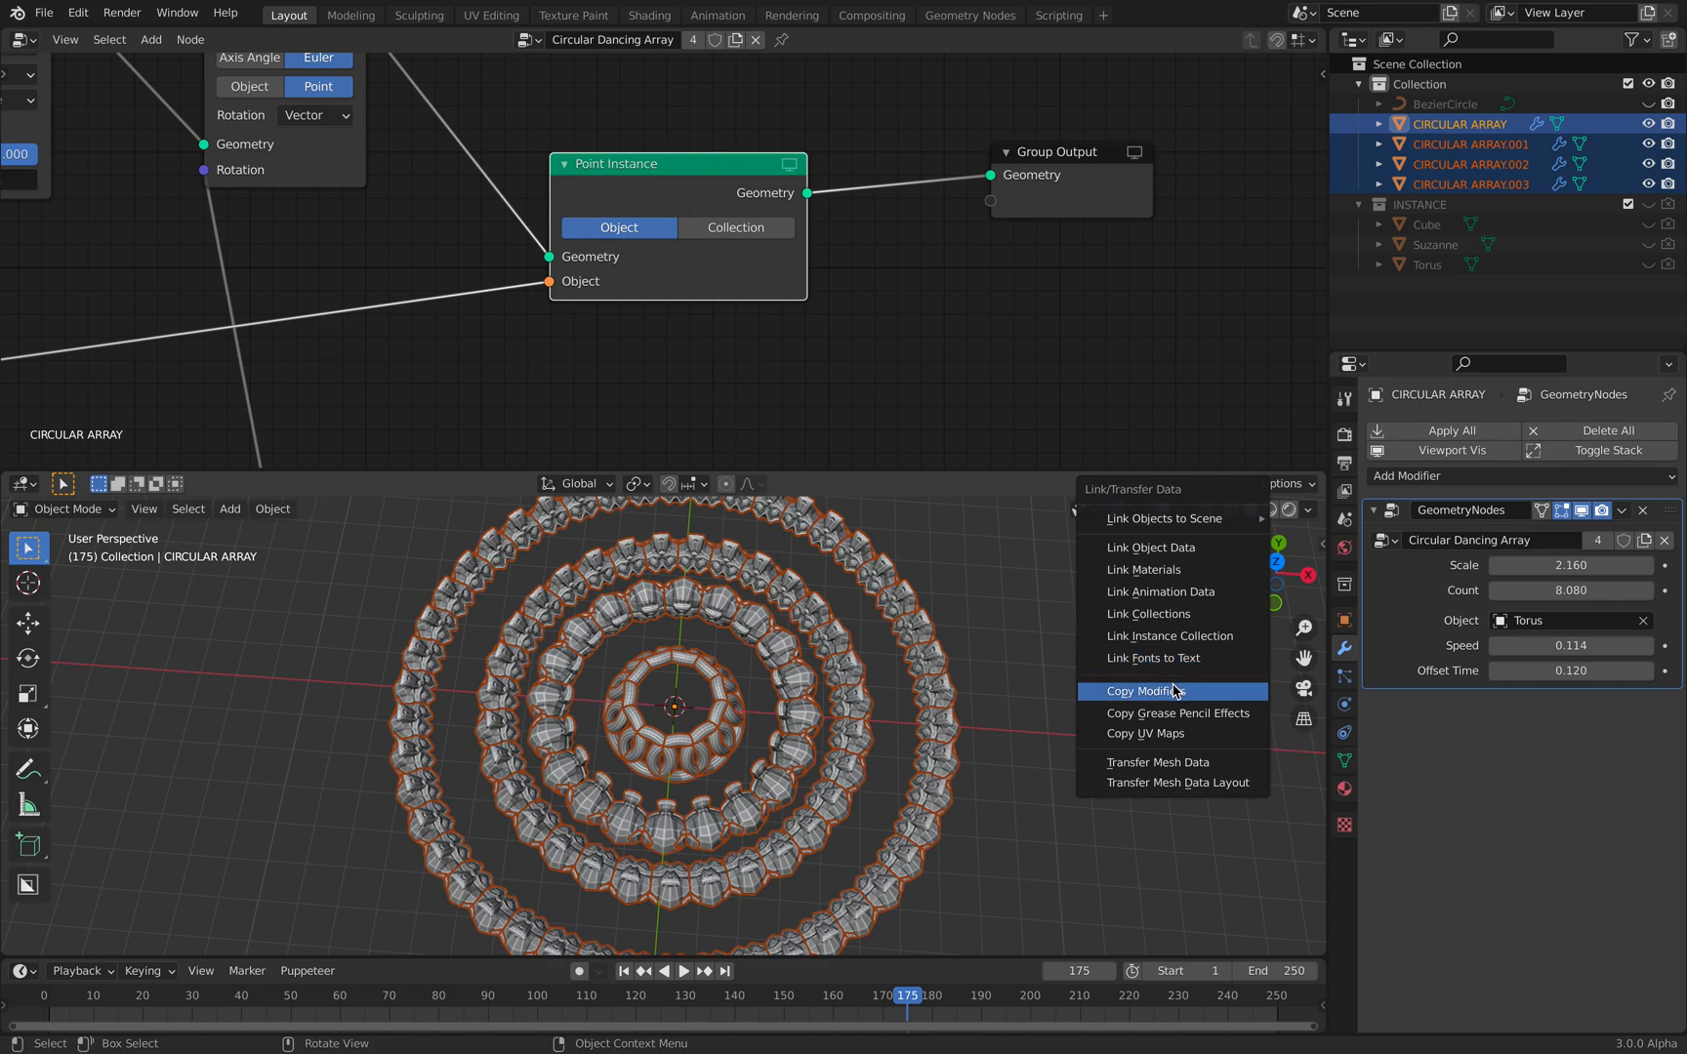
Copy Modifiers from CIRCULAR ARRAY to the others, then visit .001, .002 and .003 to resize their rings.
left_click(1148, 691)
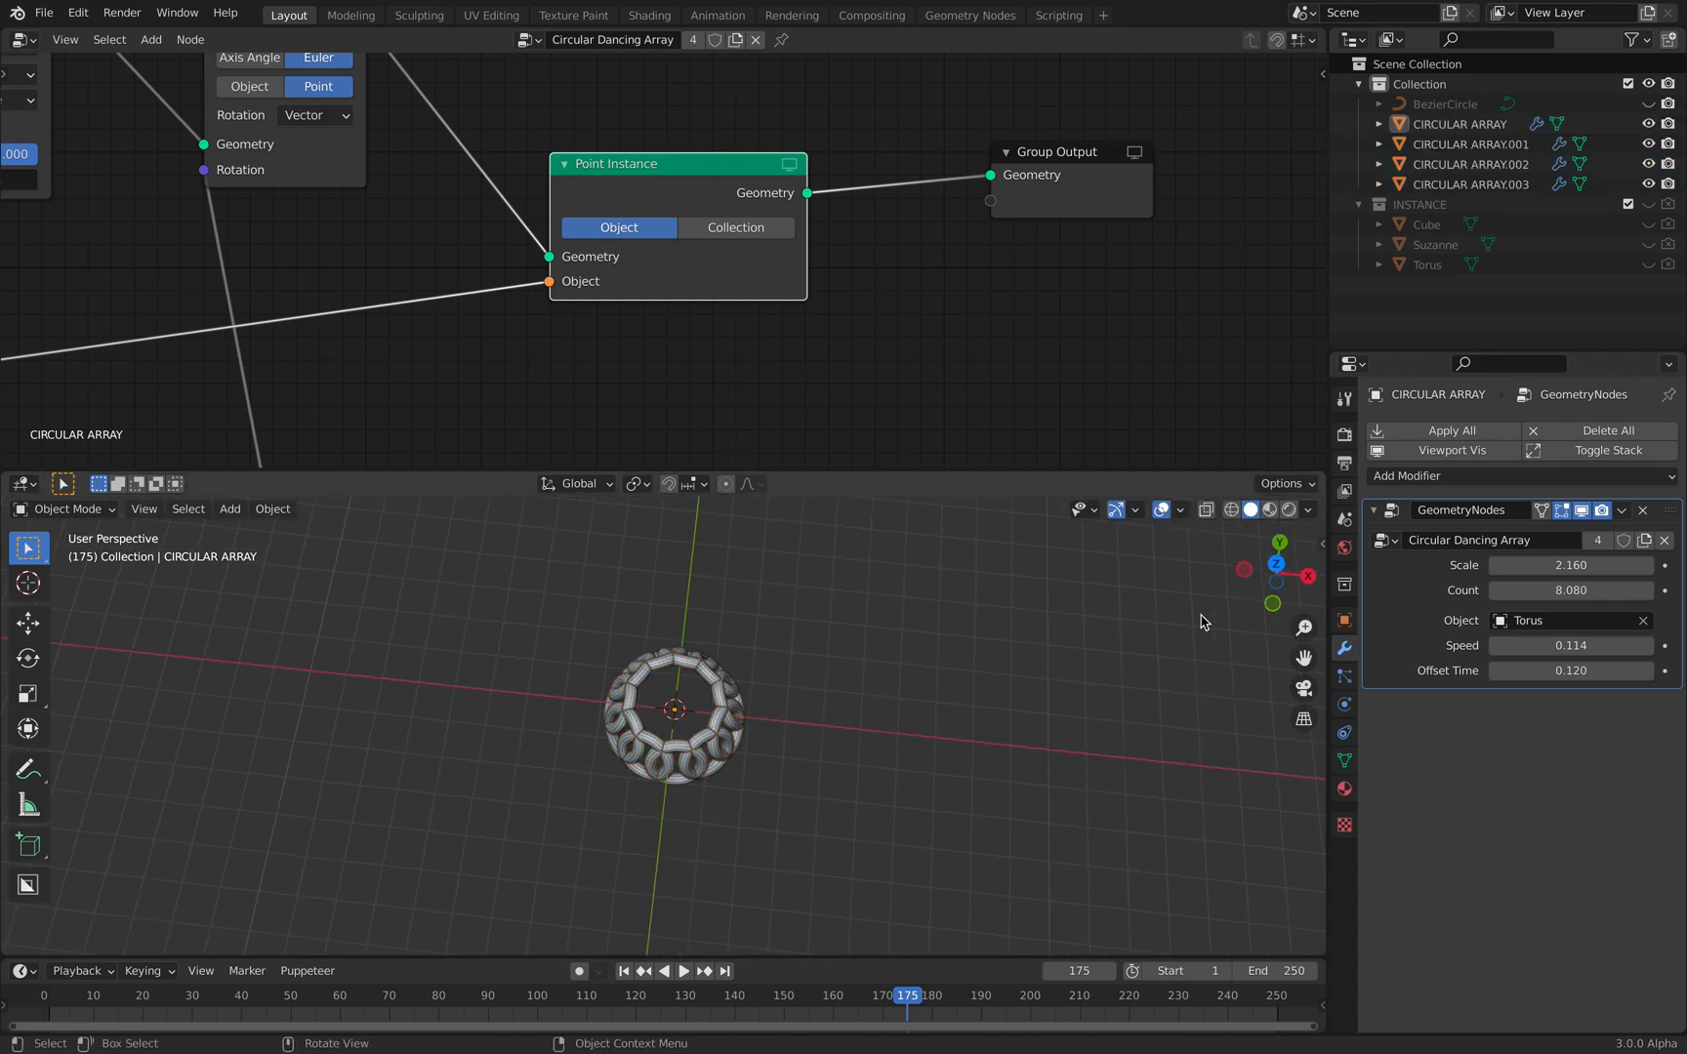
left_click(1472, 143)
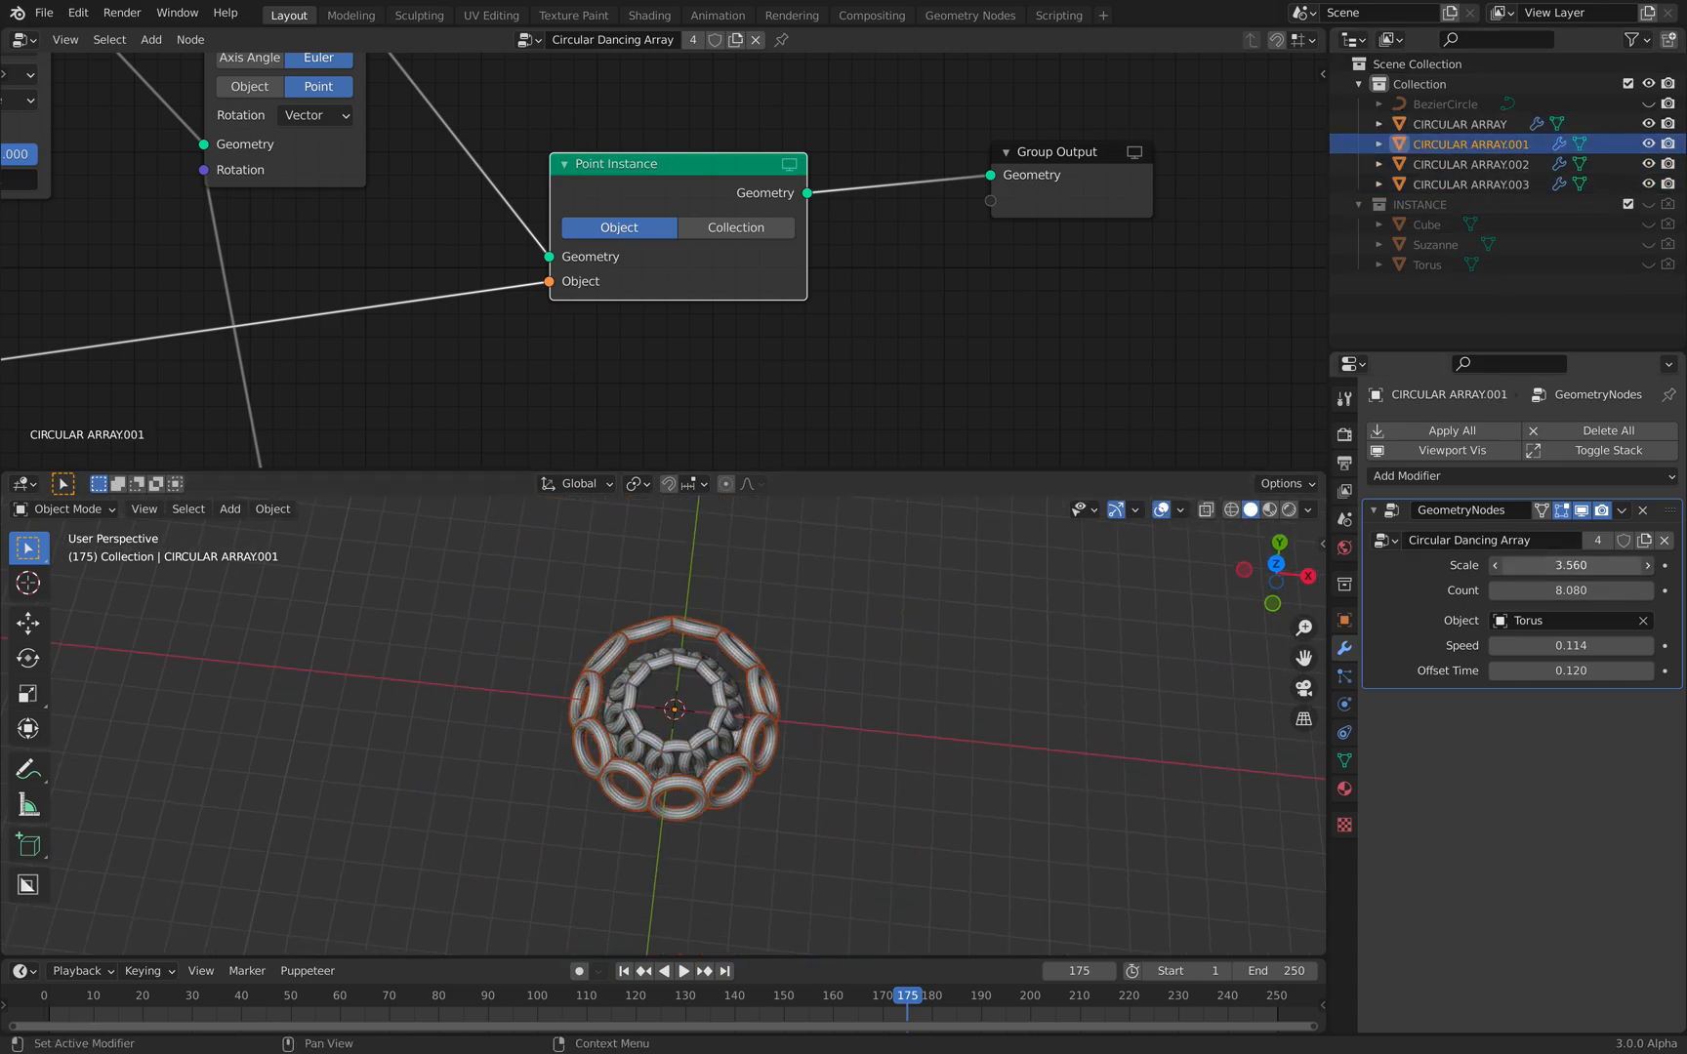
left_click(1472, 164)
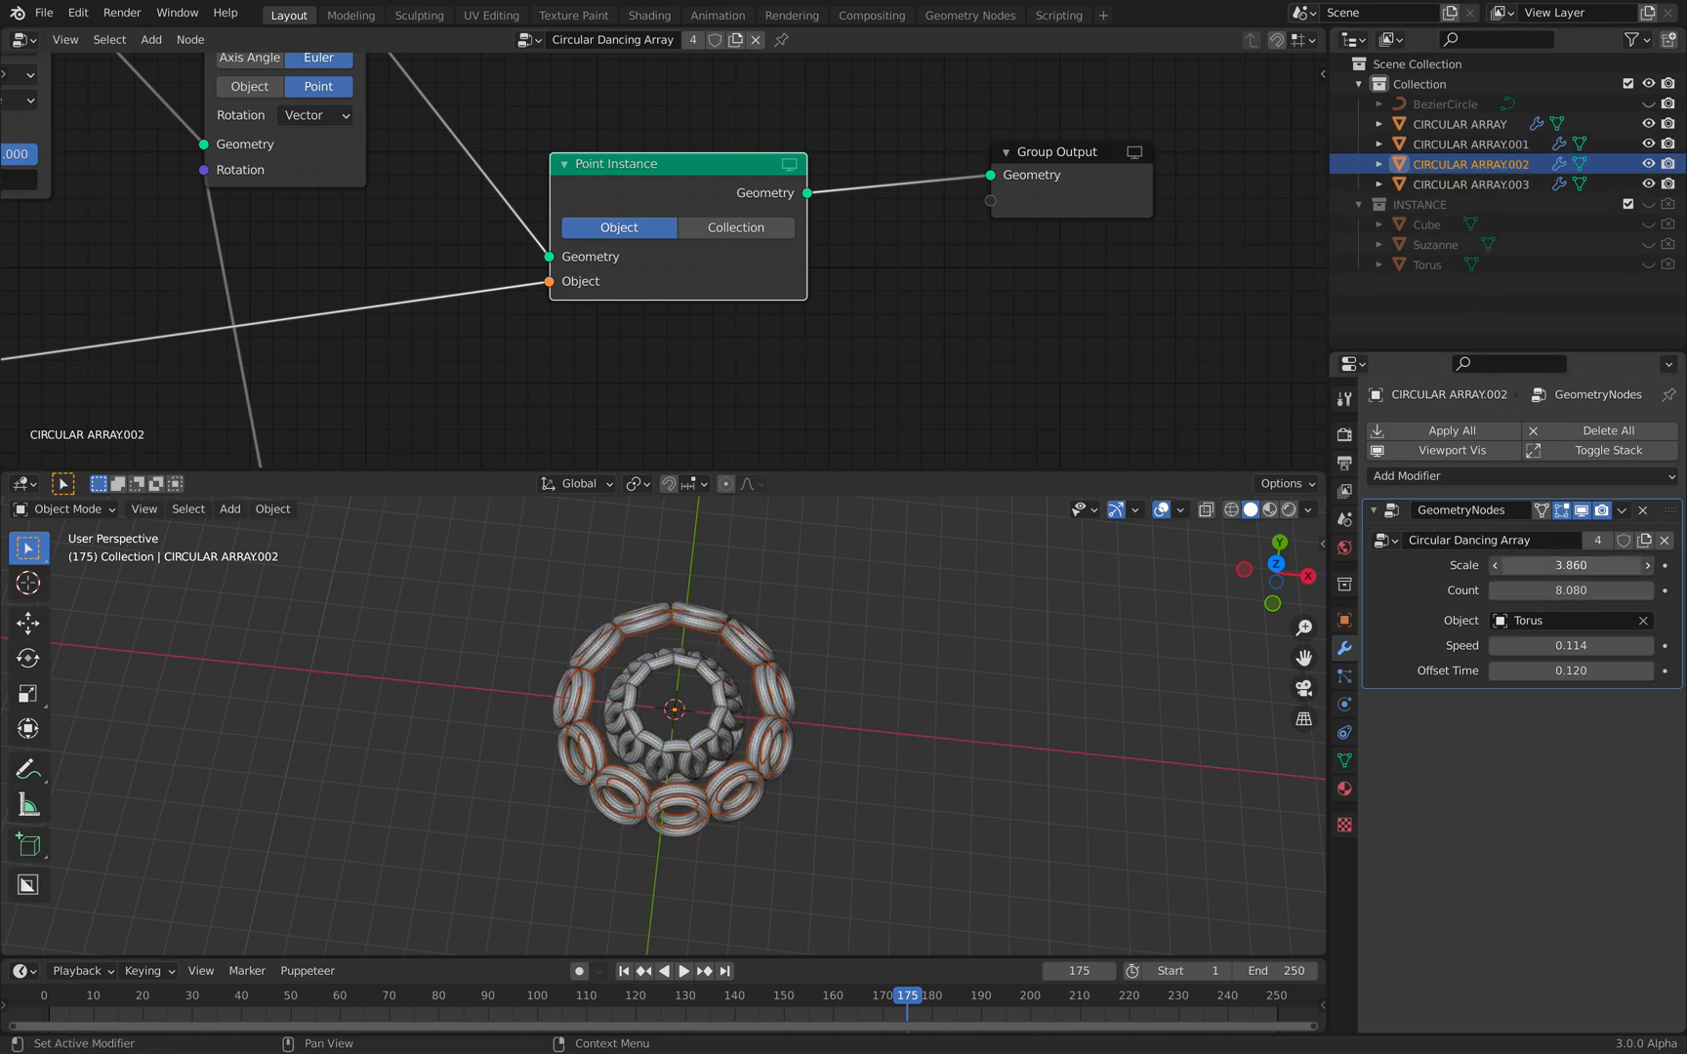
left_click(1470, 183)
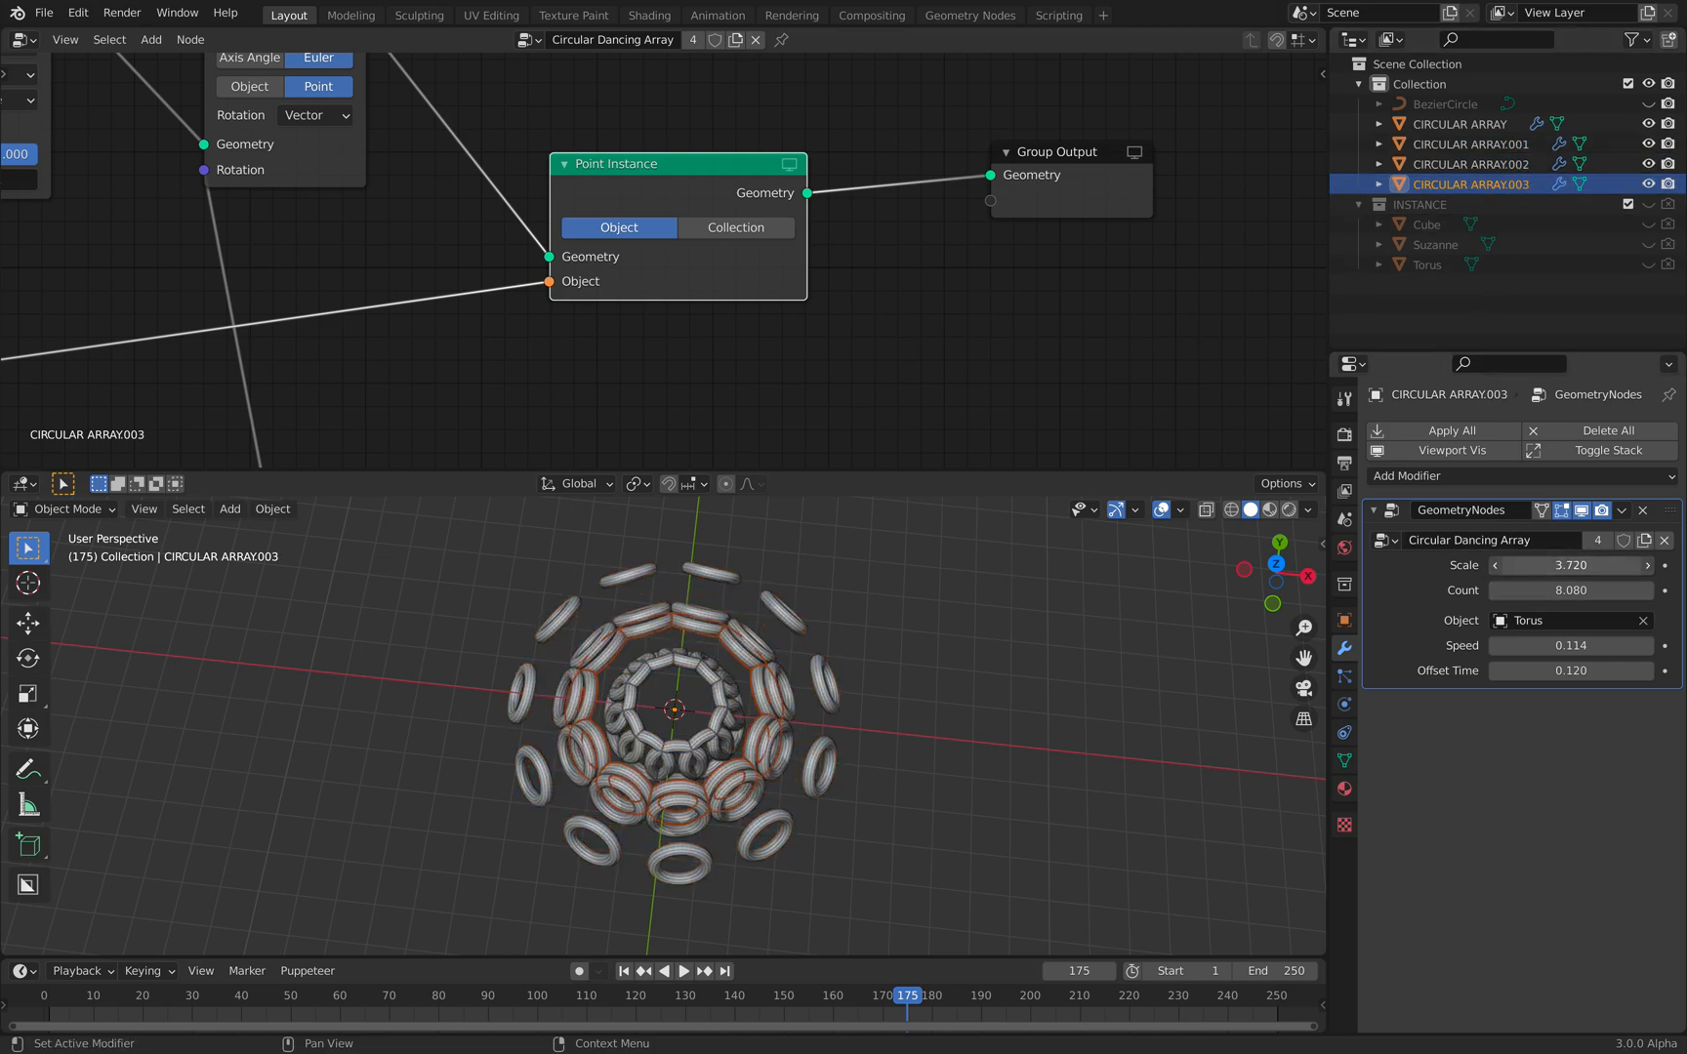
Adjust scale and count on .003, .002, .001 and CIRCULAR ARRAY into nested rings, then play the animation.
left_click(683, 970)
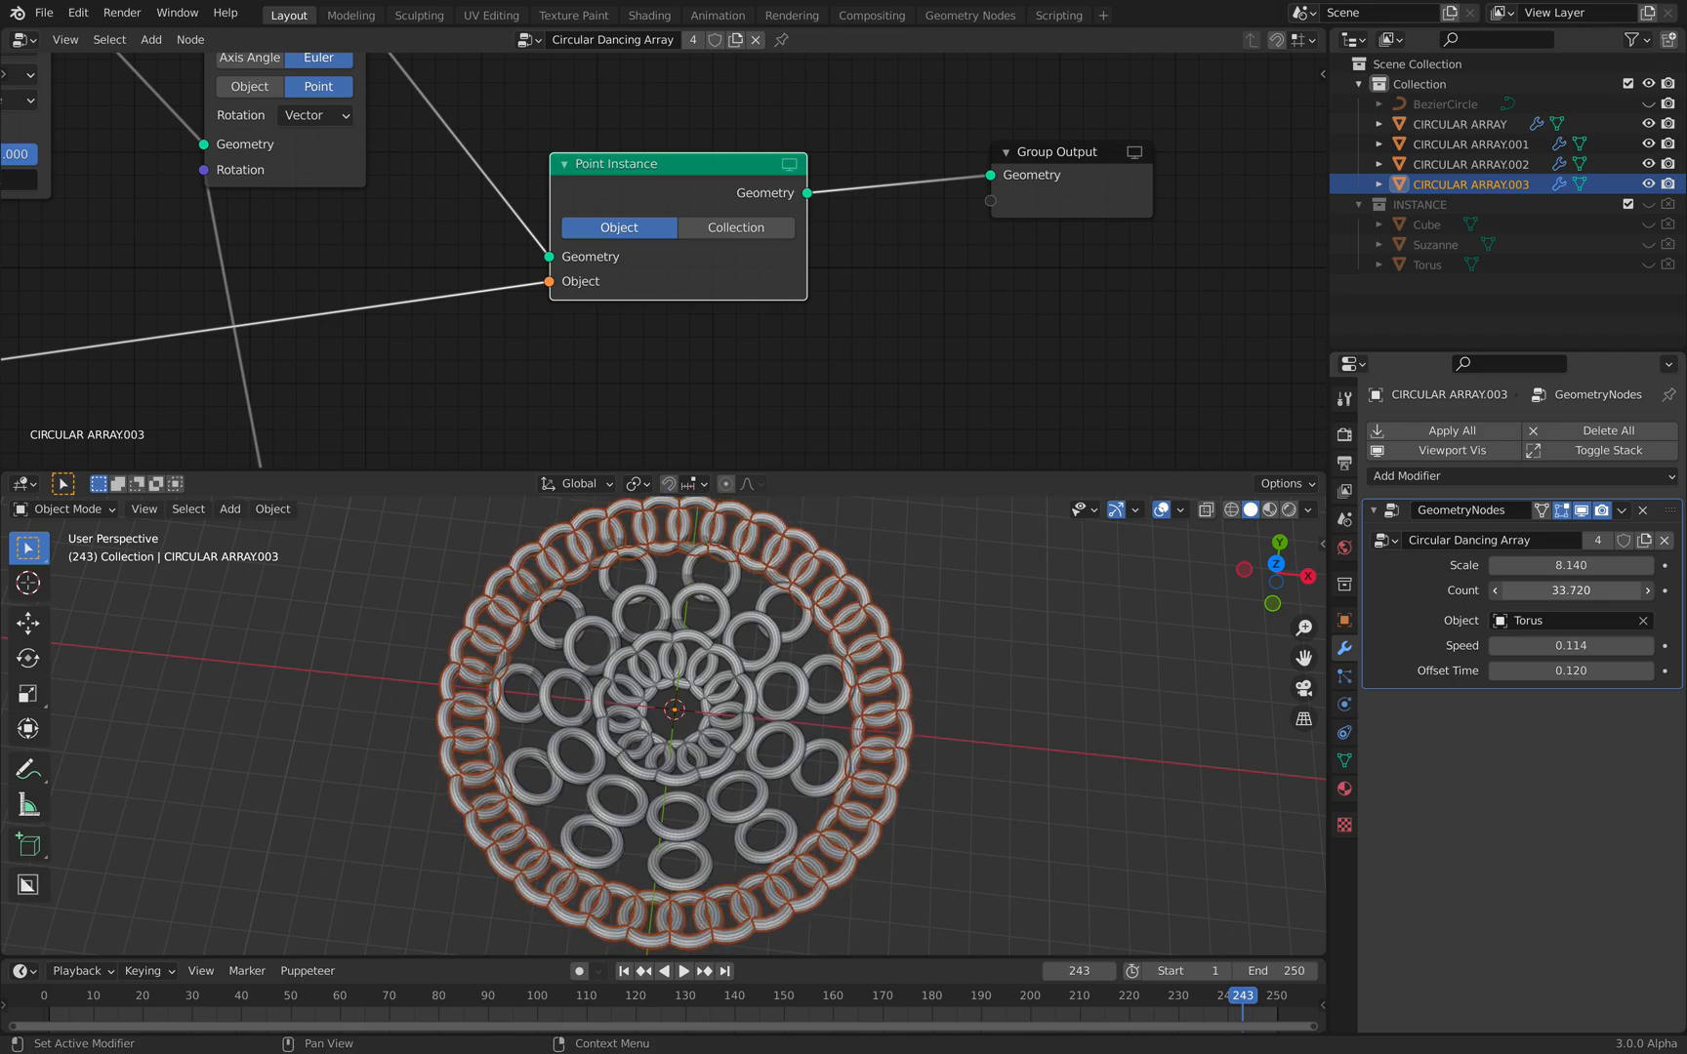
left_click(1472, 164)
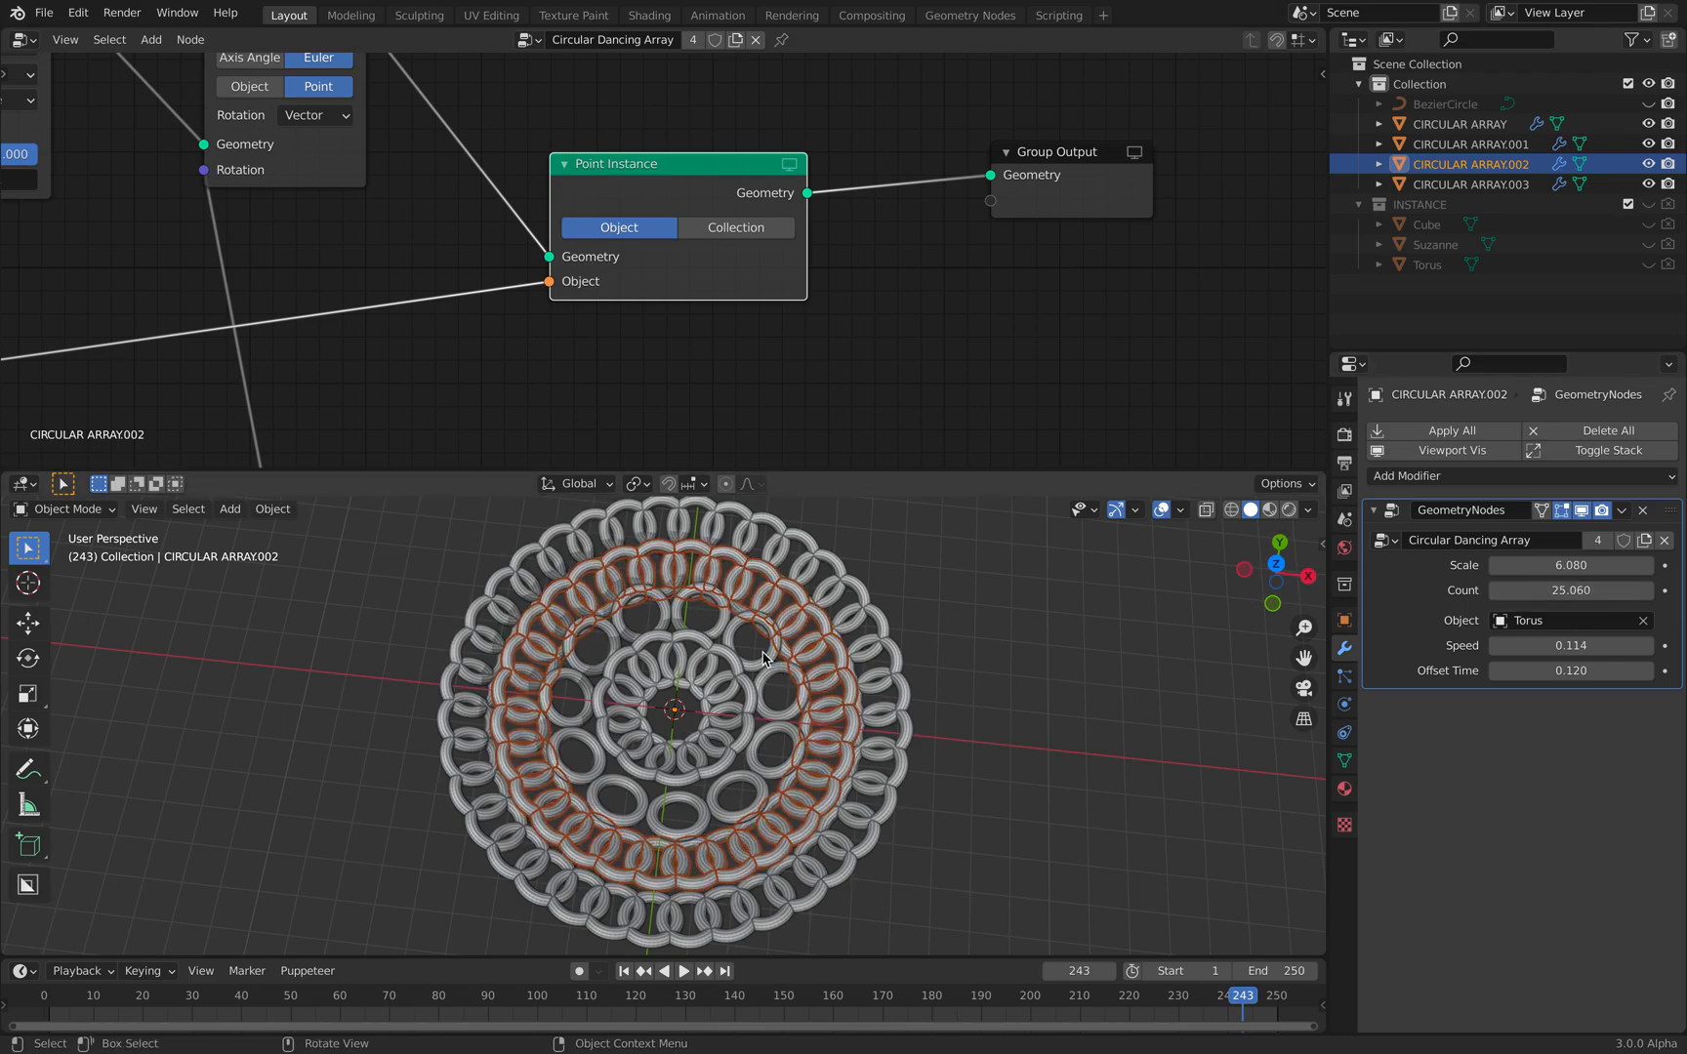
left_click(1470, 142)
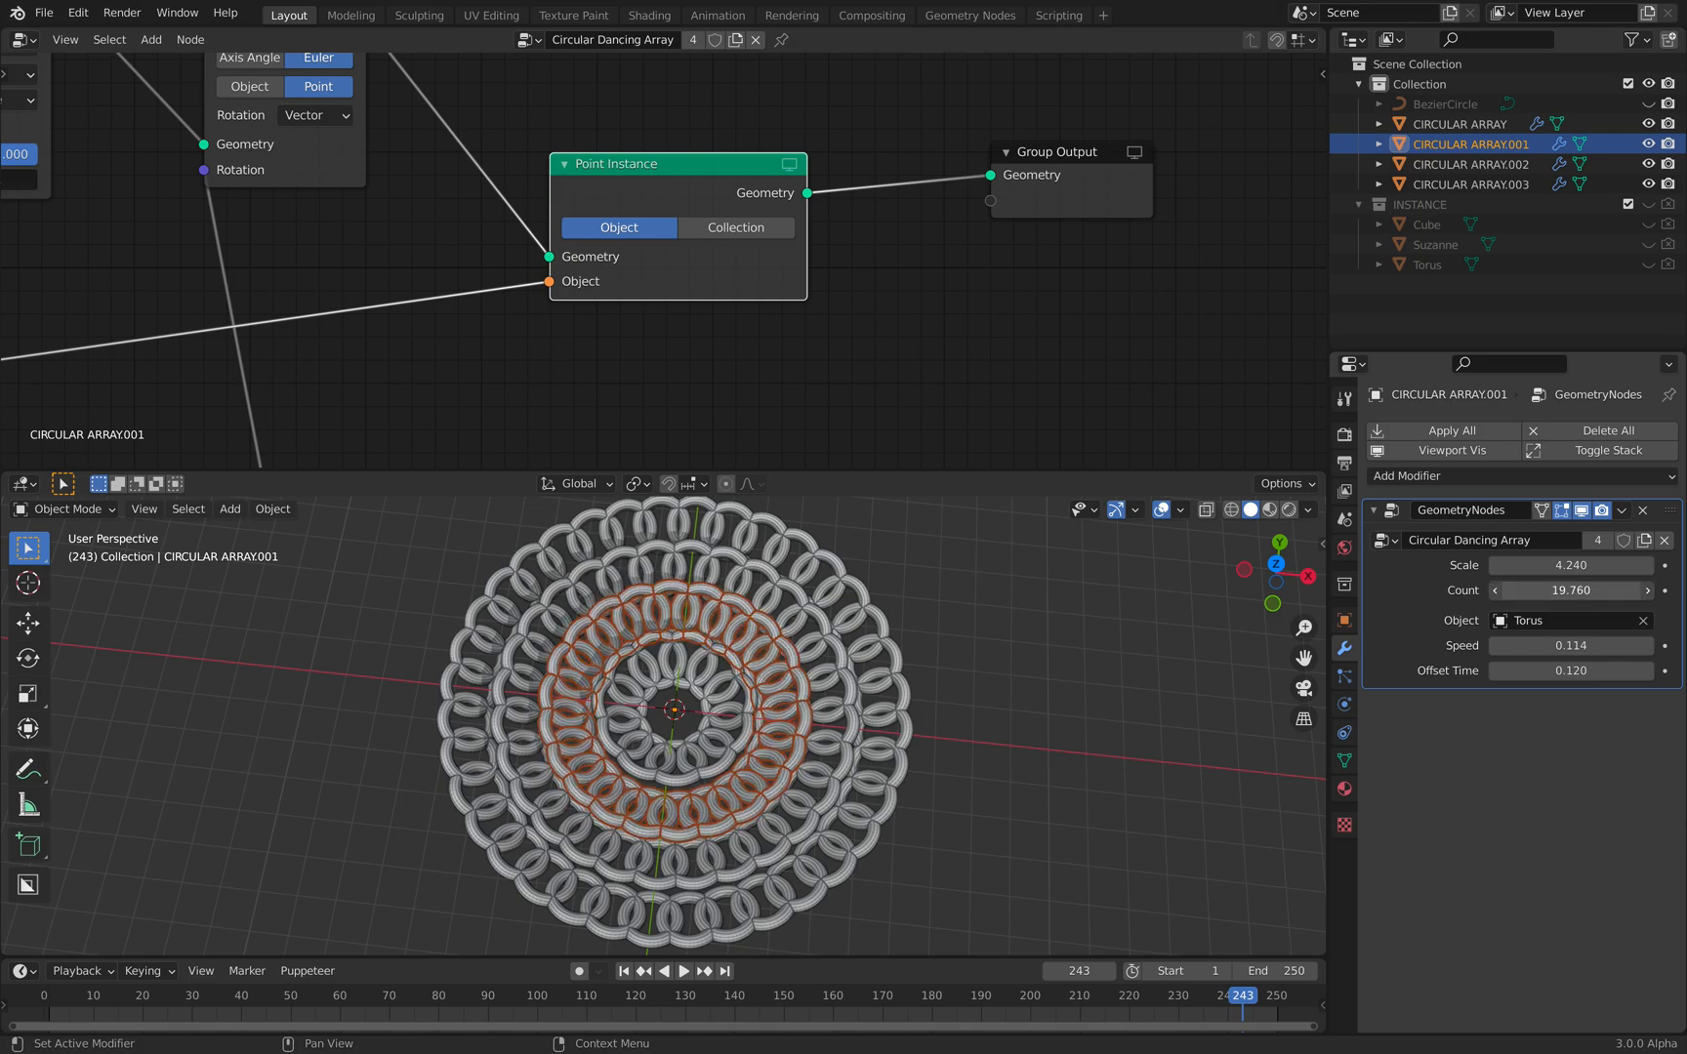
left_click(1461, 123)
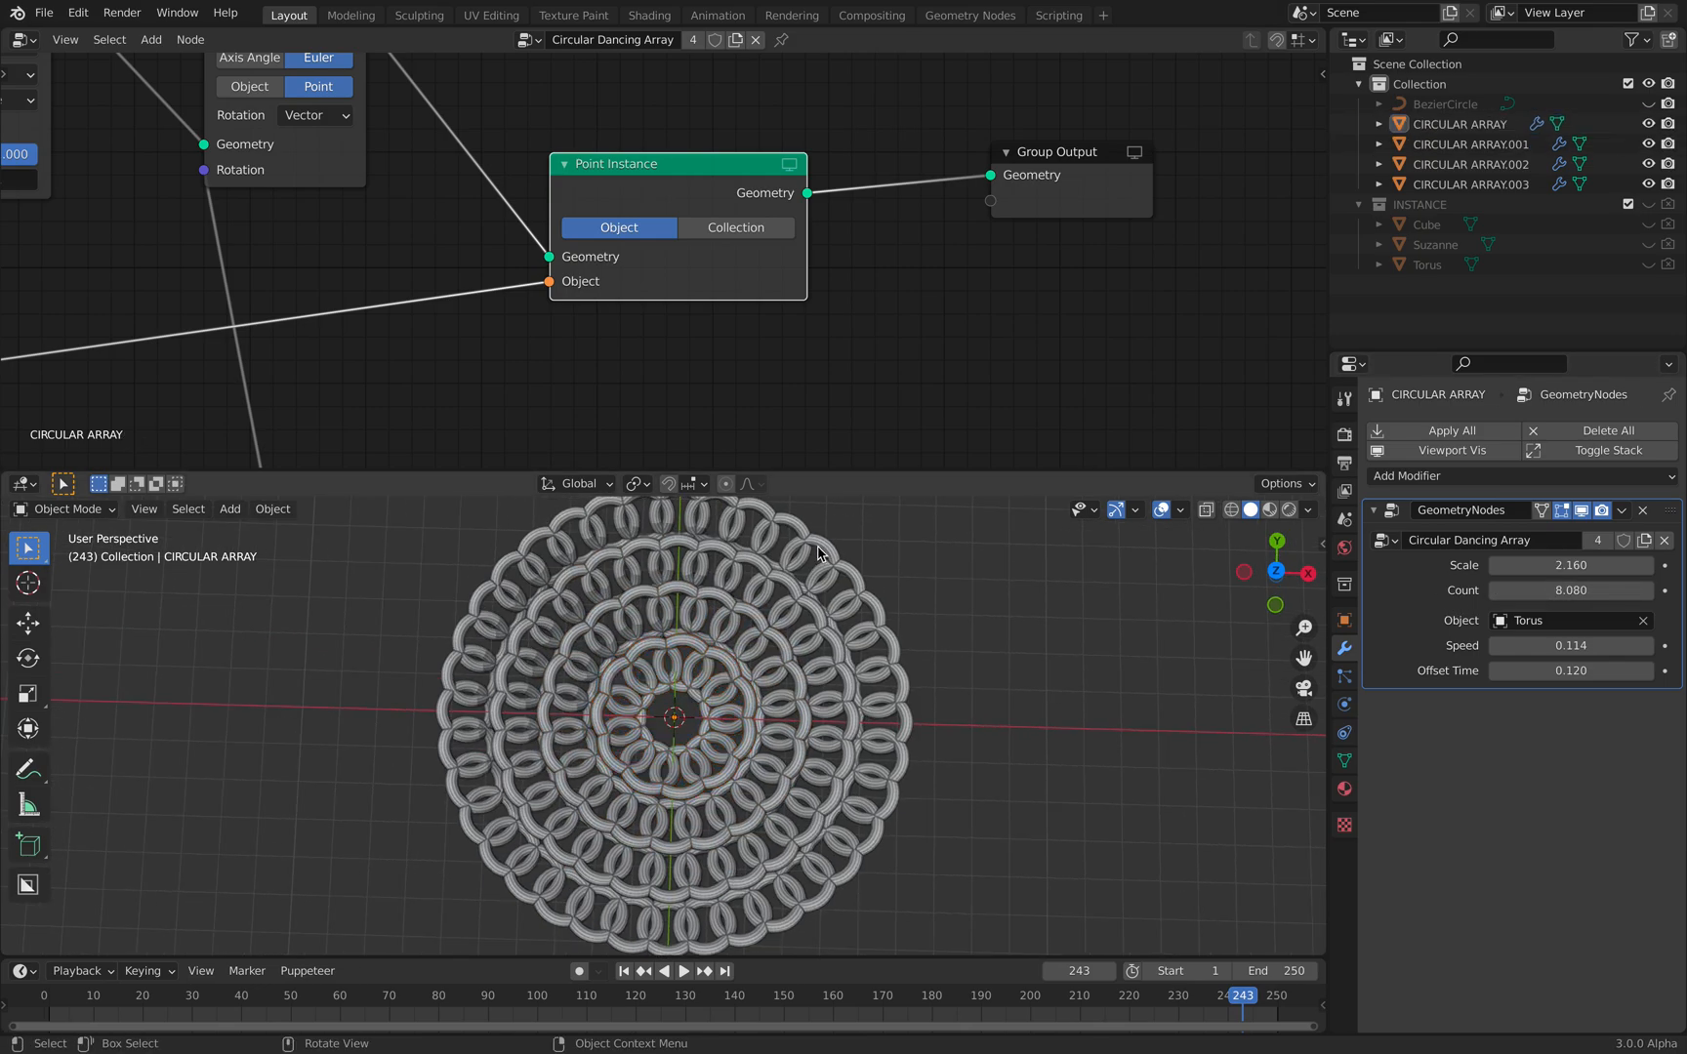
left_click(683, 970)
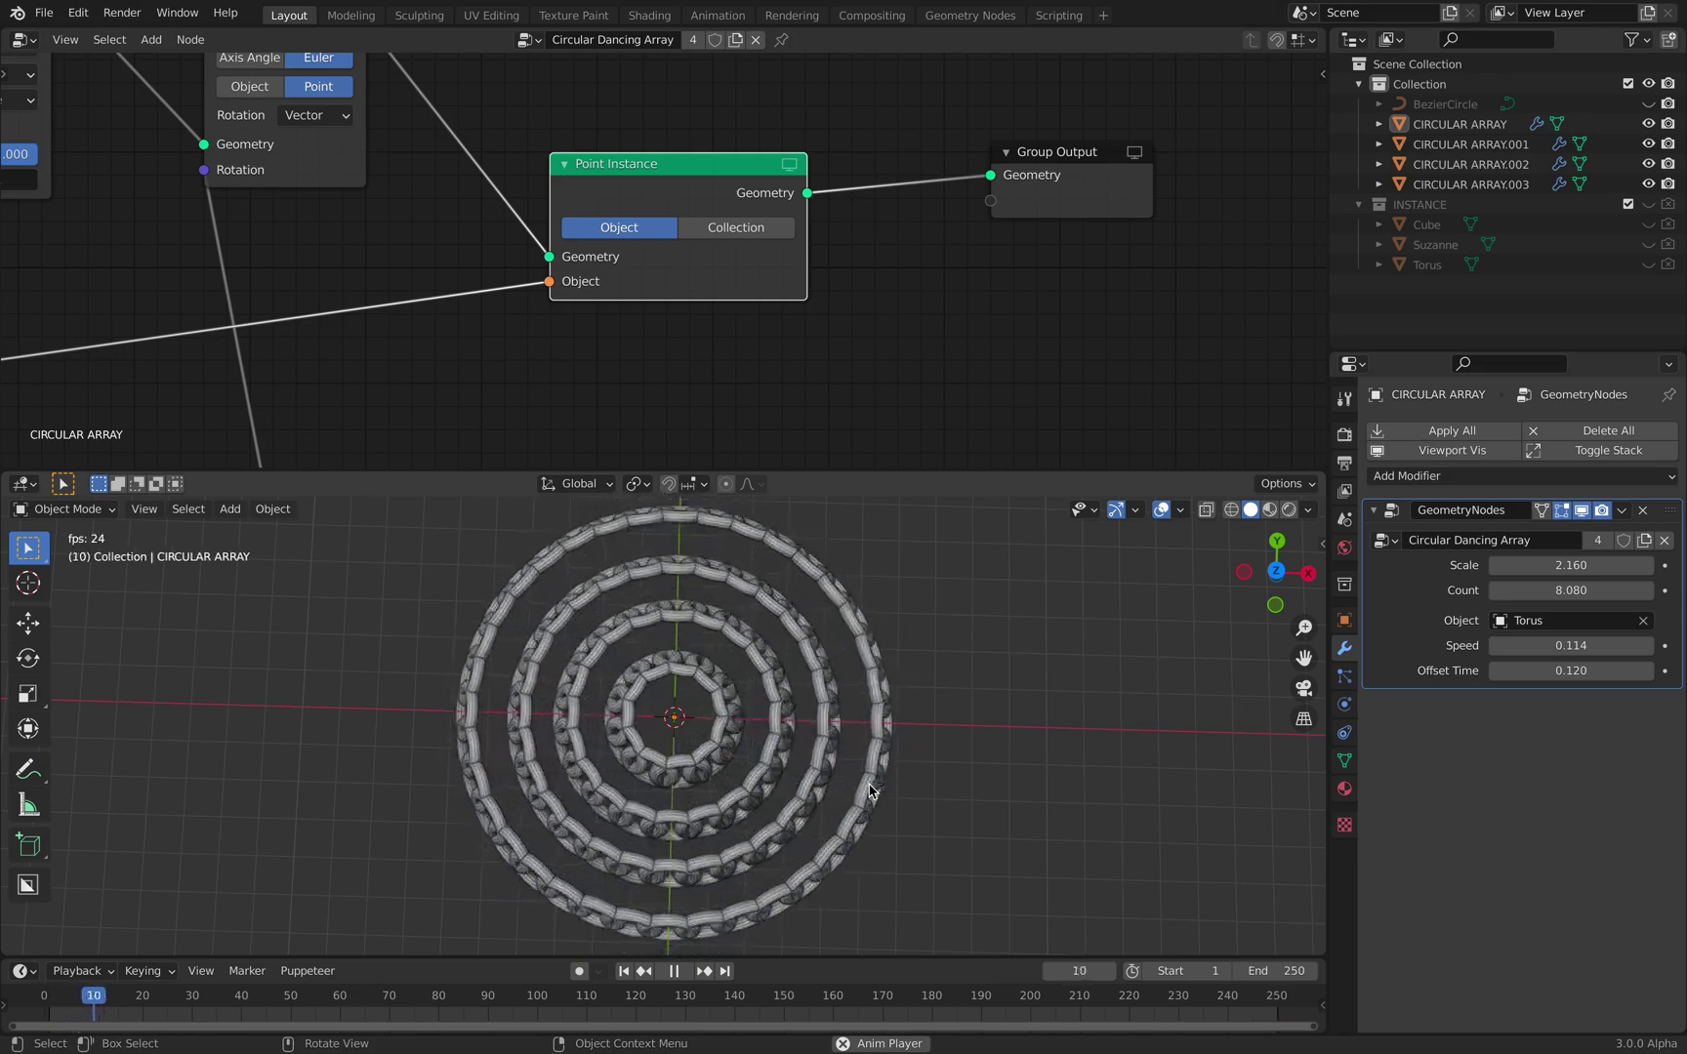